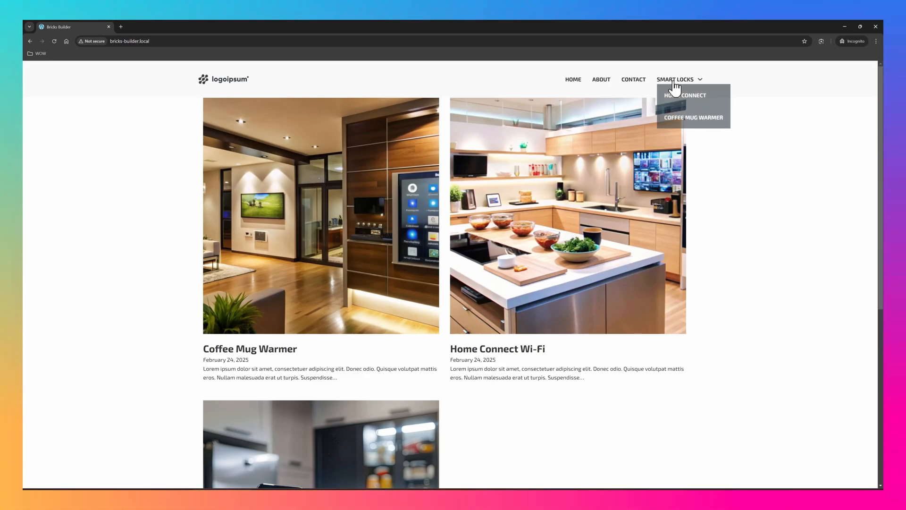
Open the Home Connect Wi-Fi article from the Smart Locks menu and scroll through it.
{"action": "left_click", "coordinate": [685, 95]}
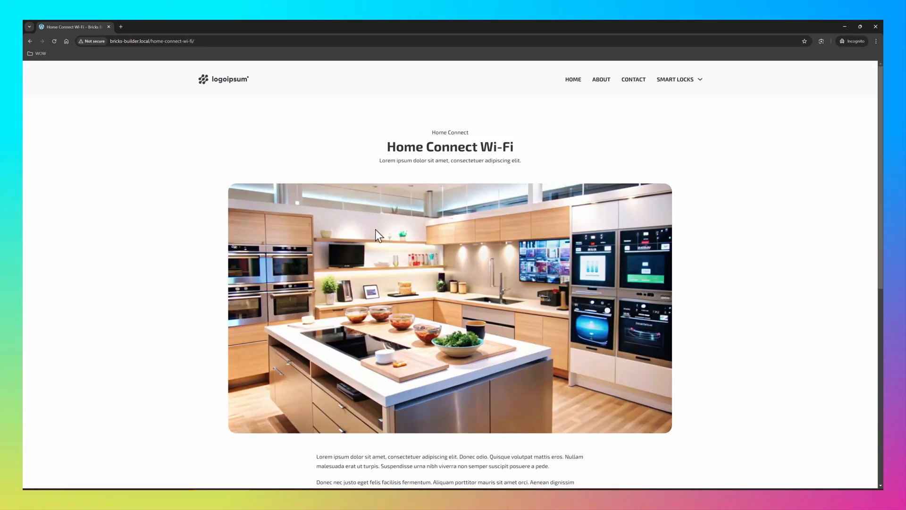
{"action": "scroll", "scroll_direction": "down", "scroll_amount": 3}
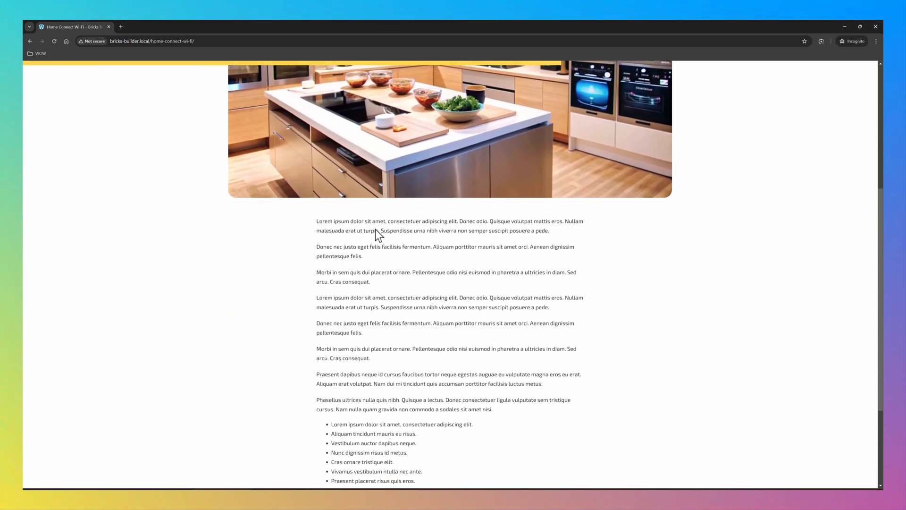
{"action": "scroll", "scroll_direction": "down", "scroll_amount": 3}
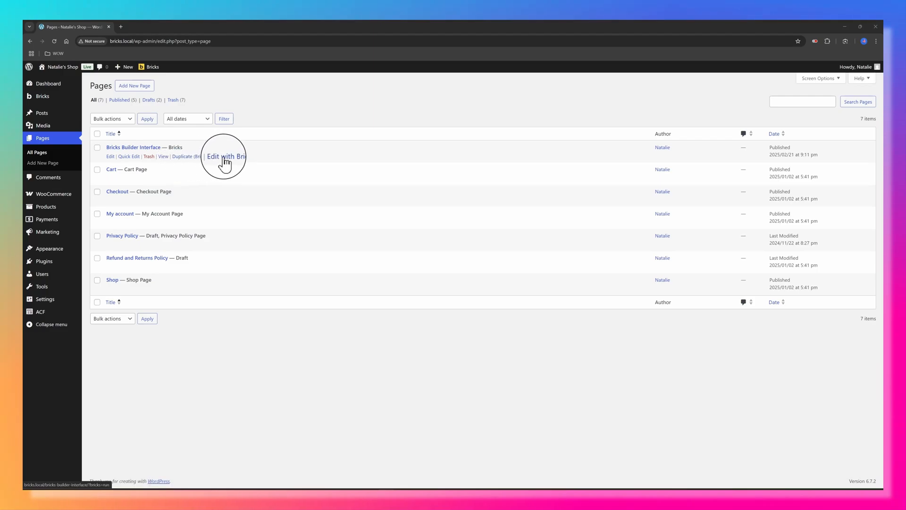
Launch 'Edit with Bricks' for the Bricks Builder Interface page from the Pages list.
{"action": "left_click", "coordinate": [223, 157]}
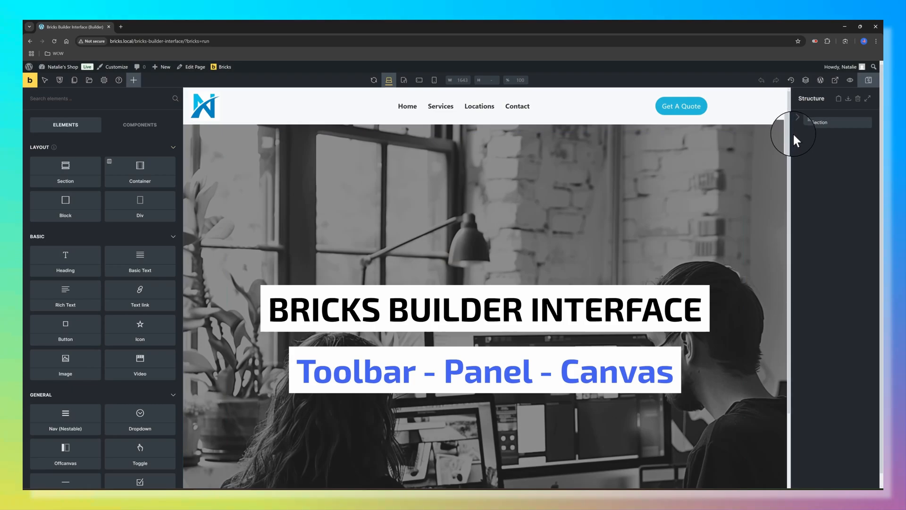
{"action": "scroll", "scroll_direction": "down", "scroll_amount": 3}
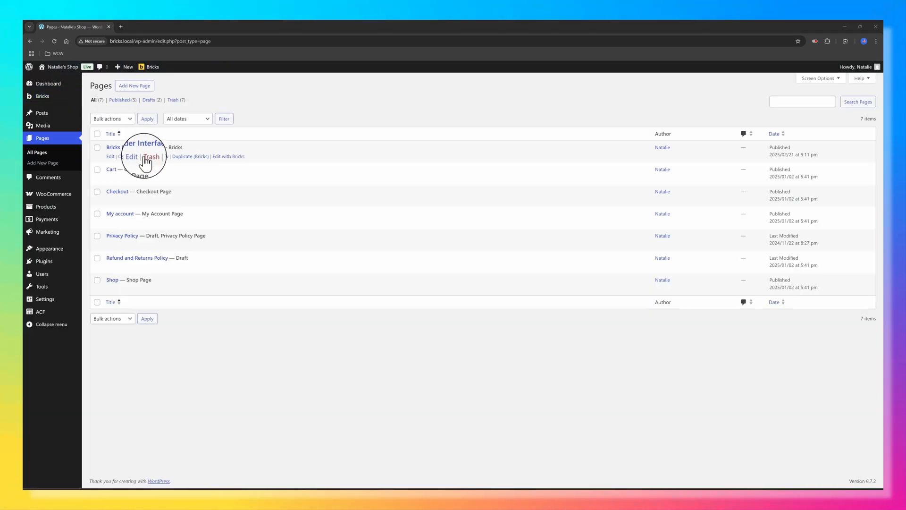
{"action": "left_click", "coordinate": [228, 156]}
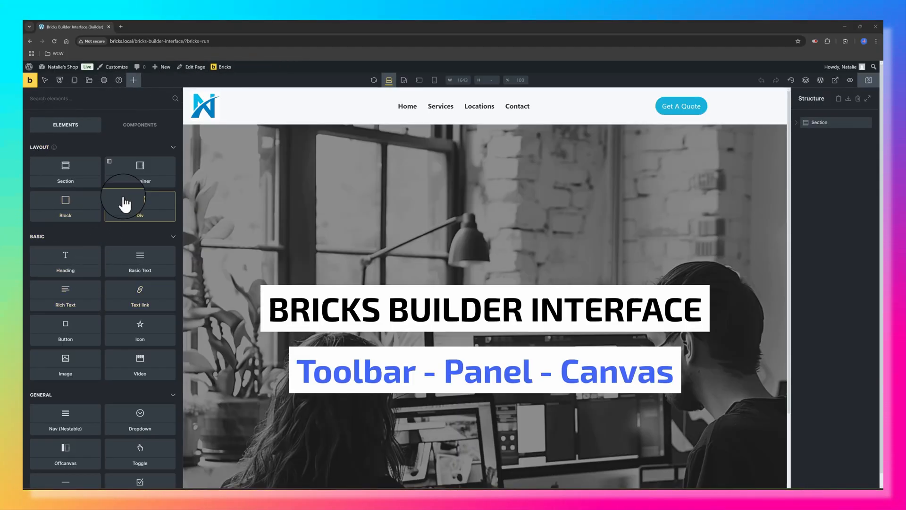
{"action": "mouse_move", "coordinate": [854, 145]}
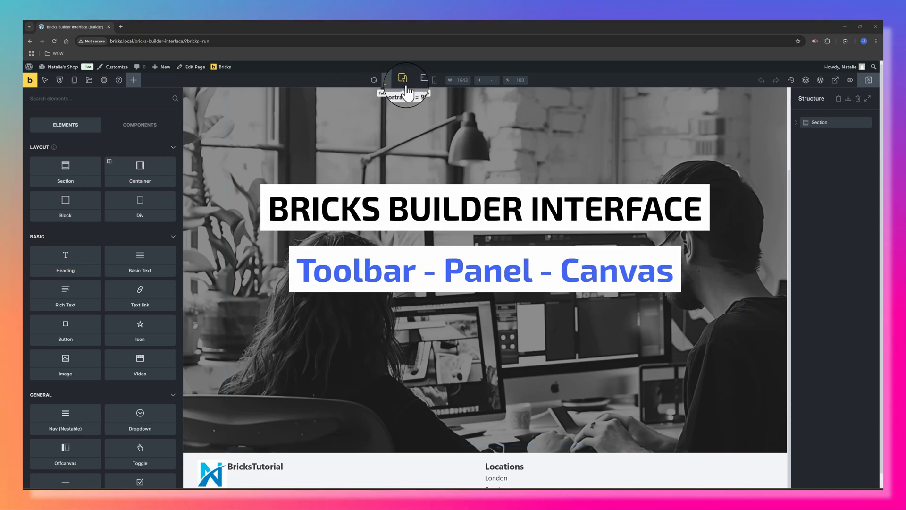
Preview the hero at tablet, mobile landscape and mobile portrait breakpoints.
{"action": "left_click", "coordinate": [421, 79]}
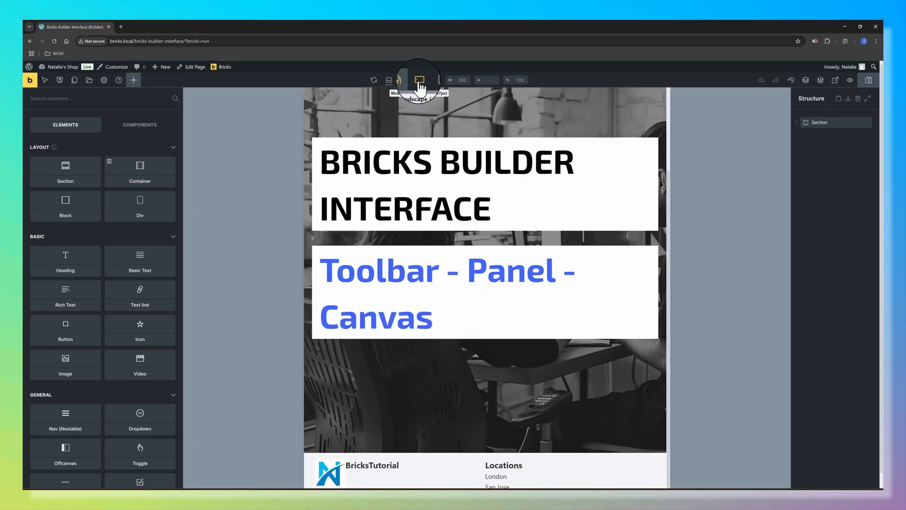
{"action": "left_click", "coordinate": [434, 80]}
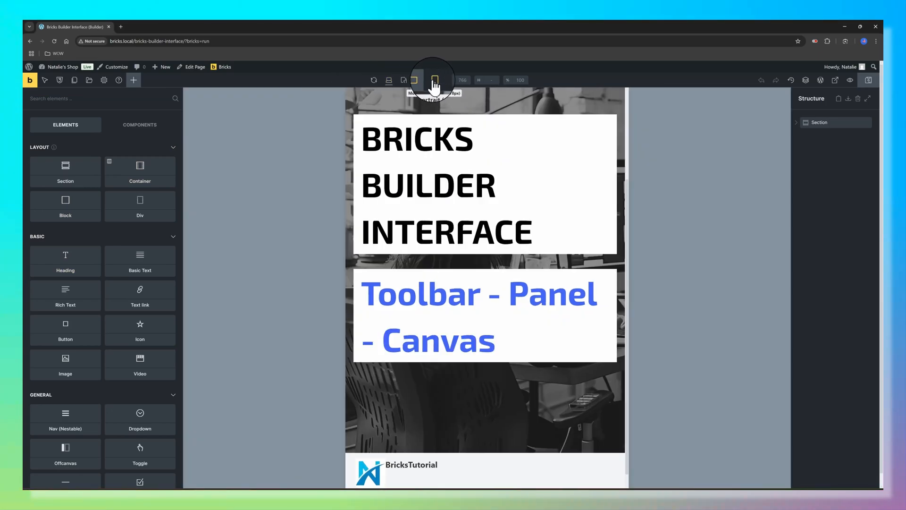
{"action": "left_click", "coordinate": [435, 79]}
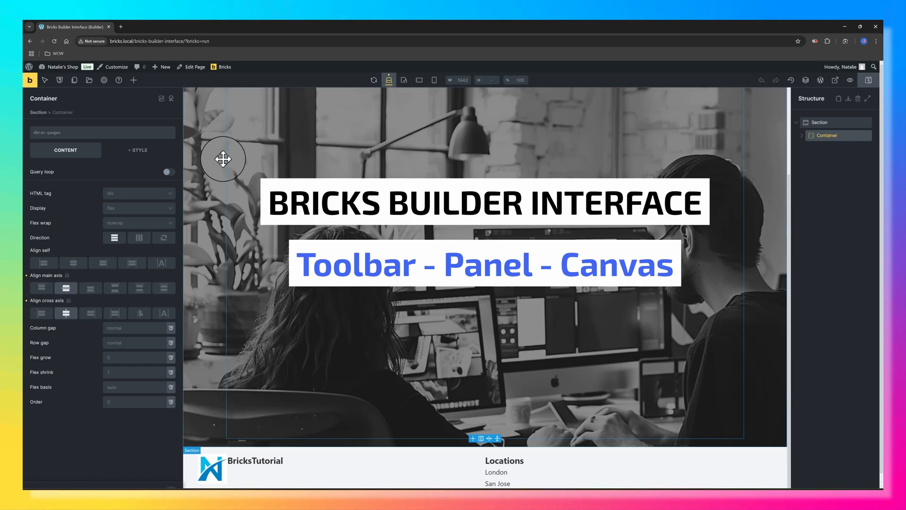
Browse the Theme Styles settings and hide the Structure panel to widen the canvas.
{"action": "left_click", "coordinate": [104, 79]}
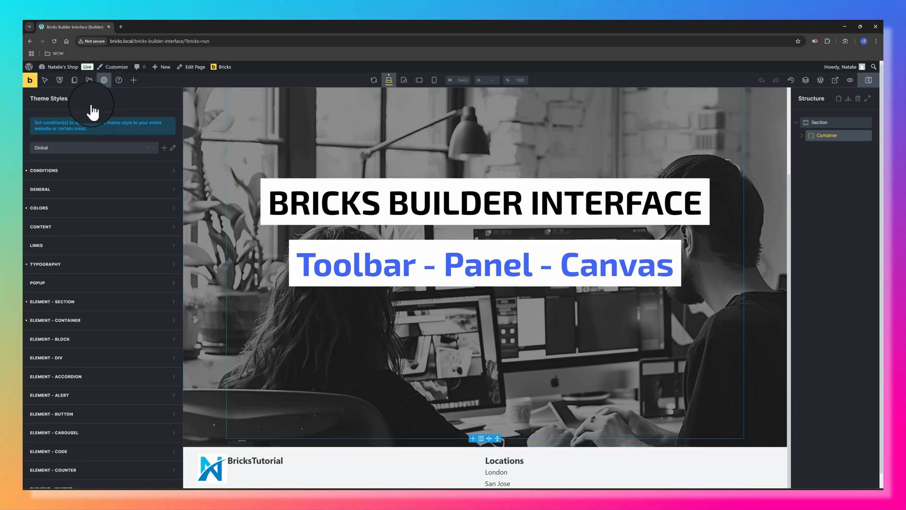
{"action": "left_click", "coordinate": [105, 80]}
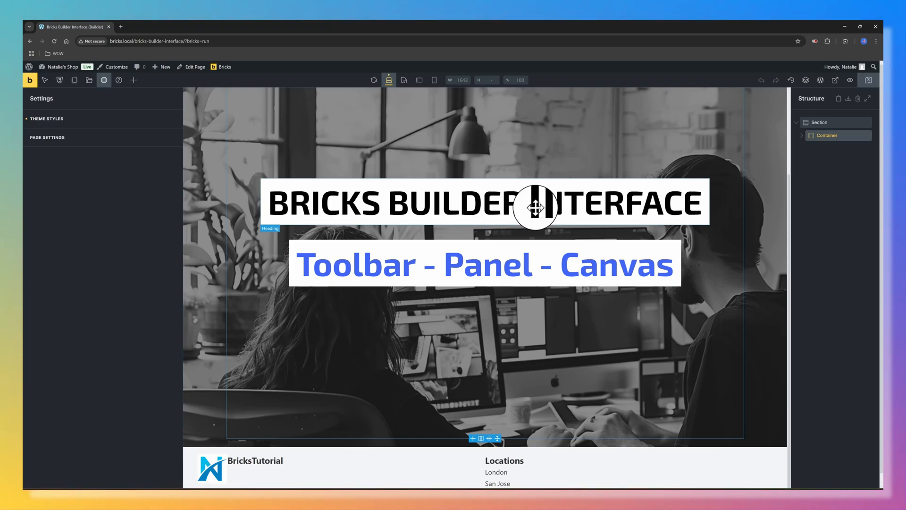
{"action": "mouse_move", "coordinate": [341, 216]}
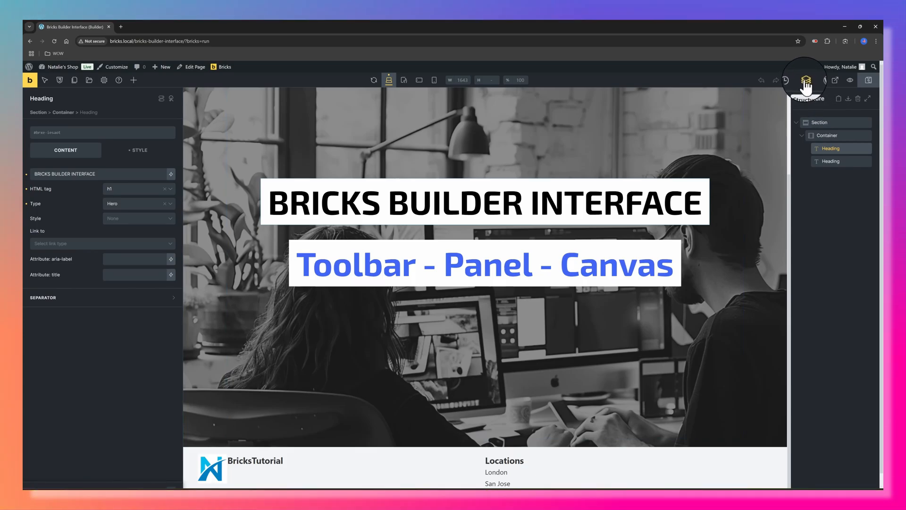
{"action": "left_click", "coordinate": [808, 81]}
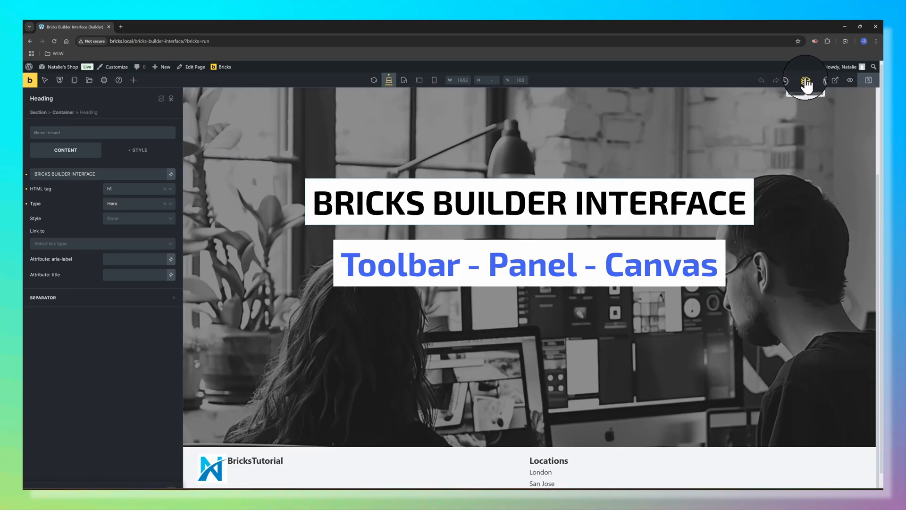
{"action": "left_click", "coordinate": [804, 79]}
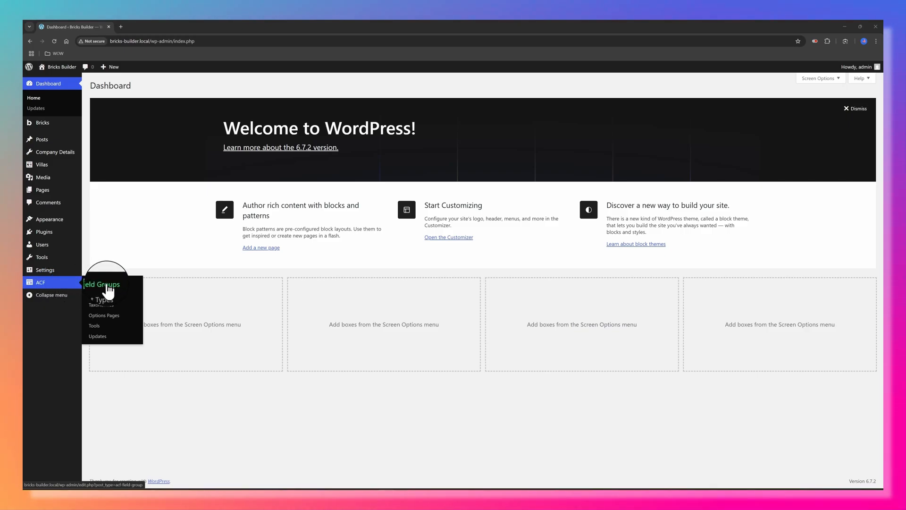
Add a field group titled 'Condition' under ACF Field Groups and save it.
{"action": "left_click", "coordinate": [101, 284]}
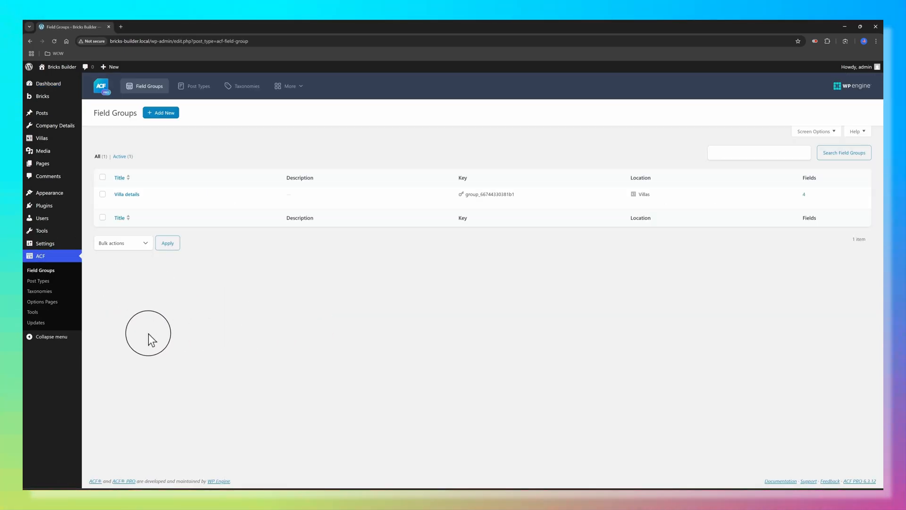
{"action": "mouse_move", "coordinate": [137, 132]}
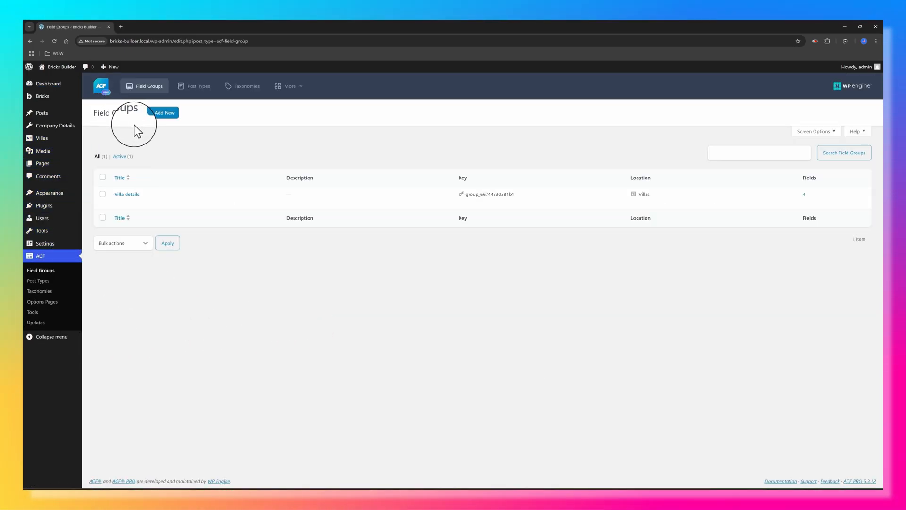
{"action": "left_click", "coordinate": [165, 113]}
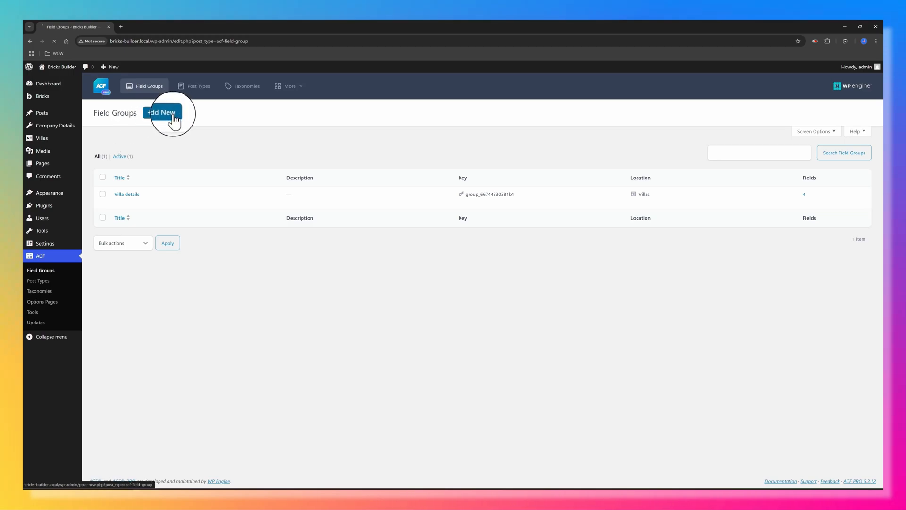
{"action": "left_click", "coordinate": [161, 112]}
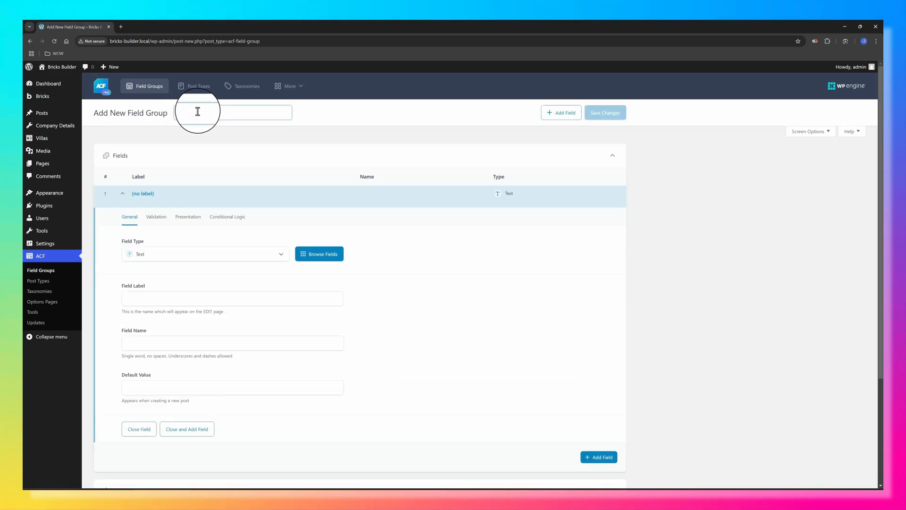
{"action": "type", "text": "ndition"}
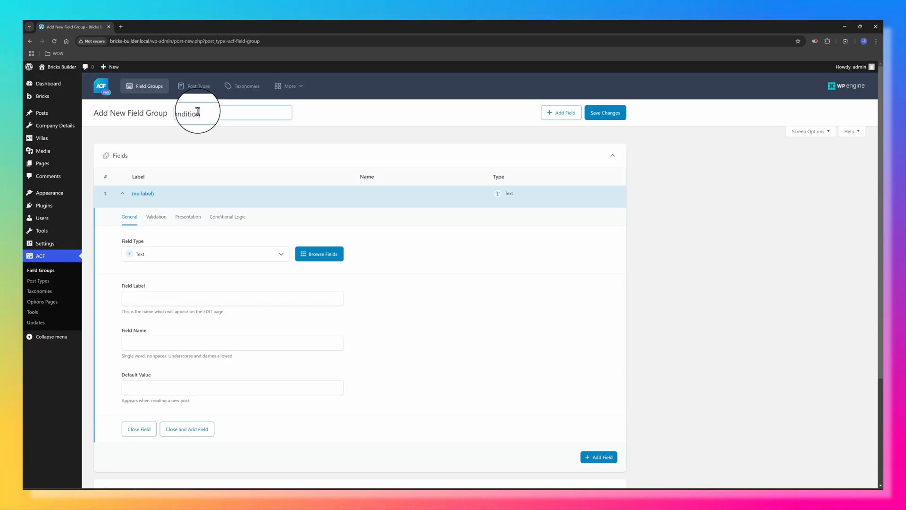
{"action": "left_click", "coordinate": [605, 112]}
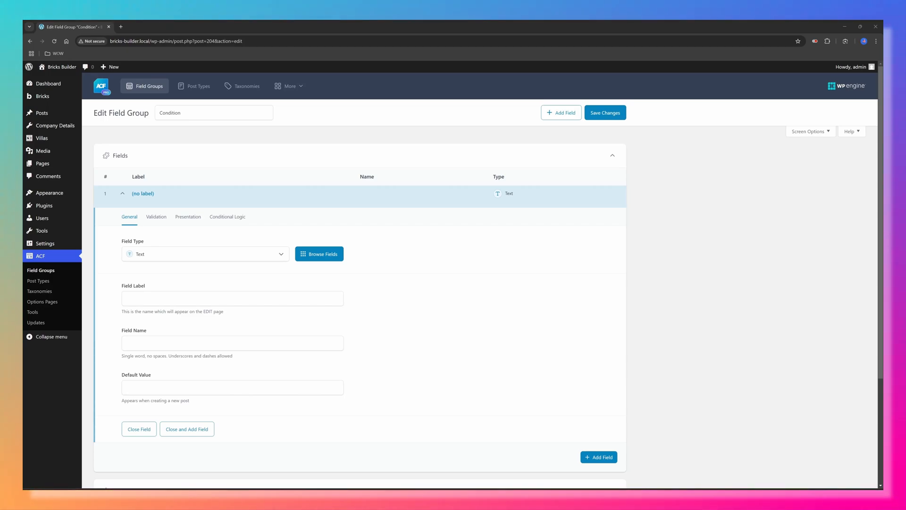
Change the field type to Radio Button and enter the 'new' choice.
{"action": "left_click", "coordinate": [205, 253]}
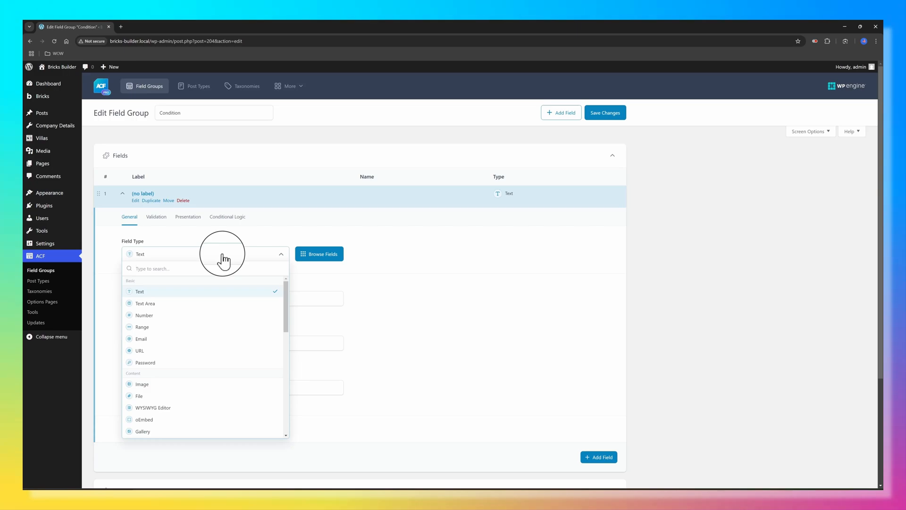
{"action": "left_click", "coordinate": [139, 303]}
{"action": "type", "text": "Conditio"}
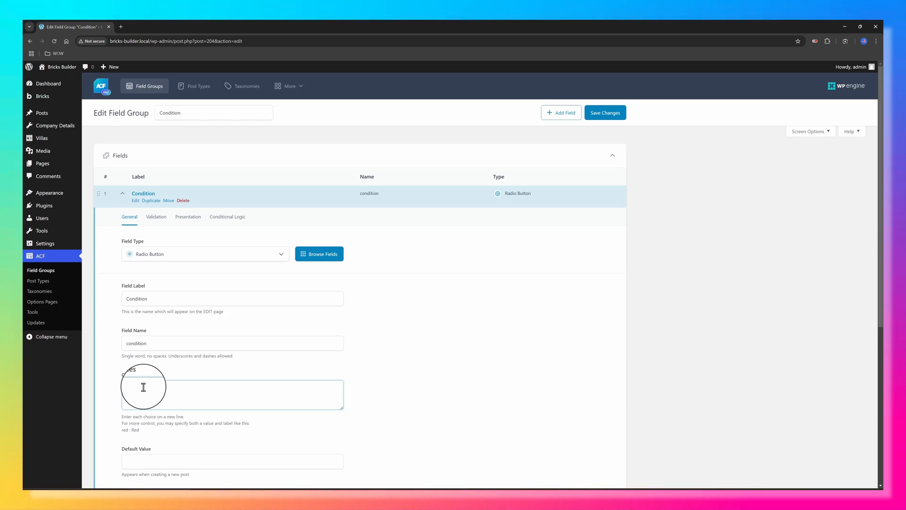
{"action": "type", "text": "new"}
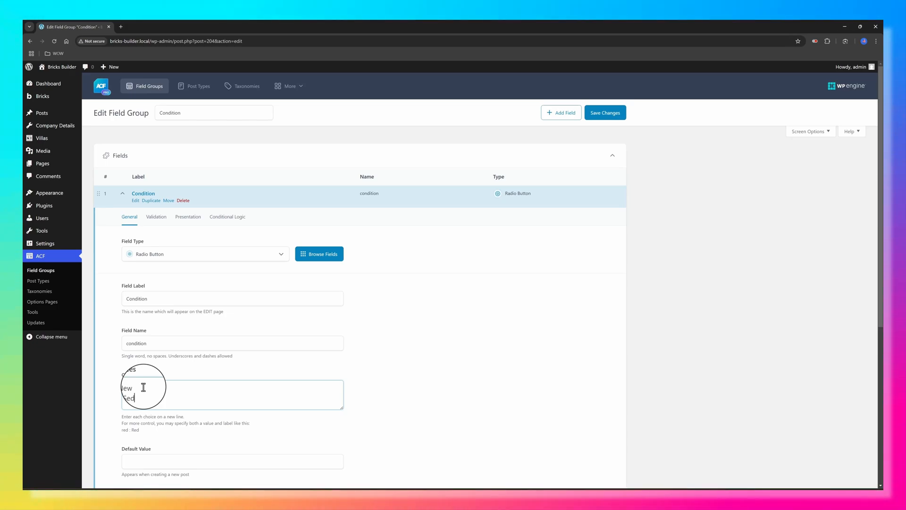
{"action": "scroll", "scroll_direction": "down", "scroll_amount": 3}
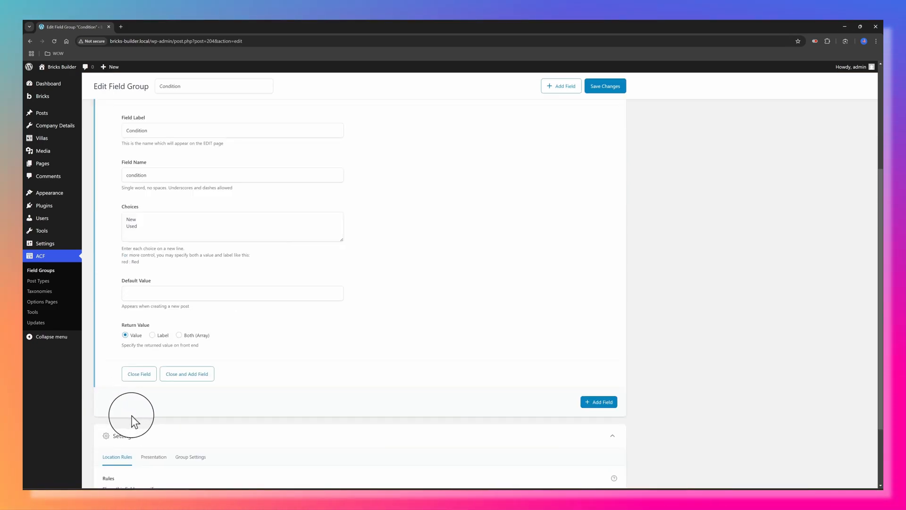
{"action": "scroll", "scroll_direction": "down", "scroll_amount": 3}
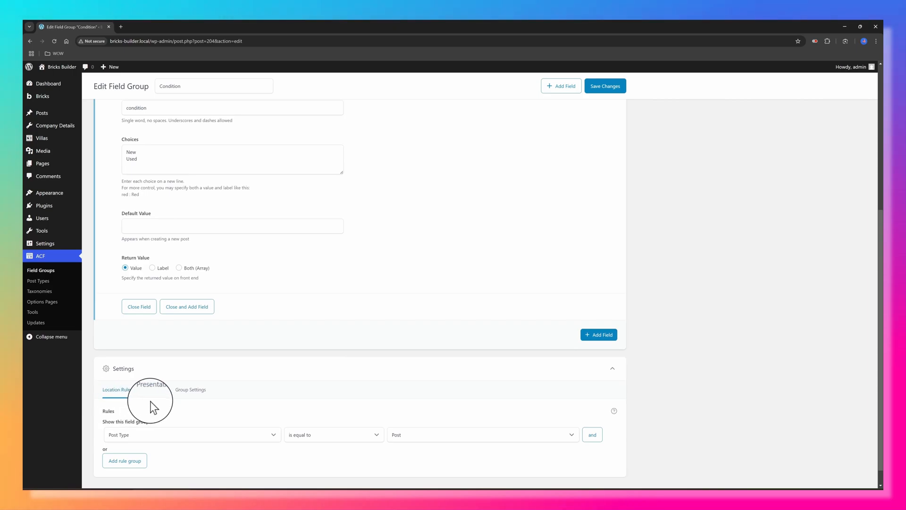
{"action": "mouse_move", "coordinate": [266, 417]}
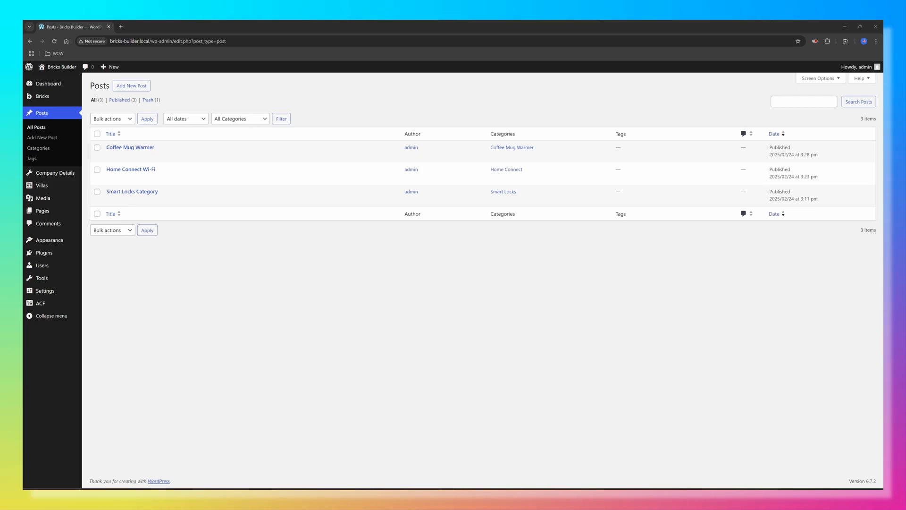
{"action": "left_click", "coordinate": [130, 169]}
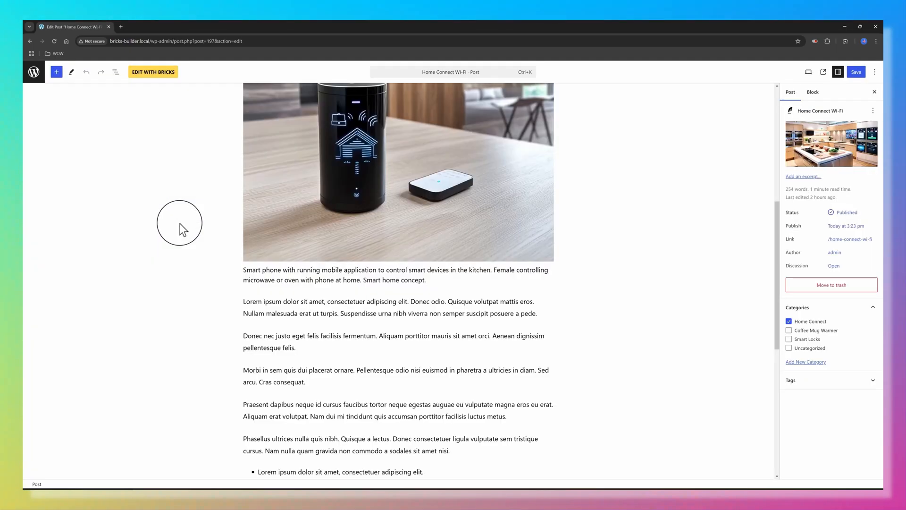
{"action": "scroll", "scroll_direction": "down", "scroll_amount": 3}
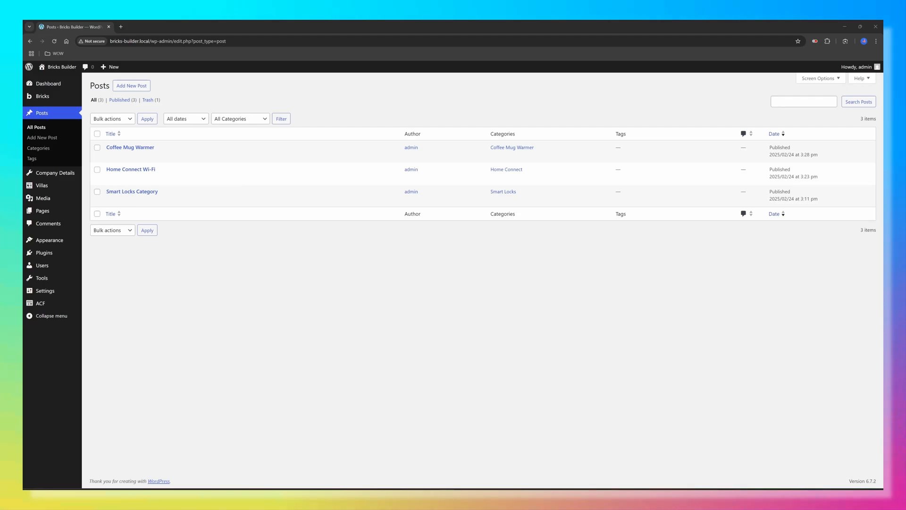
{"action": "left_click", "coordinate": [130, 169]}
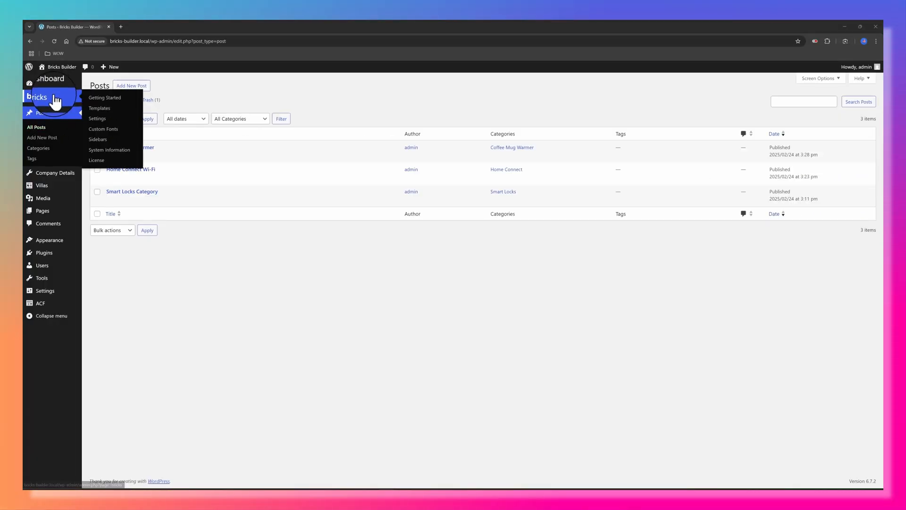
Create 'Single post Template' with template type Single and open it in Bricks.
{"action": "left_click", "coordinate": [100, 108]}
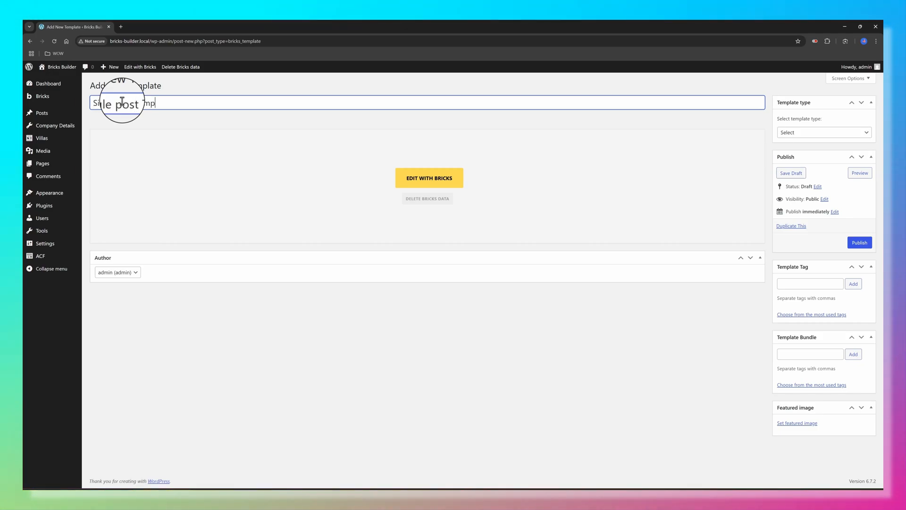
{"action": "type", "text": "Single post Template"}
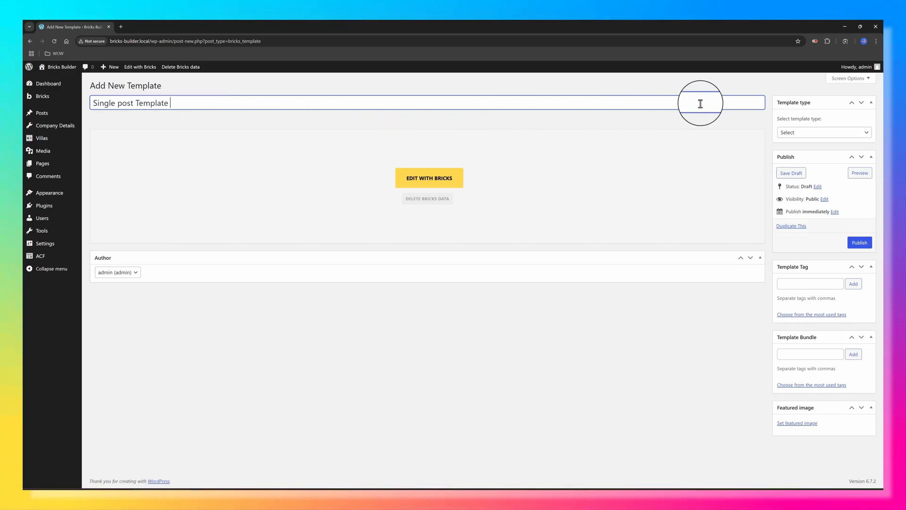
{"action": "left_click", "coordinate": [824, 132]}
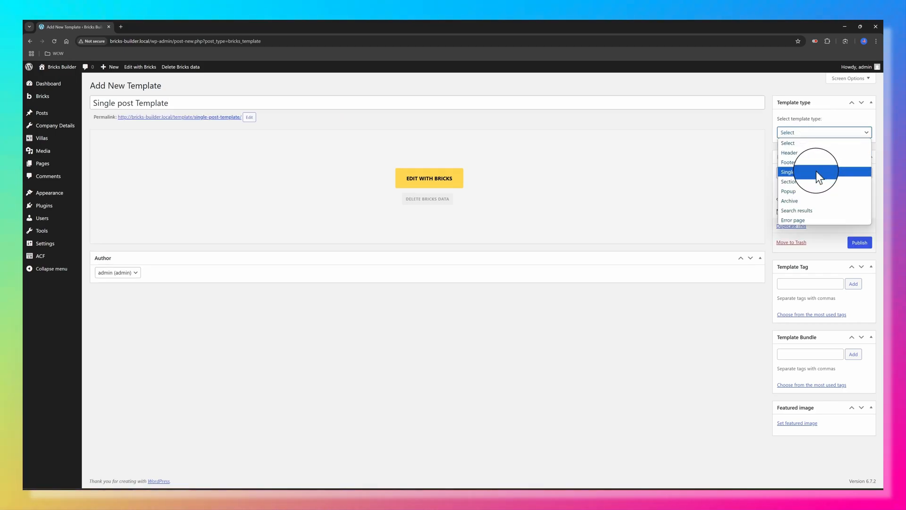
{"action": "left_click", "coordinate": [787, 171]}
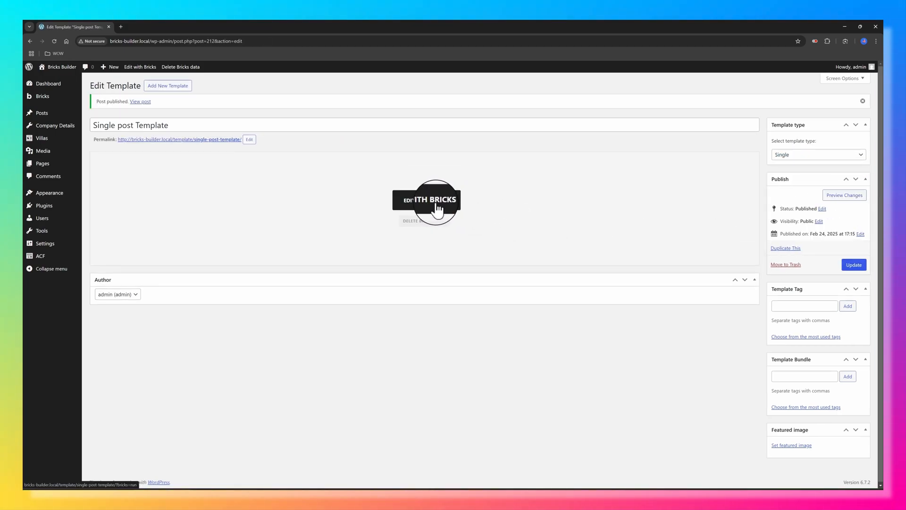
{"action": "left_click", "coordinate": [426, 201]}
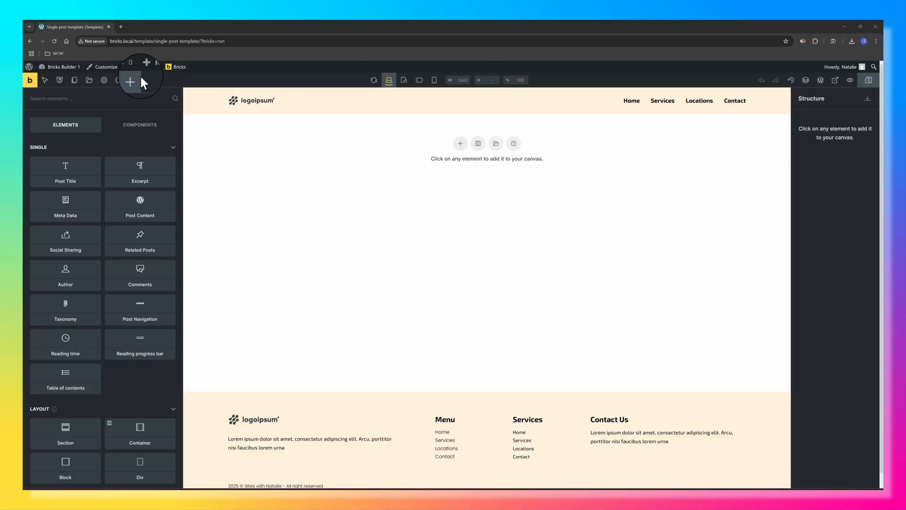
Add a Post type condition targeting Posts in the template settings.
{"action": "left_click", "coordinate": [103, 80]}
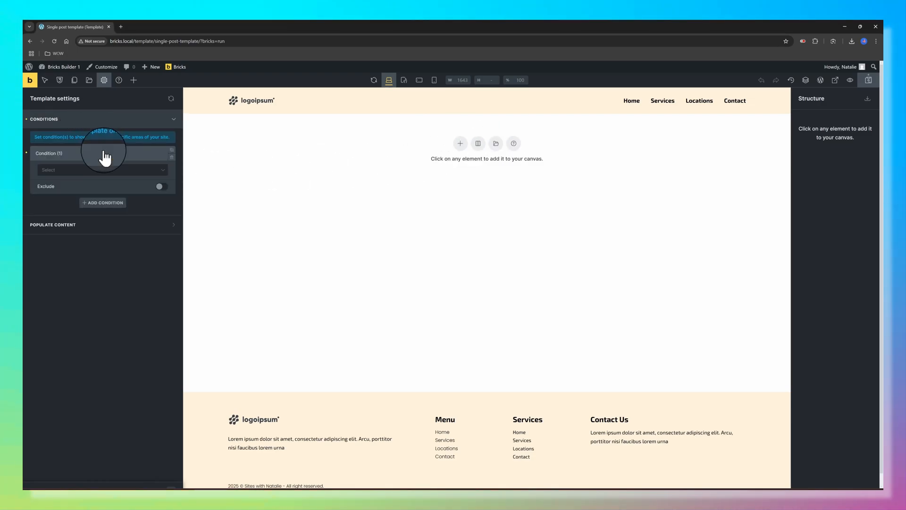
{"action": "left_click", "coordinate": [102, 169]}
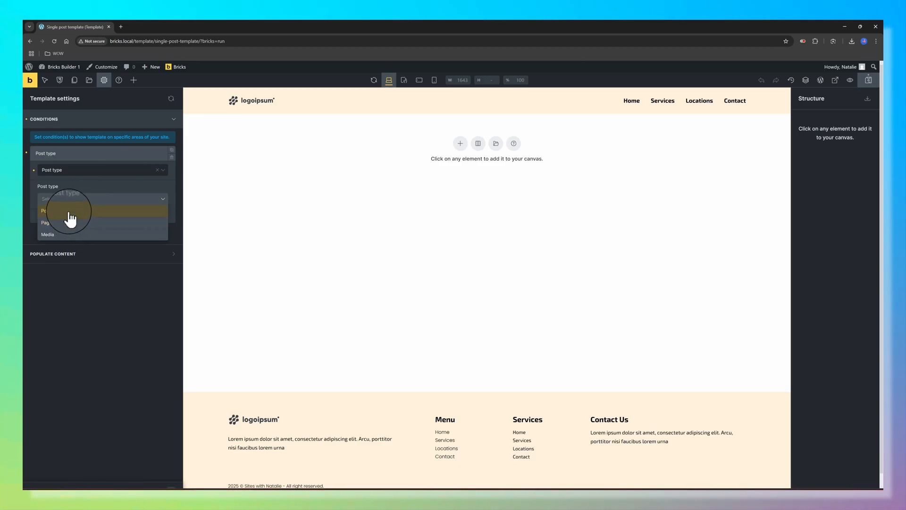
{"action": "left_click", "coordinate": [44, 211]}
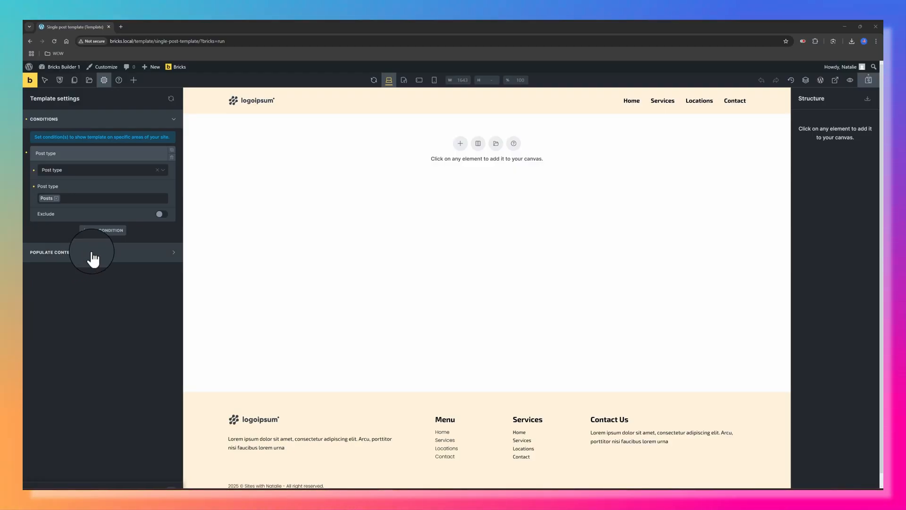
{"action": "left_click", "coordinate": [94, 252]}
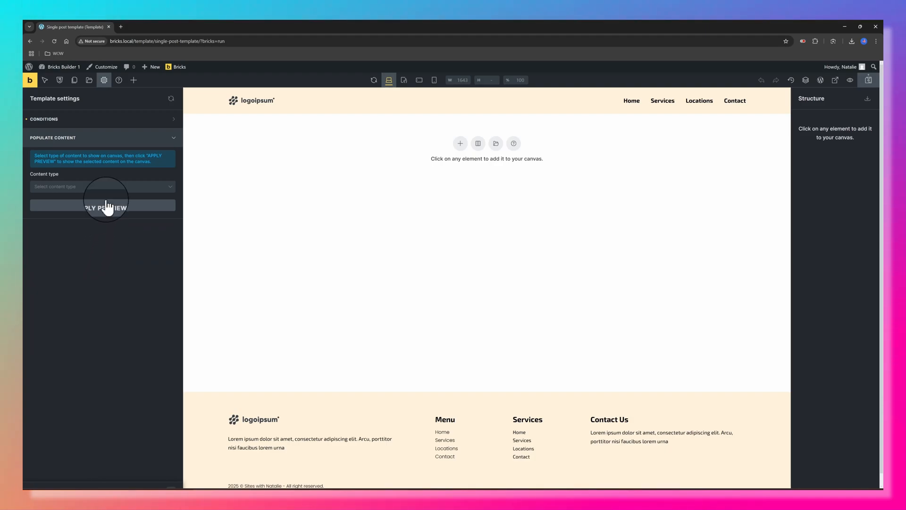
Set Populate Content to the single post 'Smart Locks Category' and apply the preview.
{"action": "left_click", "coordinate": [102, 186]}
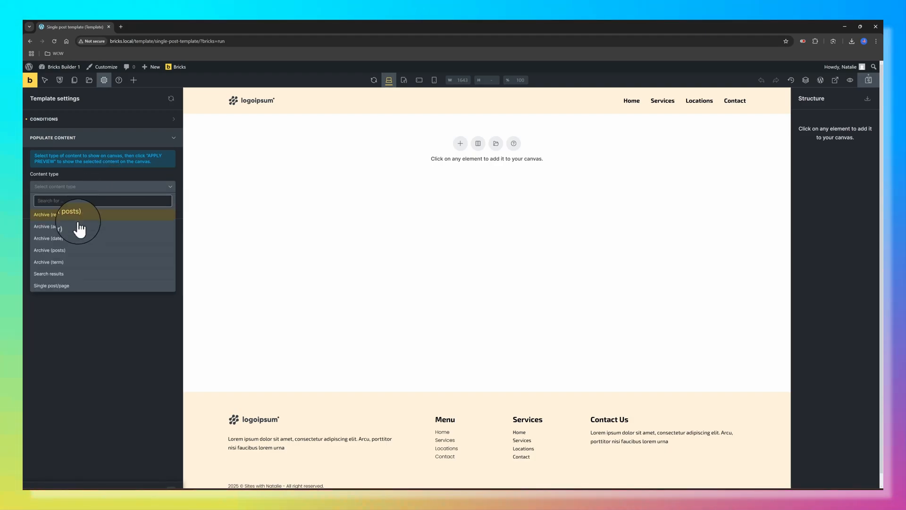
{"action": "left_click", "coordinate": [51, 286]}
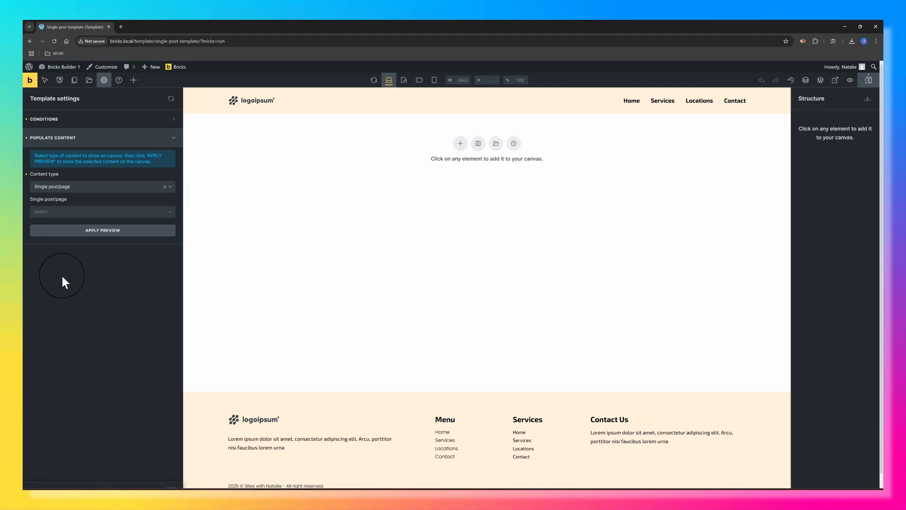
{"action": "left_click", "coordinate": [103, 211]}
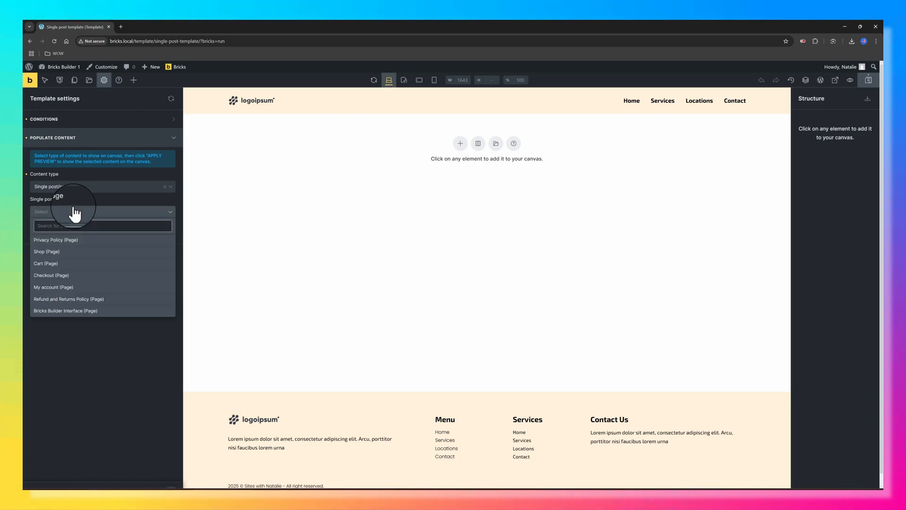
{"action": "type", "text": "Smart"}
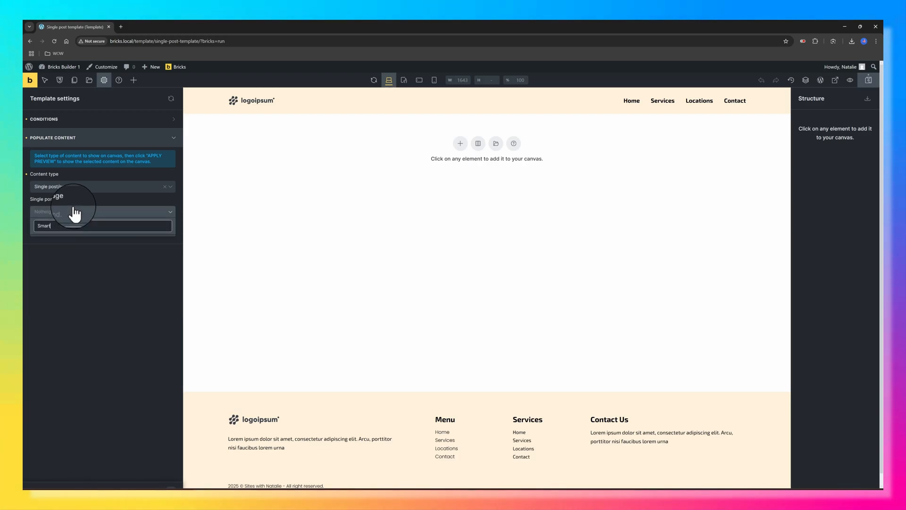
{"action": "type", "text": "Smart"}
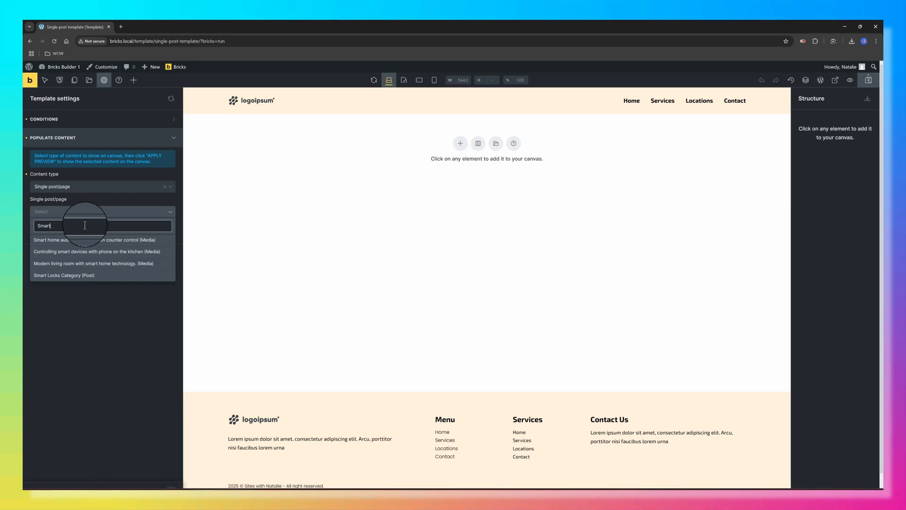
{"action": "left_click", "coordinate": [64, 275]}
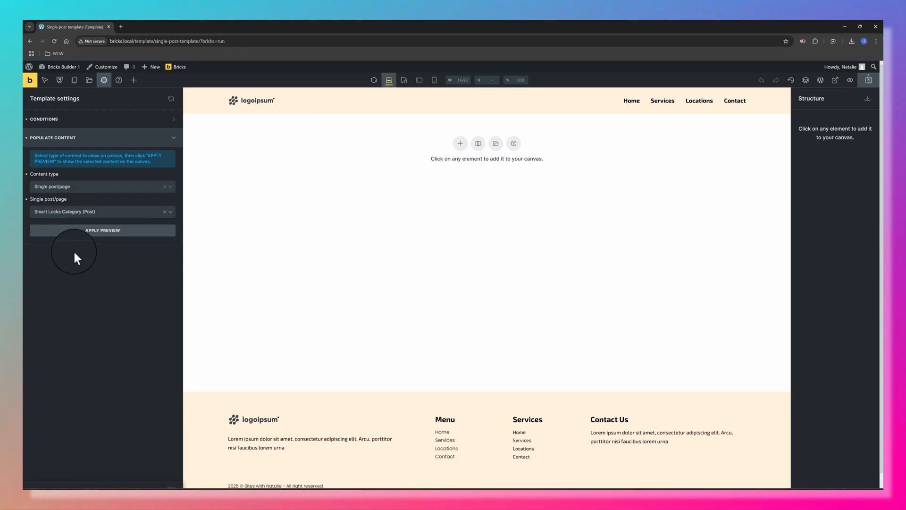
{"action": "left_click", "coordinate": [103, 231]}
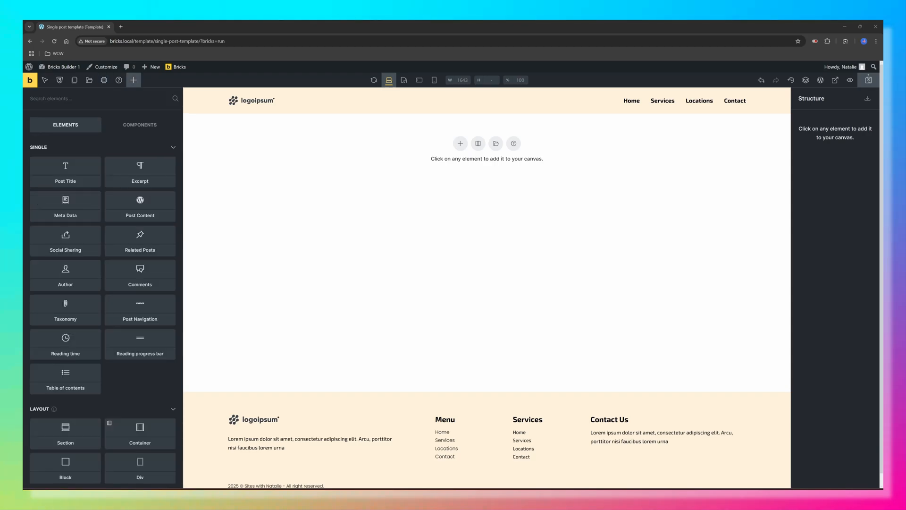
Add a Section with an 80 top margin and a wrapper block inside its container.
{"action": "left_click", "coordinate": [65, 433]}
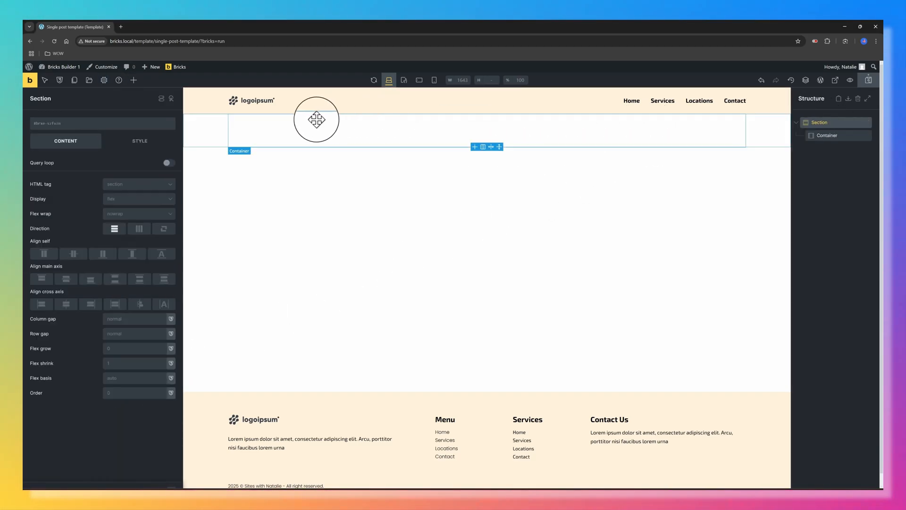
{"action": "left_click", "coordinate": [140, 140]}
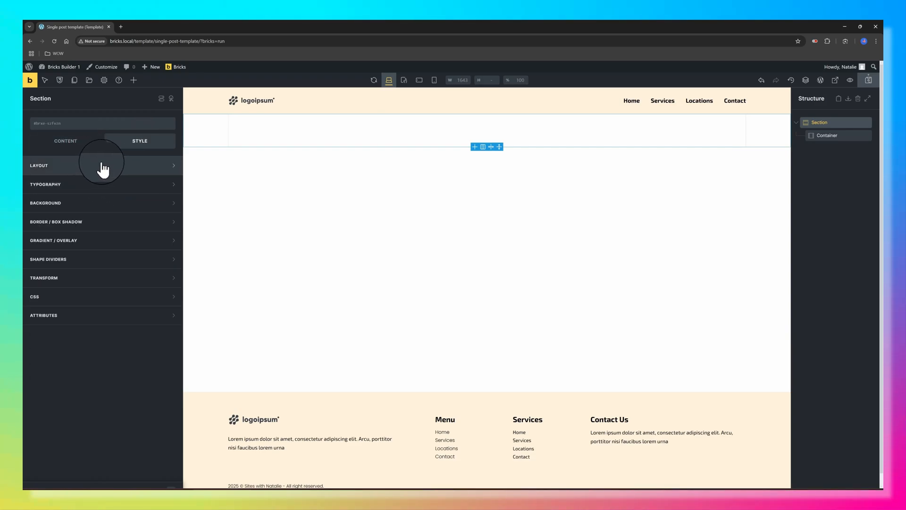
{"action": "left_click", "coordinate": [102, 166]}
{"action": "type", "text": "80"}
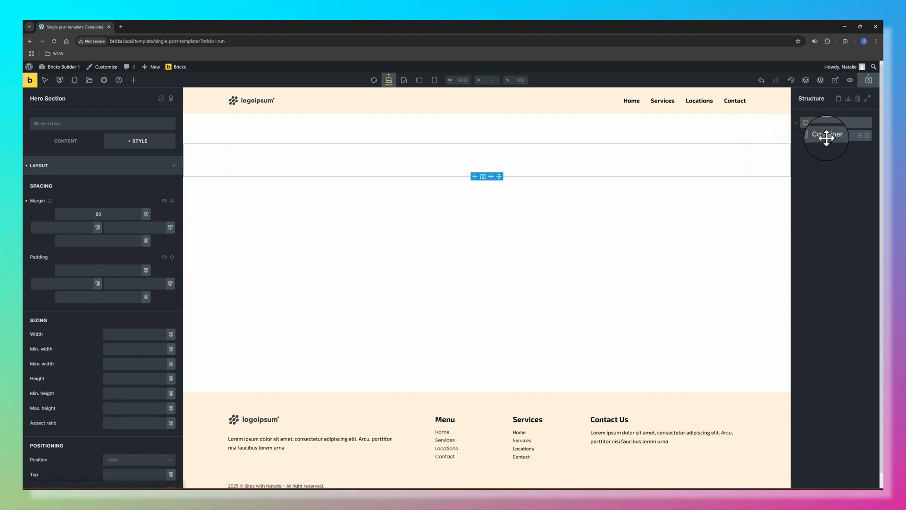
{"action": "left_click", "coordinate": [826, 135]}
{"action": "type", "text": "HEro "}
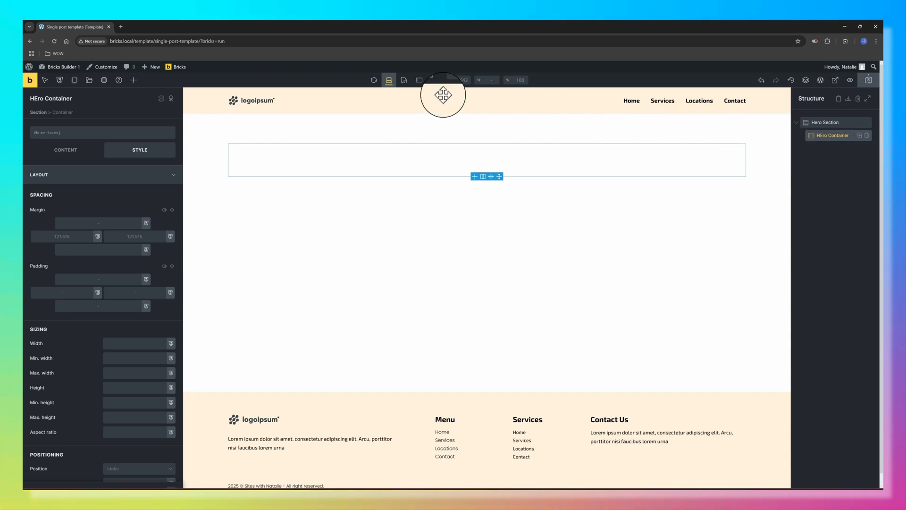
{"action": "left_click", "coordinate": [133, 80]}
{"action": "type", "text": "Hero Wrapper"}
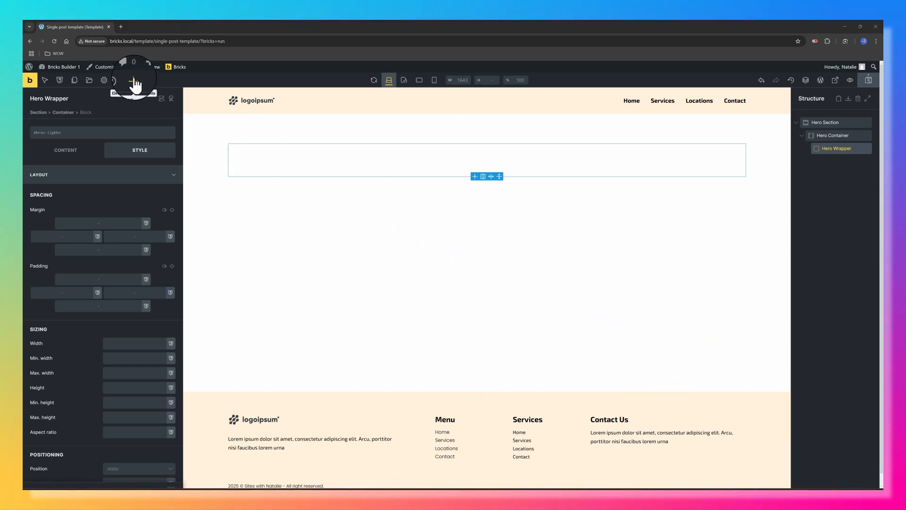
Add Basic Text and Heading elements, setting the text to the {post_terms_category} tag.
{"action": "left_click", "coordinate": [134, 80]}
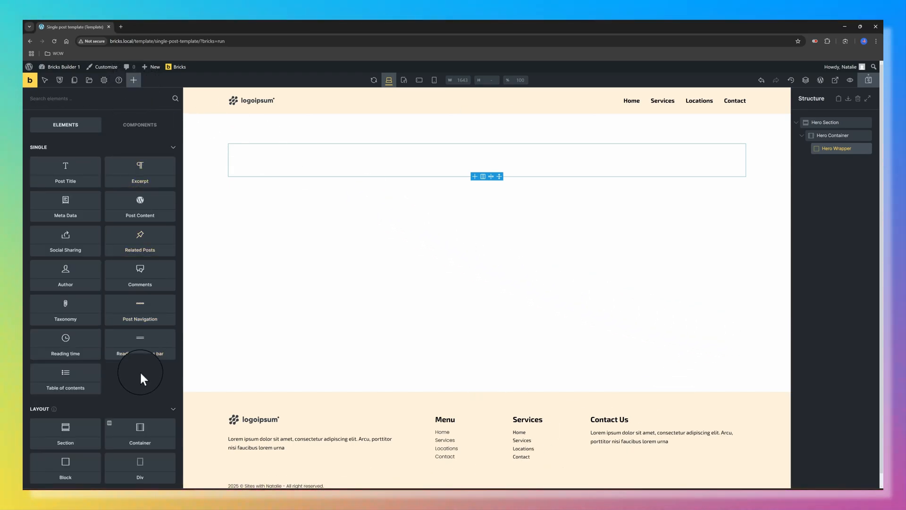
{"action": "left_click", "coordinate": [139, 354]}
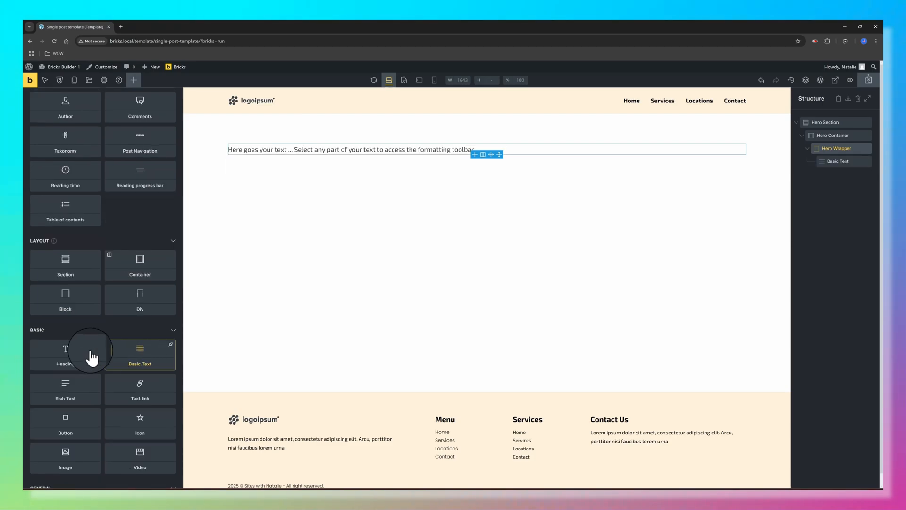
{"action": "left_click", "coordinate": [65, 354]}
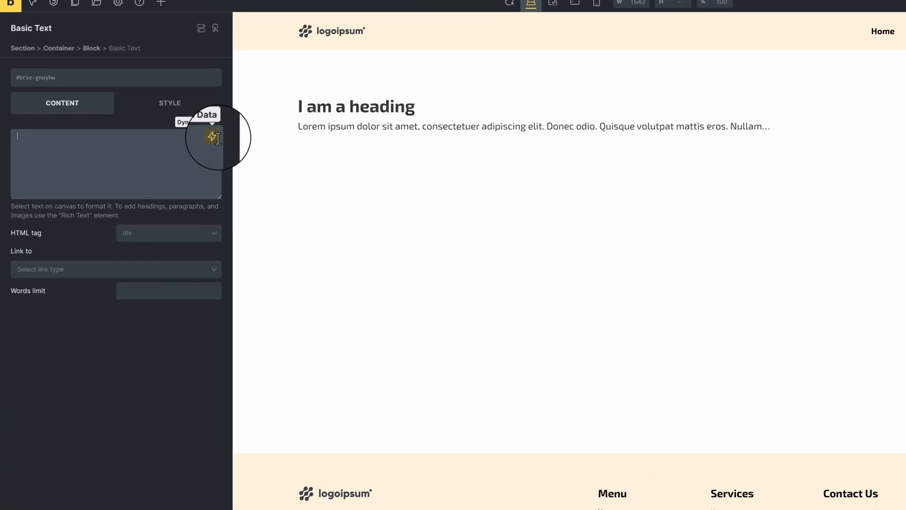
{"action": "left_click", "coordinate": [204, 139]}
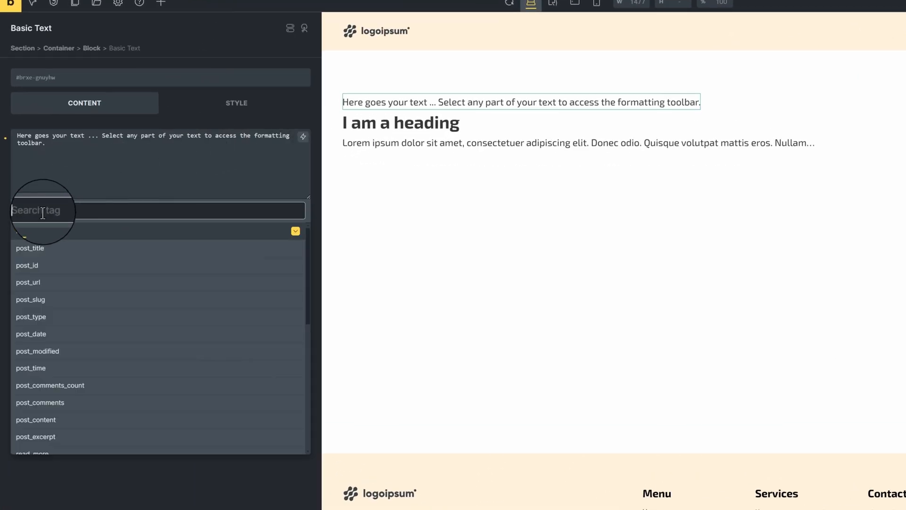
{"action": "type", "text": "{post_"}
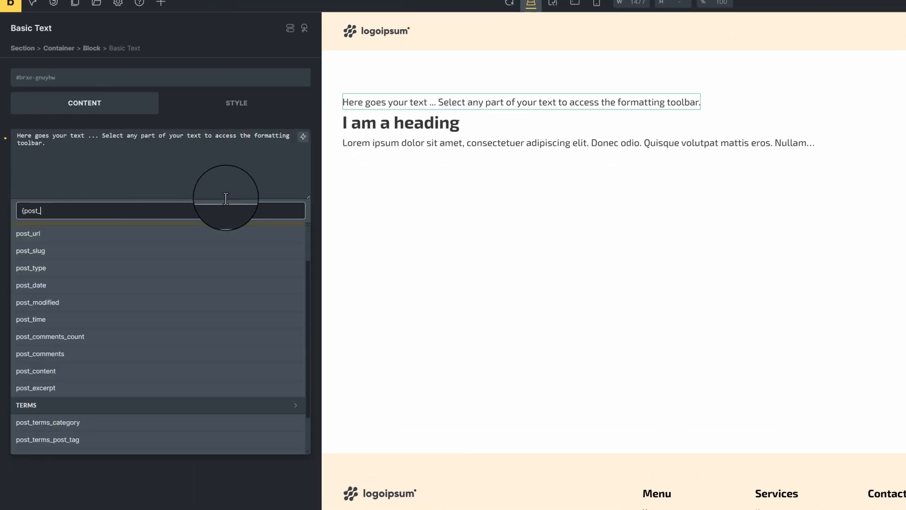
{"action": "left_click", "coordinate": [47, 422]}
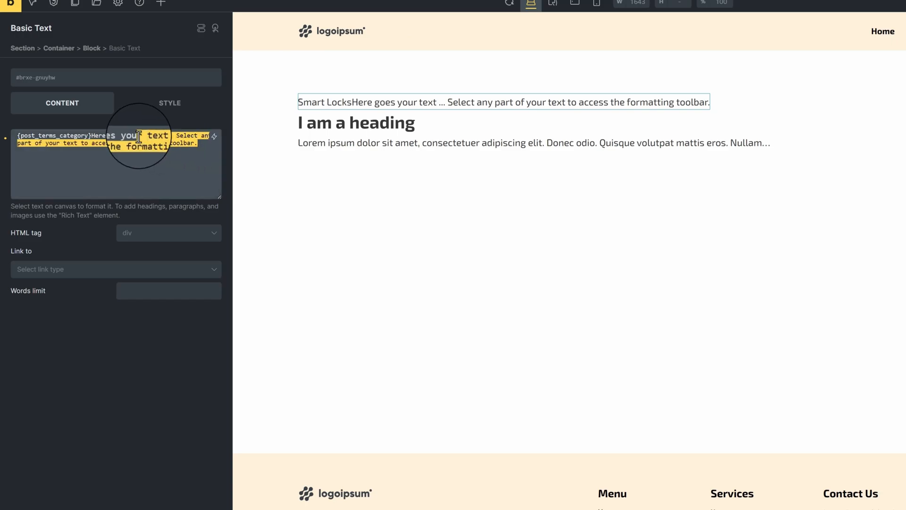
Replace the heading's placeholder text with the post title dynamic data tag.
{"action": "left_click", "coordinate": [355, 122]}
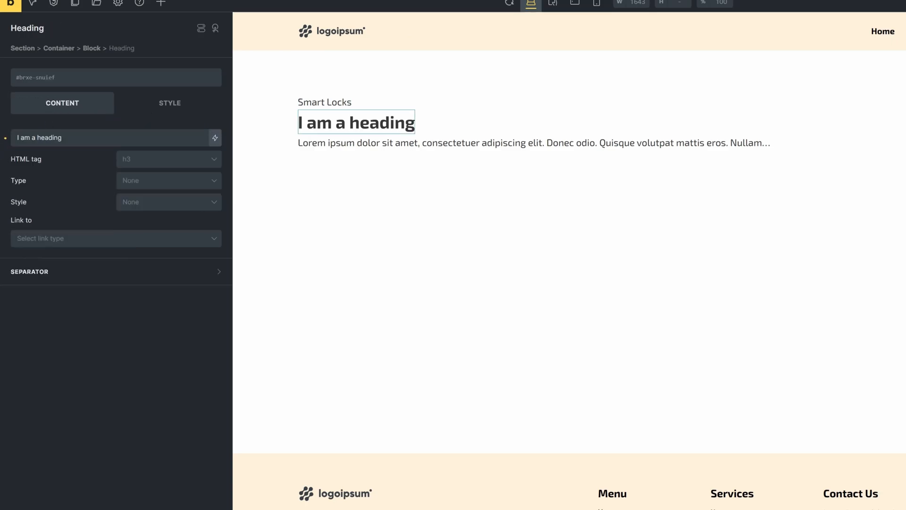
{"action": "double_click", "coordinate": [47, 138]}
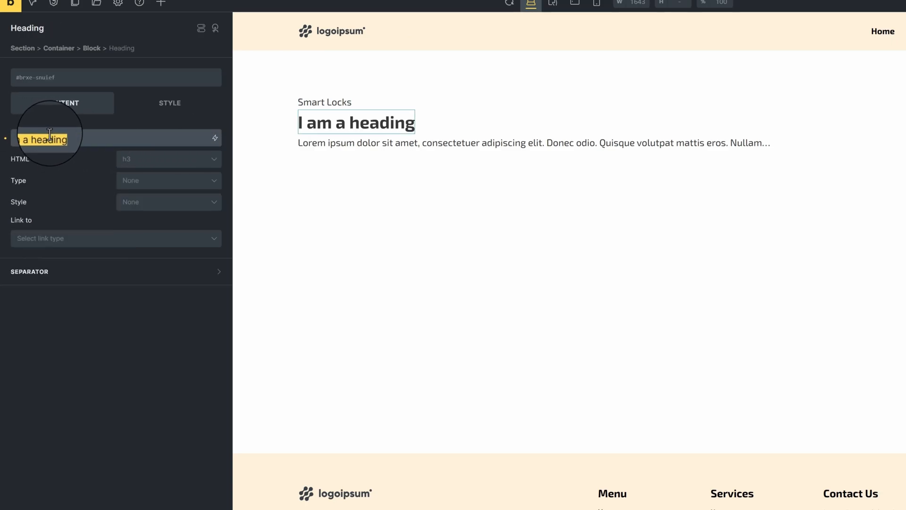
{"action": "left_click", "coordinate": [219, 137]}
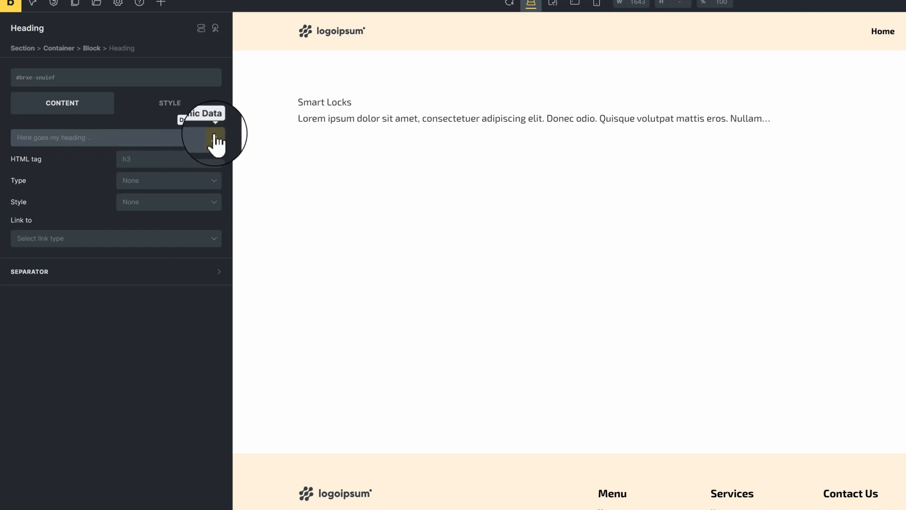
{"action": "left_click", "coordinate": [215, 137]}
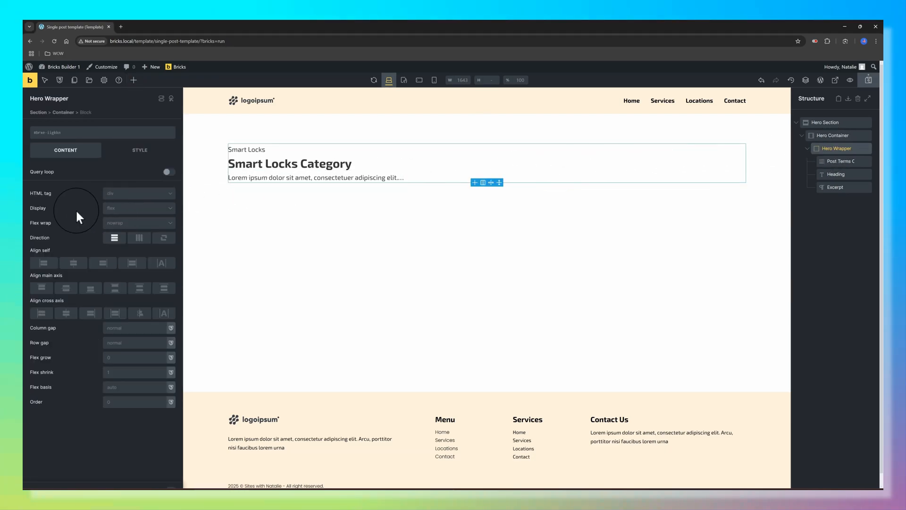
Center the hero texts and preview the hero at tablet and mobile widths.
{"action": "left_click", "coordinate": [67, 313]}
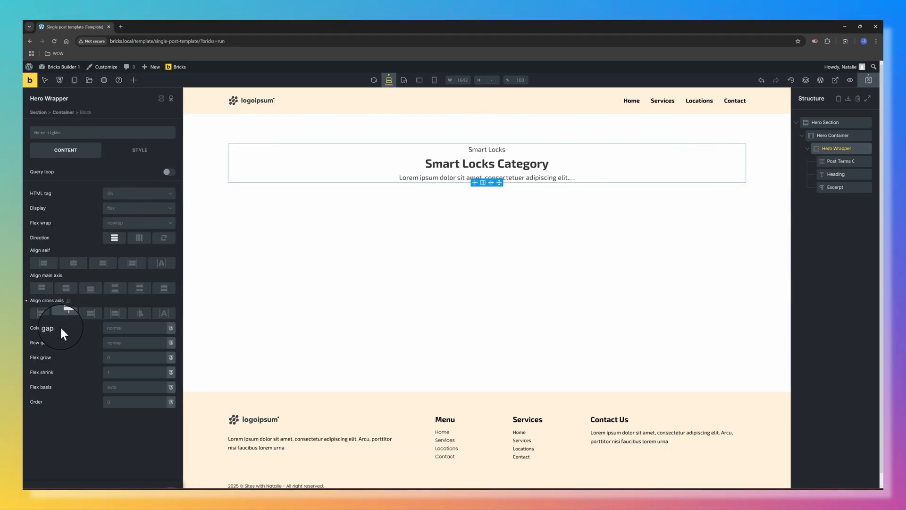
{"action": "left_click", "coordinate": [65, 313]}
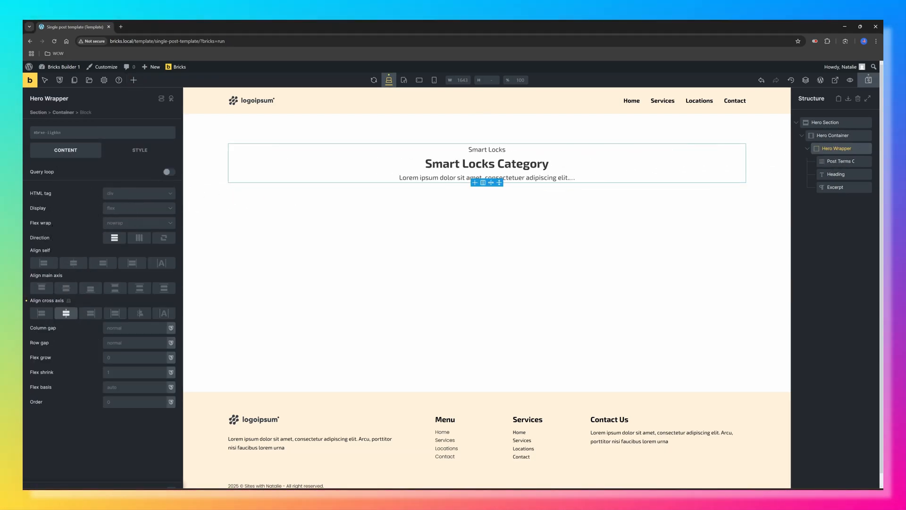
{"action": "left_click", "coordinate": [133, 80]}
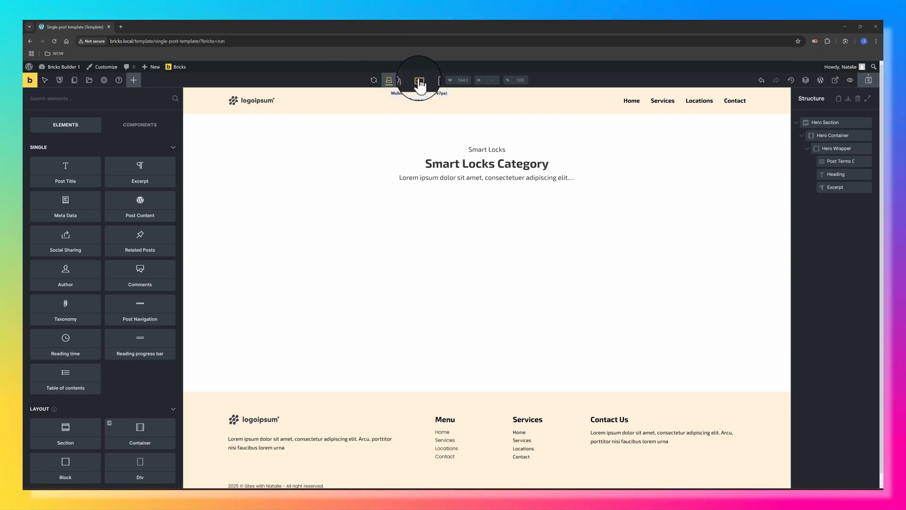
{"action": "left_click", "coordinate": [419, 79]}
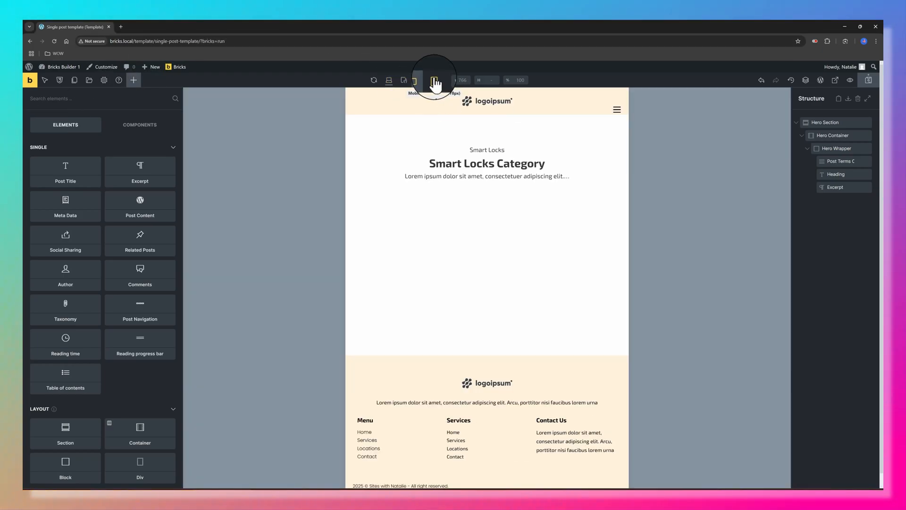
{"action": "left_click", "coordinate": [435, 80]}
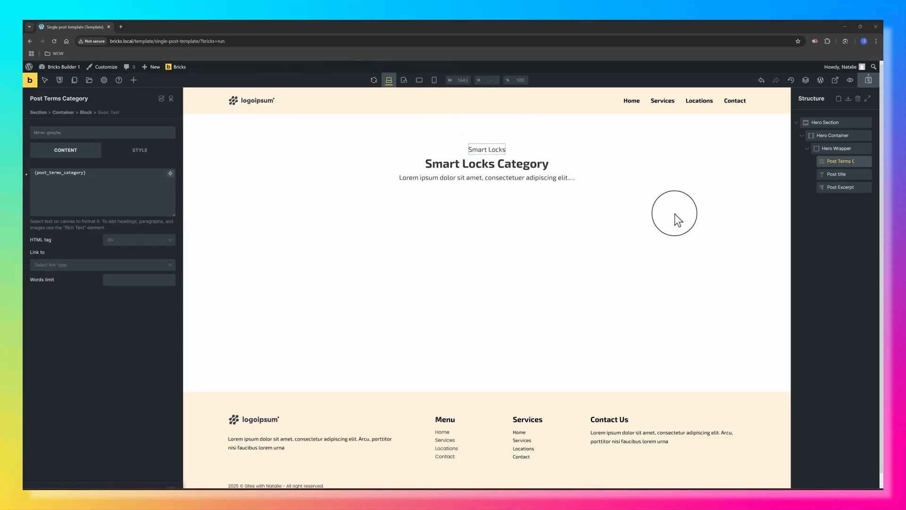
Set the Post title's link to a Custom URL using the post_url dynamic tag.
{"action": "left_click", "coordinate": [102, 264]}
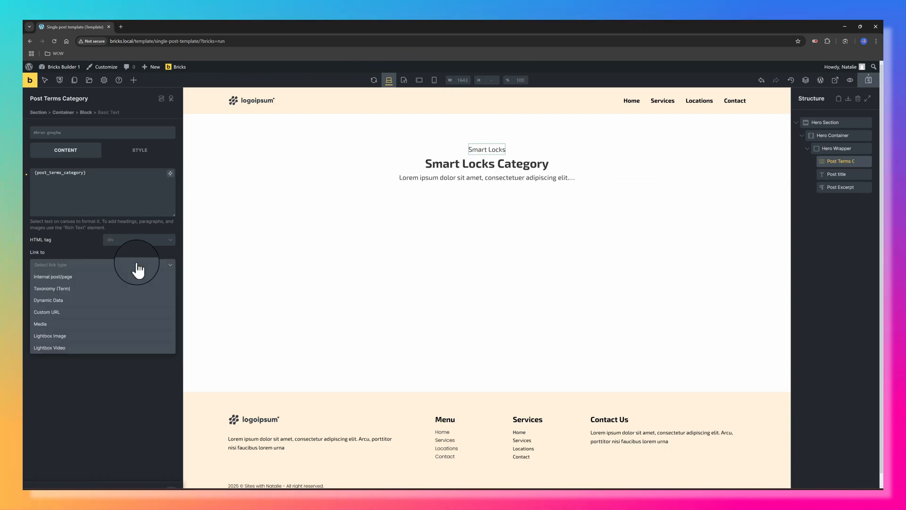
{"action": "left_click", "coordinate": [52, 288]}
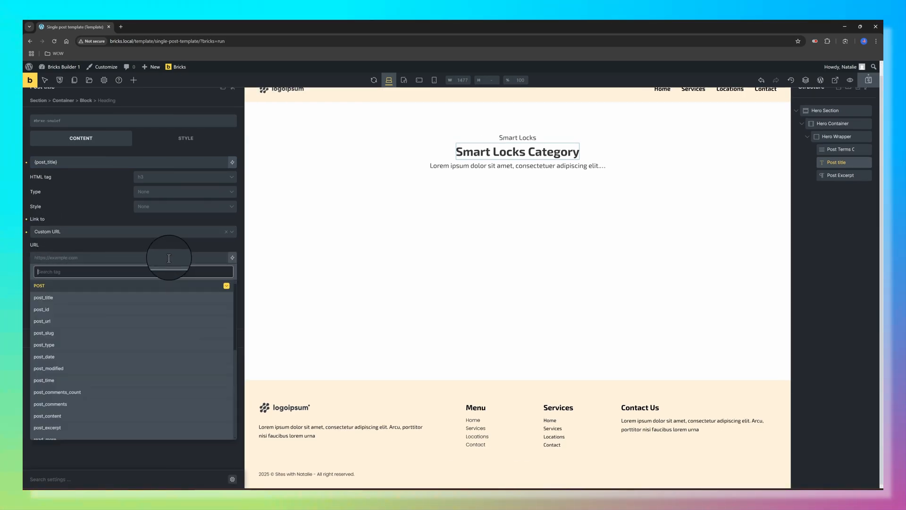
{"action": "left_click", "coordinate": [42, 321]}
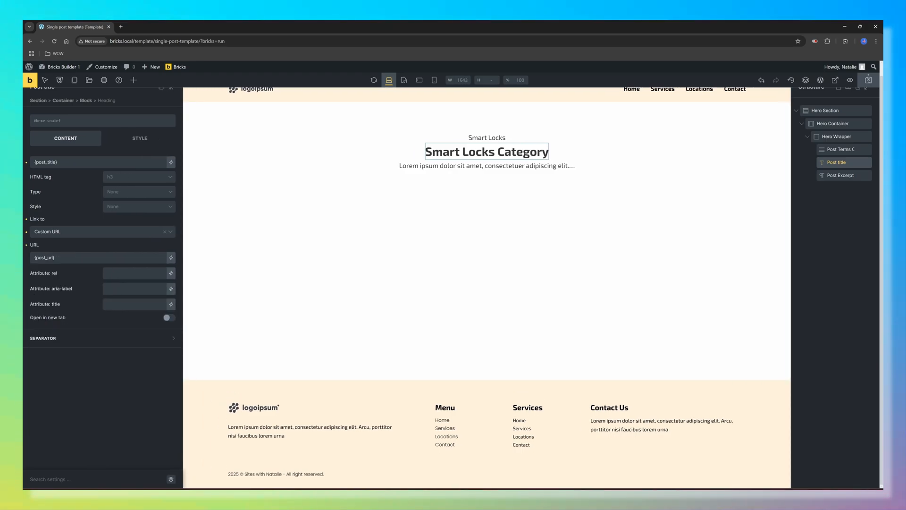
{"action": "left_click", "coordinate": [133, 80]}
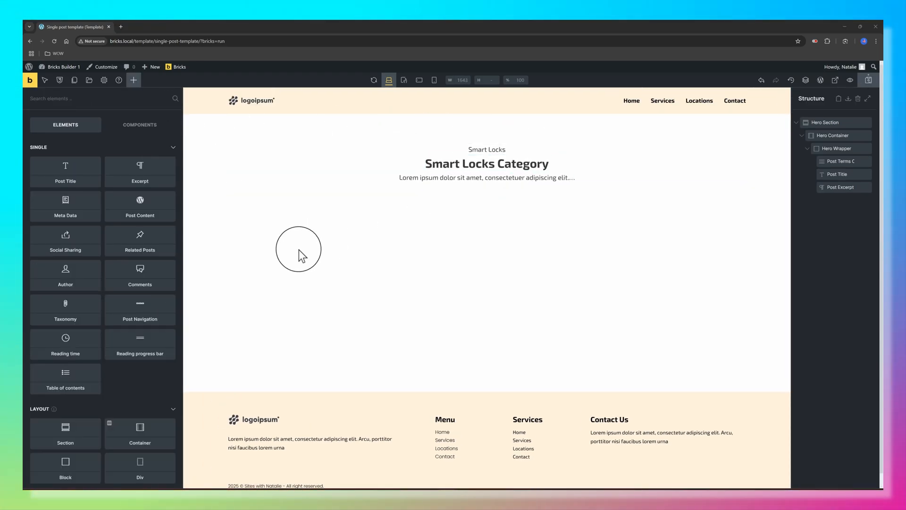
Add a Media Wrapper container holding an Image sourced from the featured image.
{"action": "left_click", "coordinate": [140, 434]}
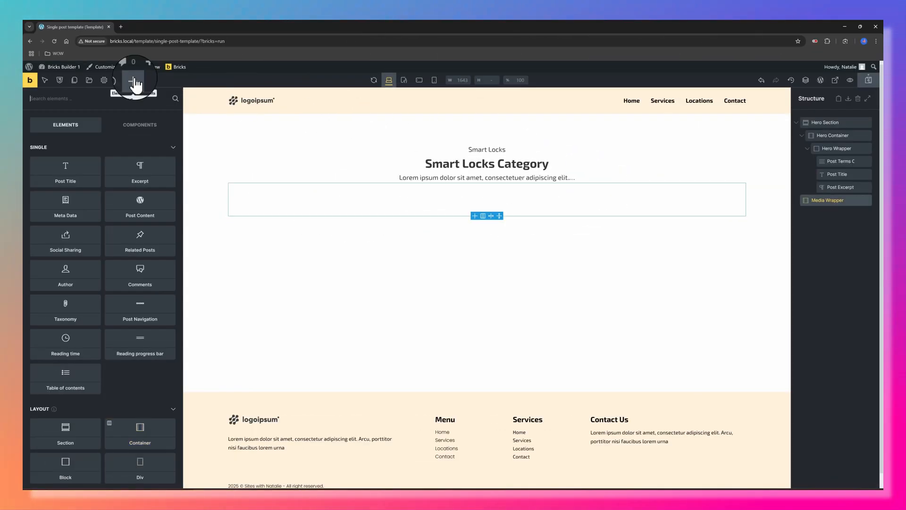
{"action": "type", "text": "Image"}
{"action": "type", "text": "featured"}
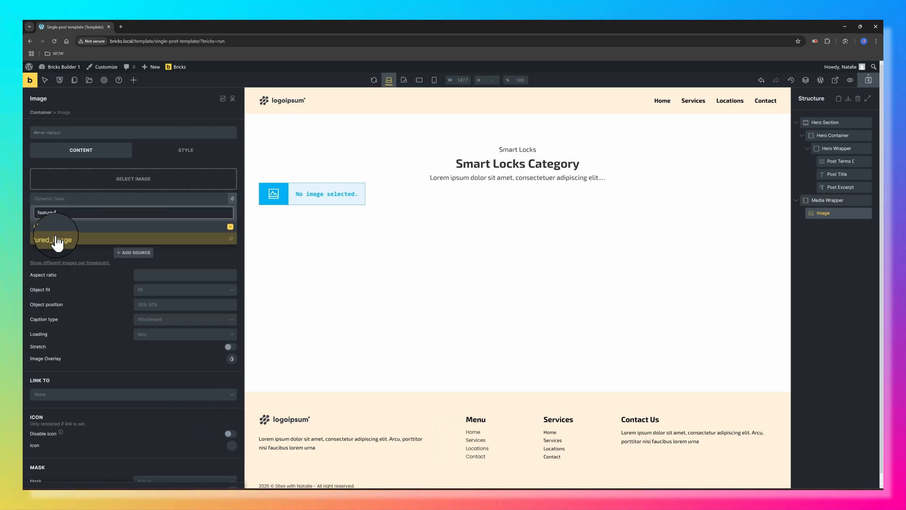
{"action": "left_click", "coordinate": [52, 240]}
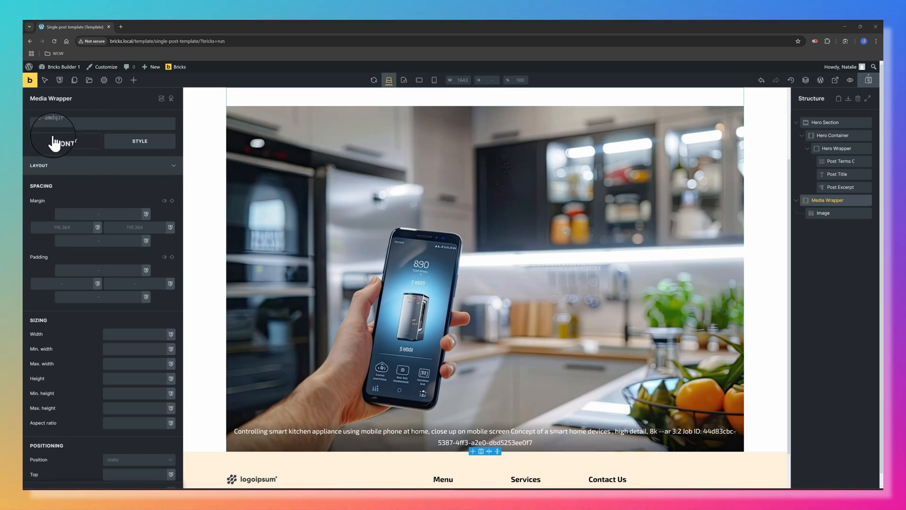
Review the wrapper's layout and spacing settings, and set the image's caption type.
{"action": "left_click", "coordinate": [64, 140]}
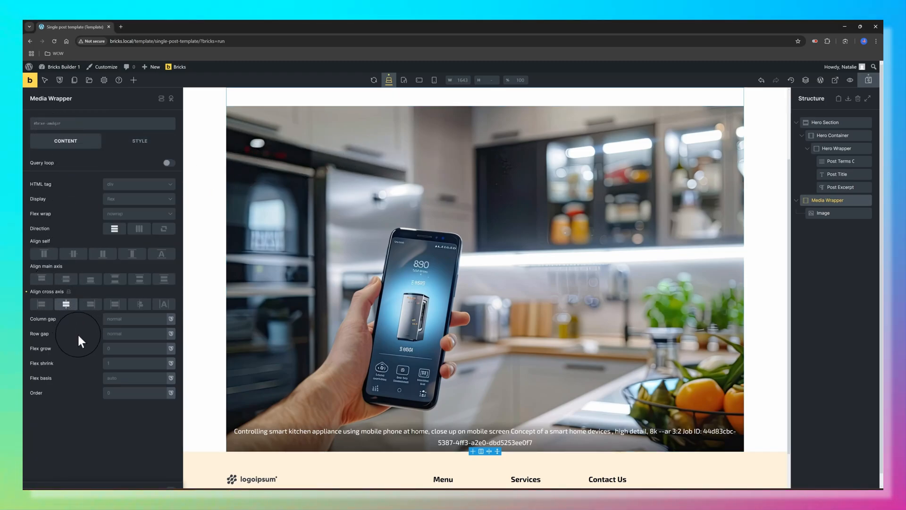
{"action": "left_click", "coordinate": [140, 141]}
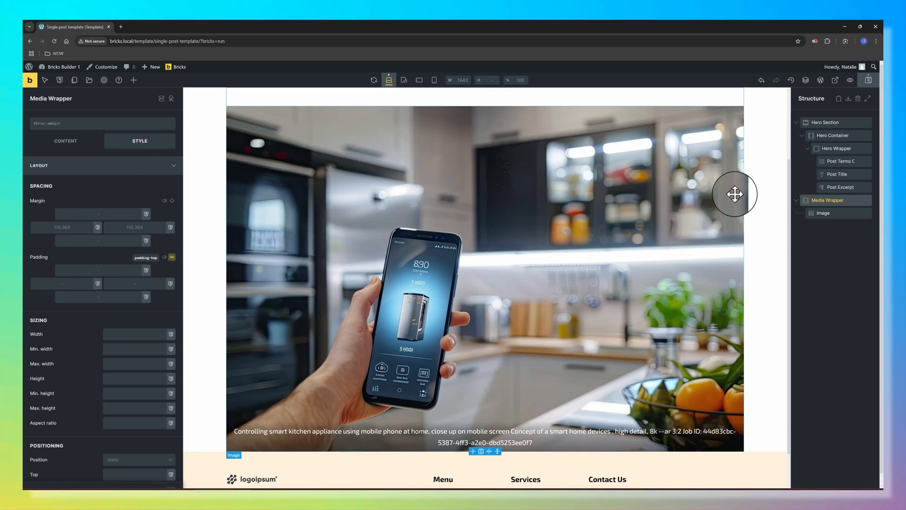
{"action": "left_click", "coordinate": [823, 213]}
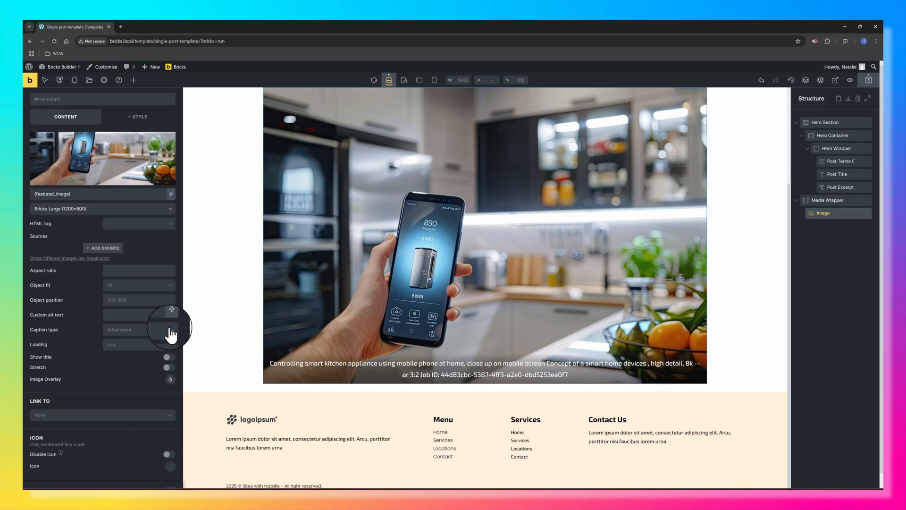
{"action": "left_click", "coordinate": [137, 330]}
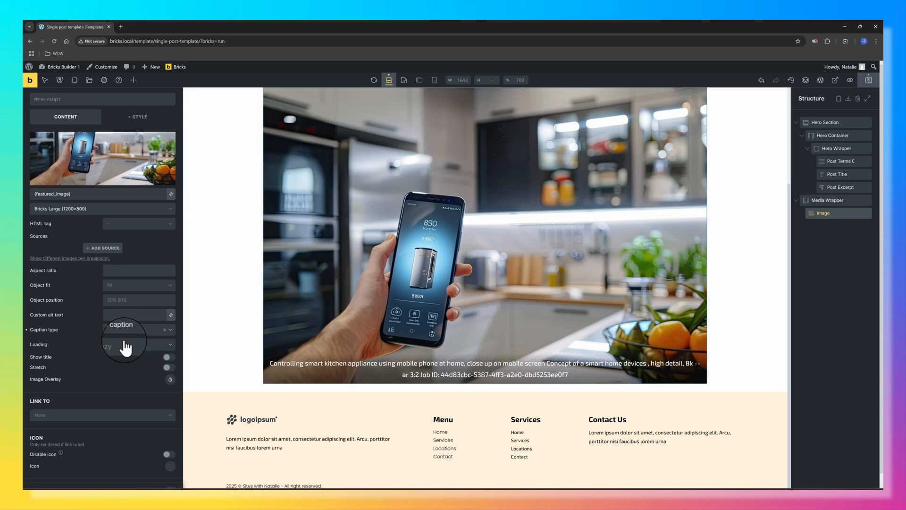
{"action": "left_click", "coordinate": [133, 80]}
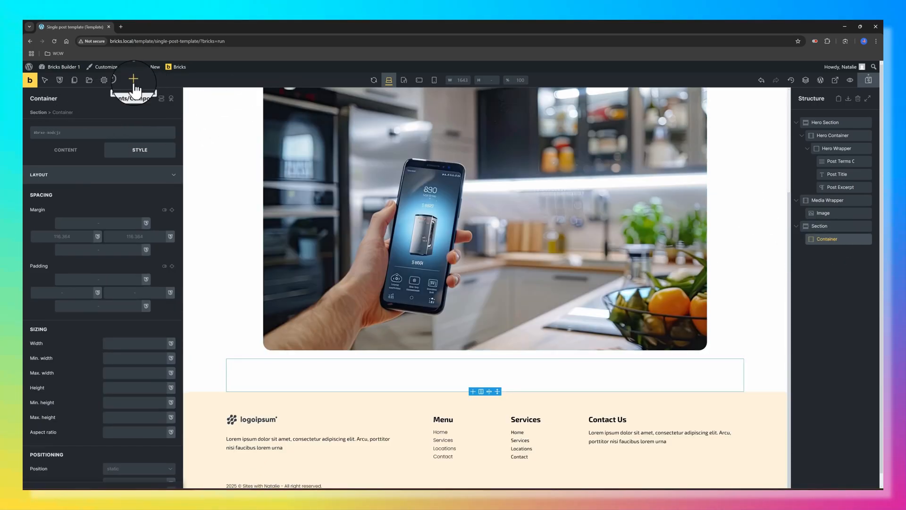
Add Post Content, Social Sharing, Reading progress bar and Post Navigation elements.
{"action": "left_click", "coordinate": [134, 80]}
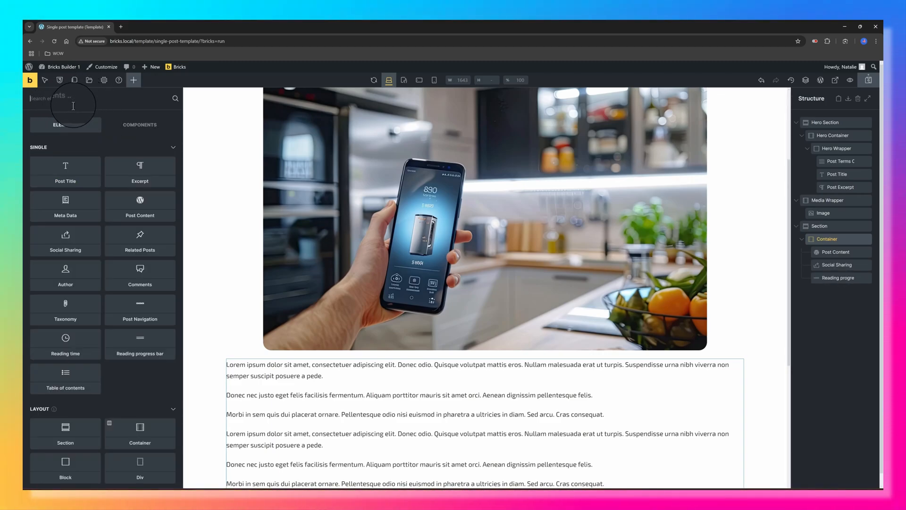
{"action": "type", "text": "post"}
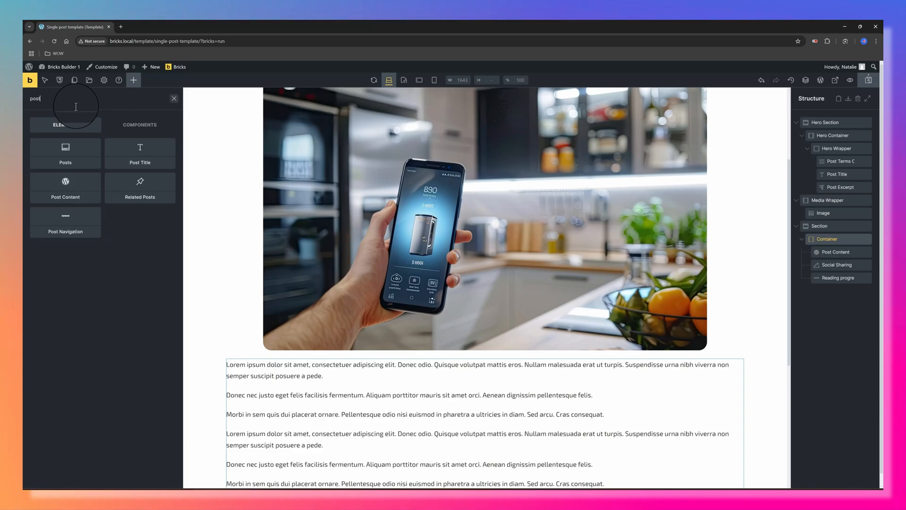
{"action": "left_click", "coordinate": [836, 251]}
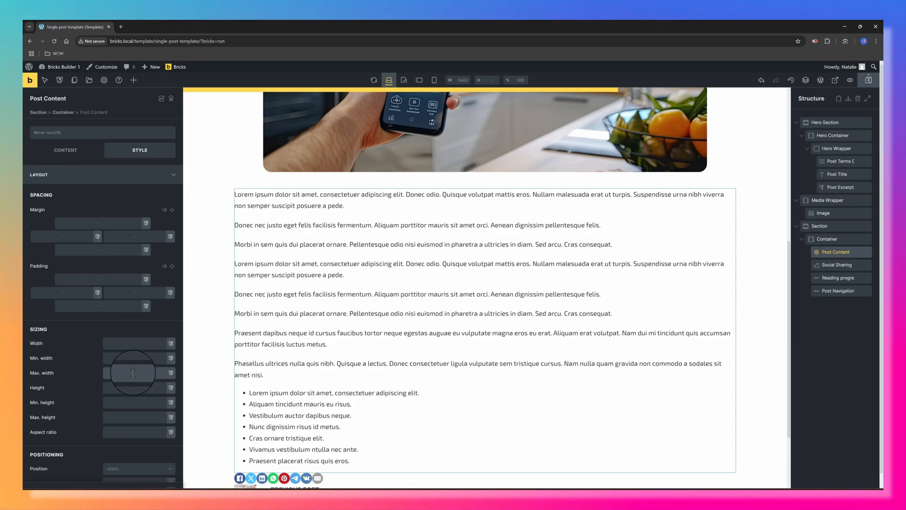
Cap the Post Content maximum width at 80ch.
{"action": "left_click", "coordinate": [132, 372]}
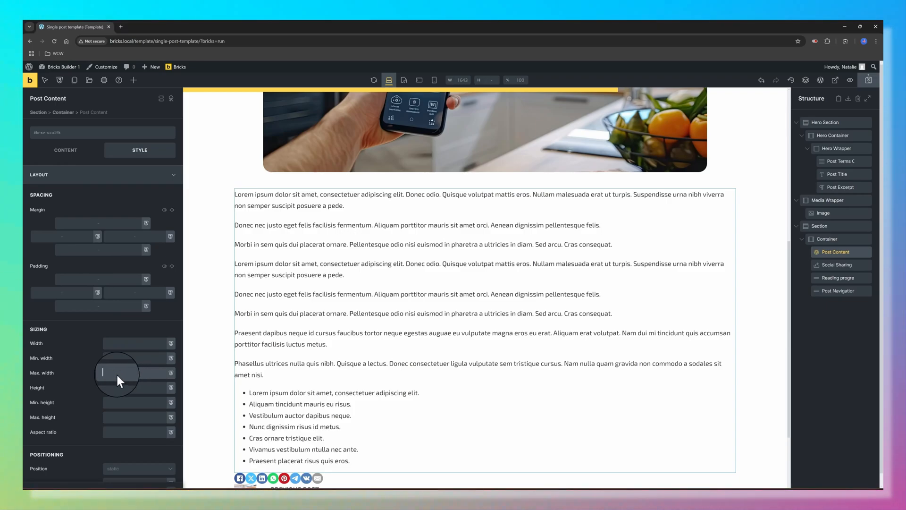
{"action": "type", "text": "80ch"}
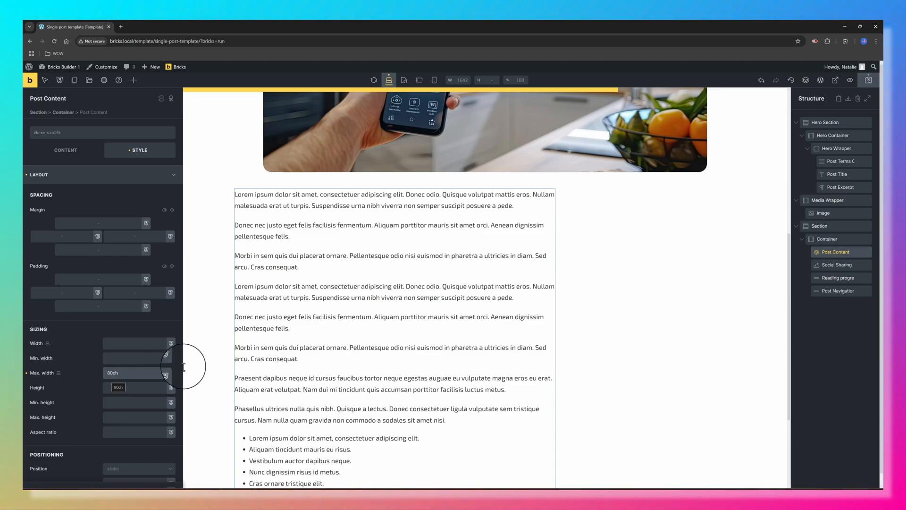
{"action": "left_click", "coordinate": [827, 239]}
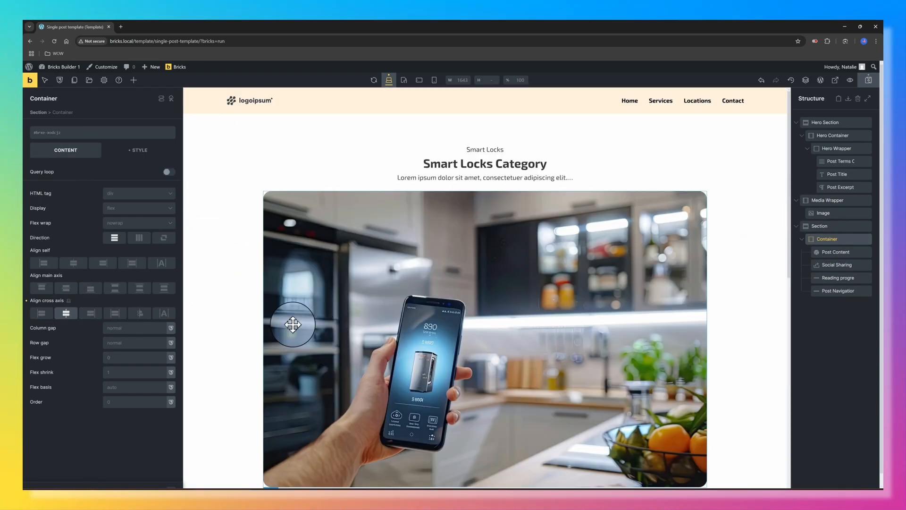
{"action": "mouse_move", "coordinate": [262, 167]}
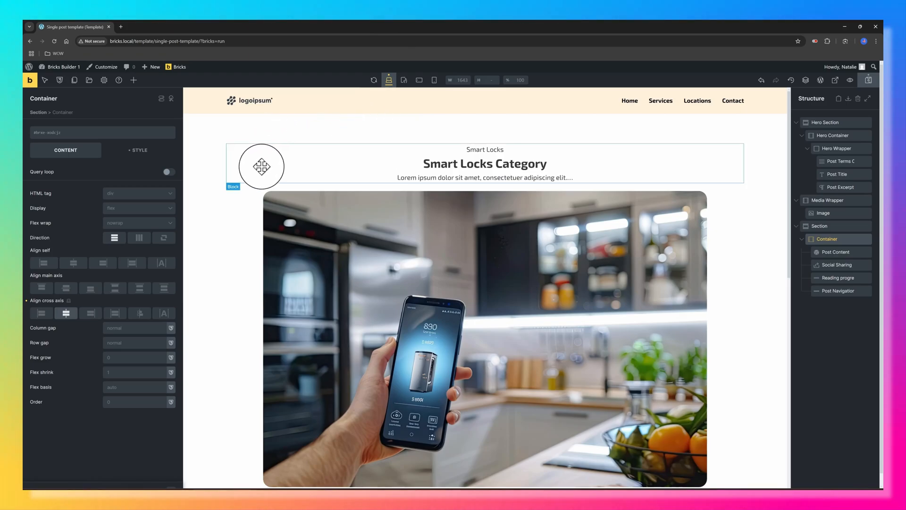
{"action": "left_click", "coordinate": [419, 80]}
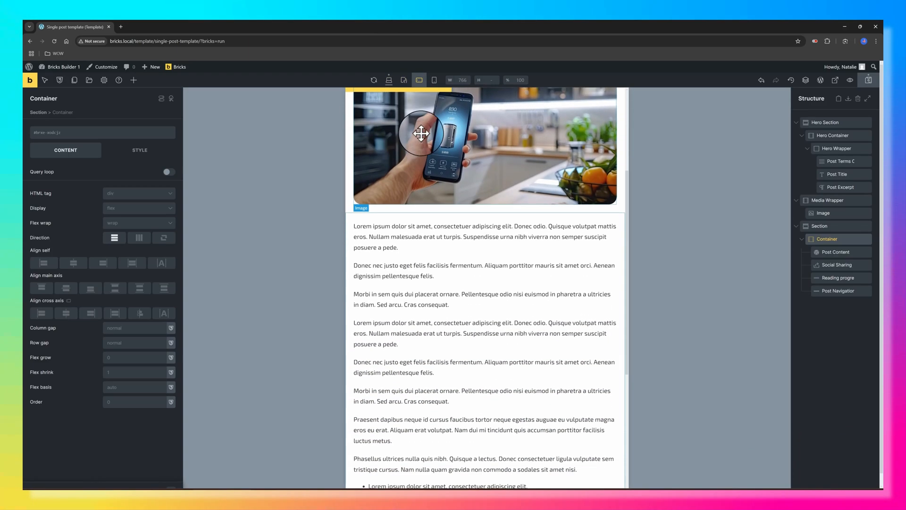
{"action": "left_click", "coordinate": [434, 80]}
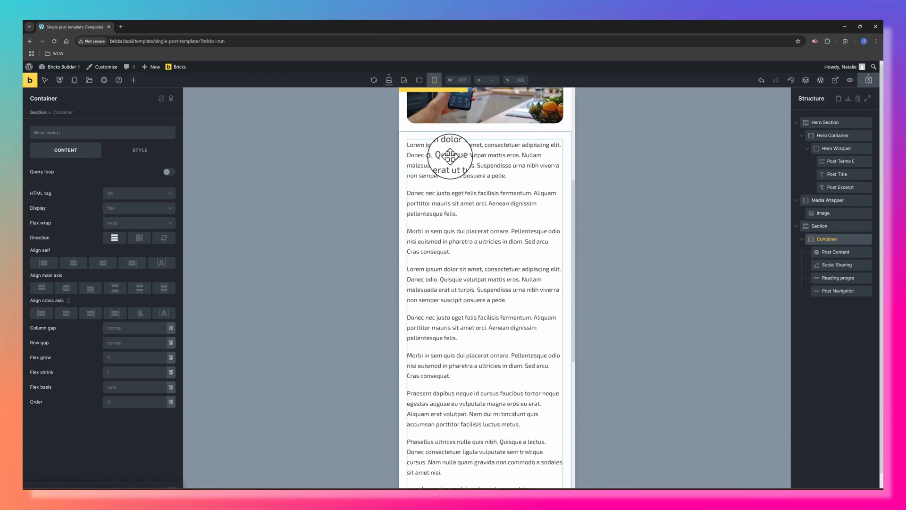
{"action": "scroll", "scroll_direction": "down", "scroll_amount": 3}
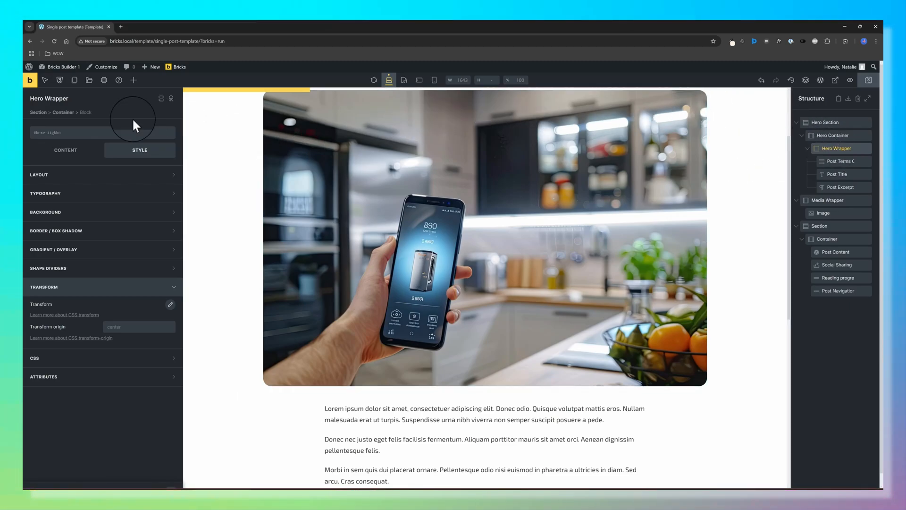
Add a Basic Text to the Hero Wrapper showing the acf_condition dynamic field.
{"action": "left_click", "coordinate": [133, 80]}
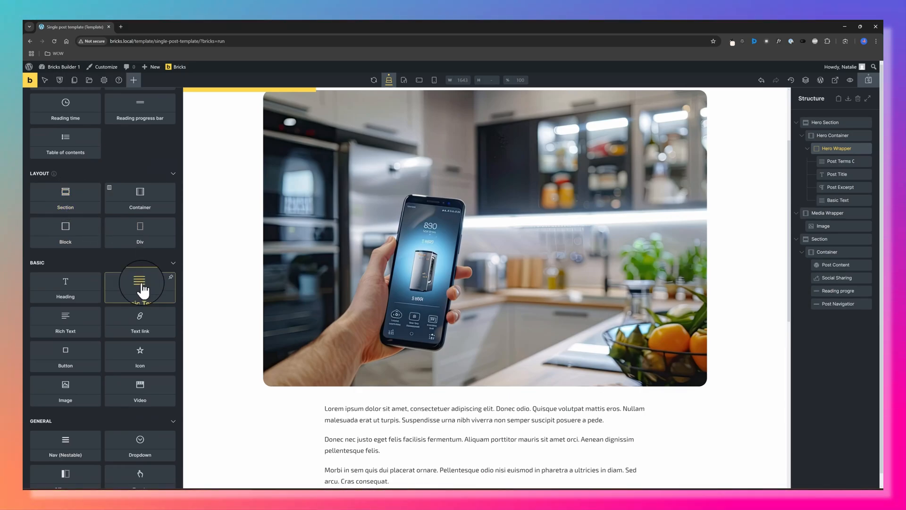
{"action": "left_click", "coordinate": [139, 287]}
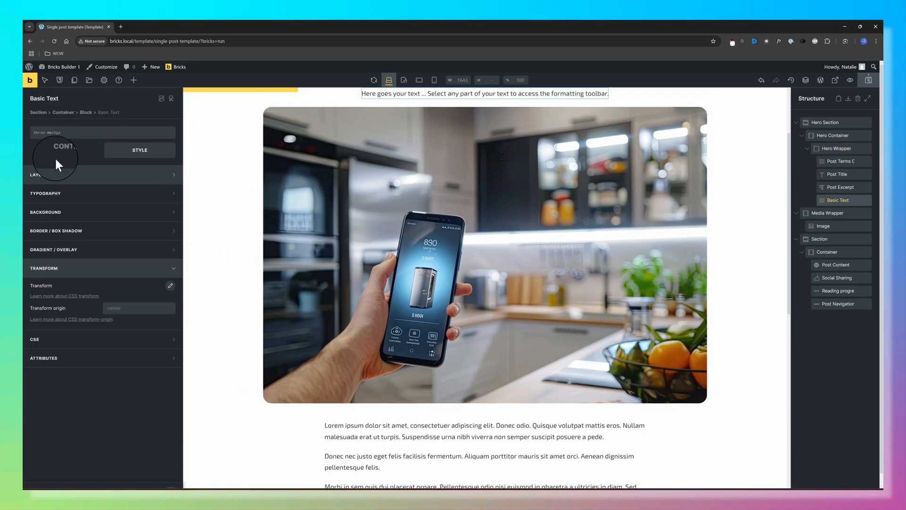
{"action": "left_click", "coordinate": [63, 150]}
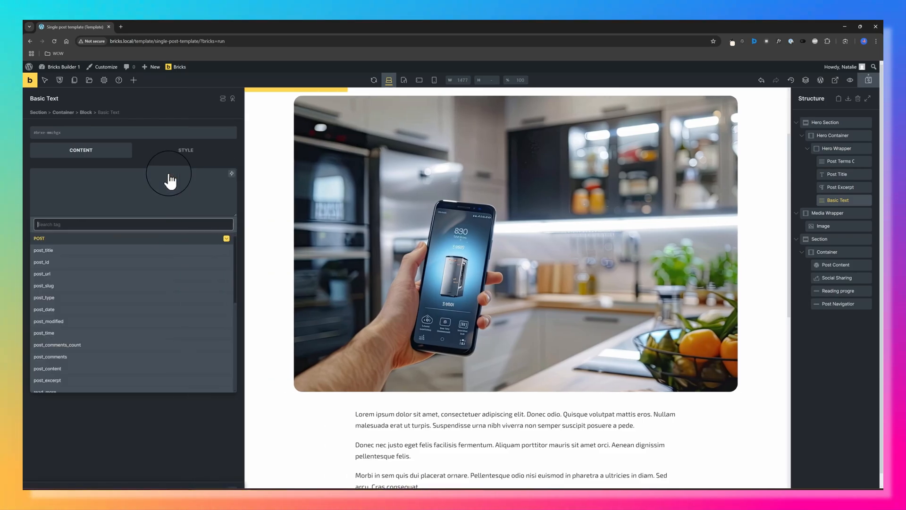
{"action": "type", "text": "acf"}
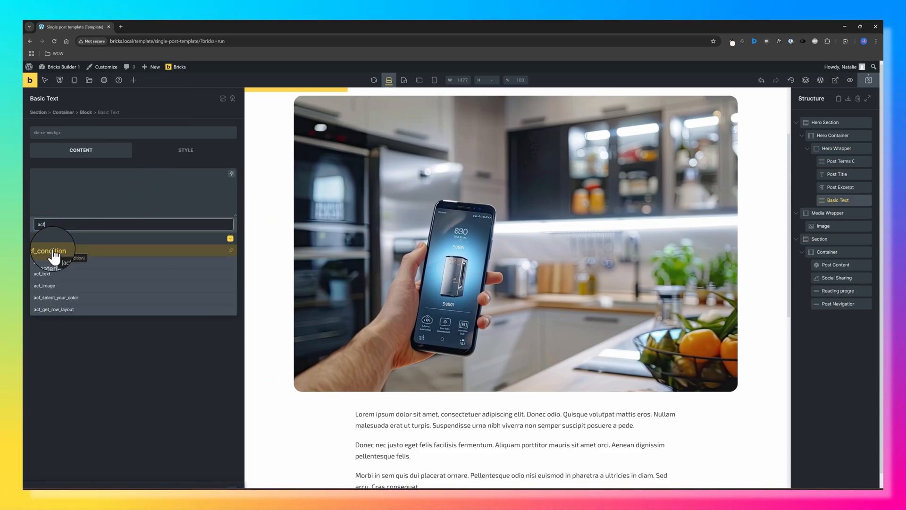
{"action": "left_click", "coordinate": [47, 251]}
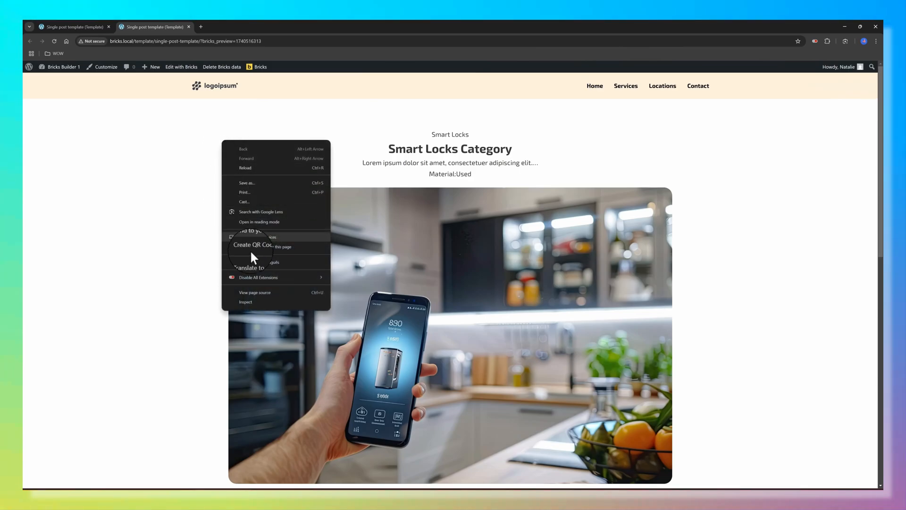
Open DevTools and preview the single post template at iPad Air size.
{"action": "left_click", "coordinate": [245, 301]}
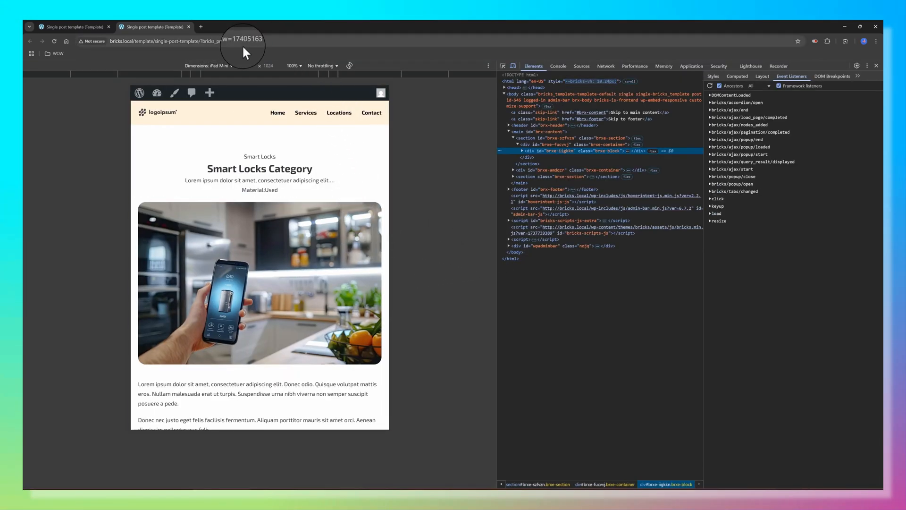
{"action": "scroll", "scroll_direction": "down", "scroll_amount": 3}
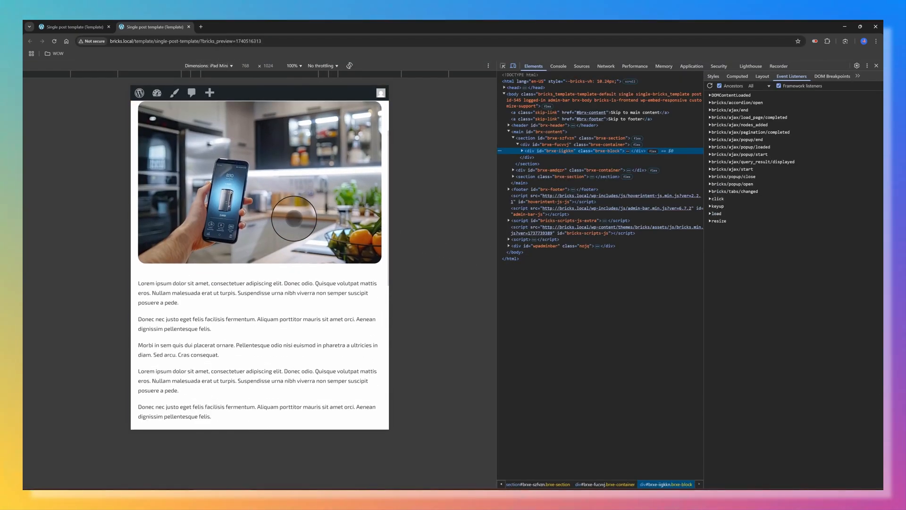
{"action": "scroll", "scroll_direction": "down", "scroll_amount": 3}
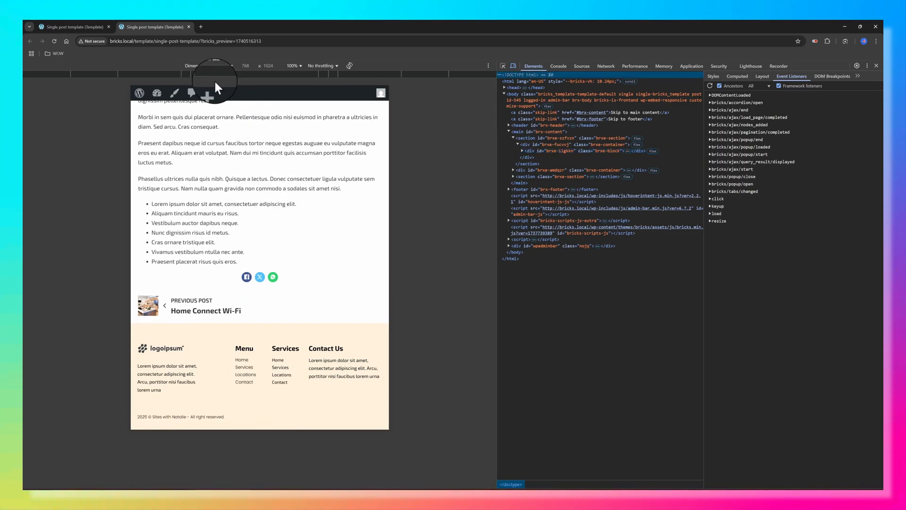
{"action": "left_click", "coordinate": [210, 66]}
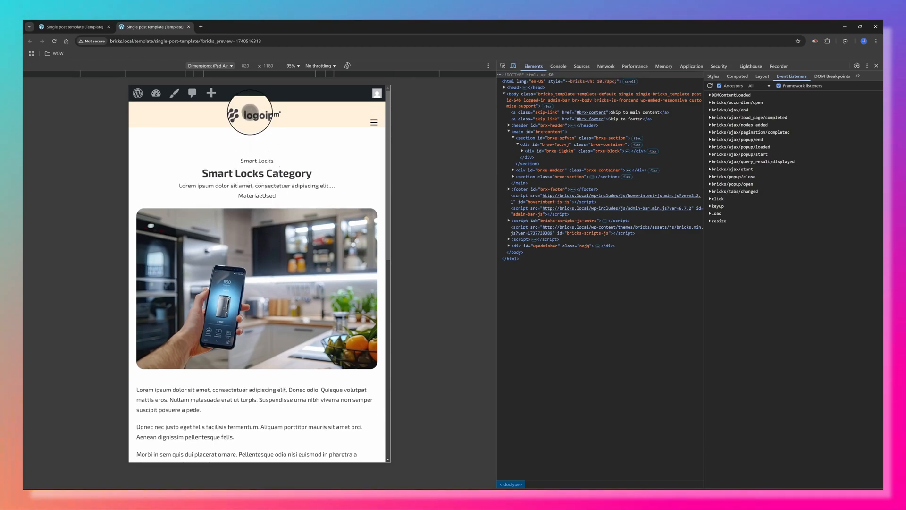
Switch the emulated device to iPhone SE and scroll through the preview.
{"action": "left_click", "coordinate": [210, 65]}
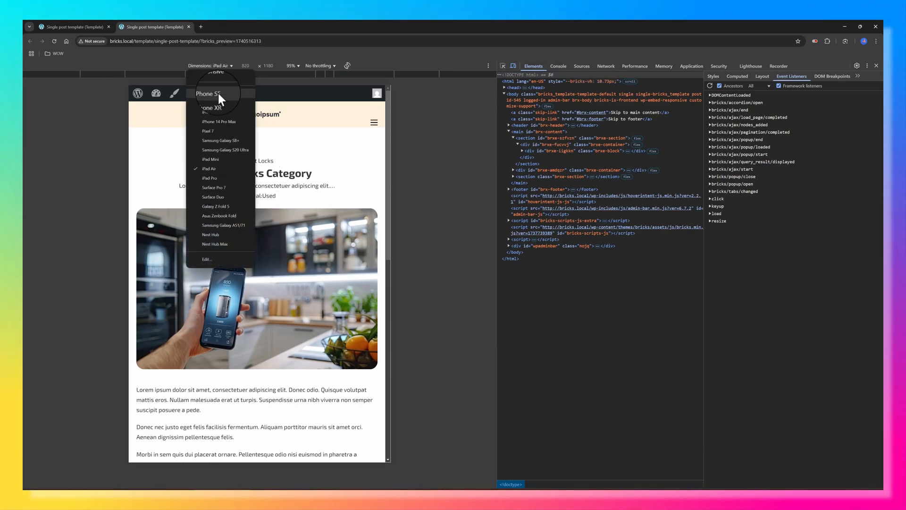
{"action": "left_click", "coordinate": [207, 93]}
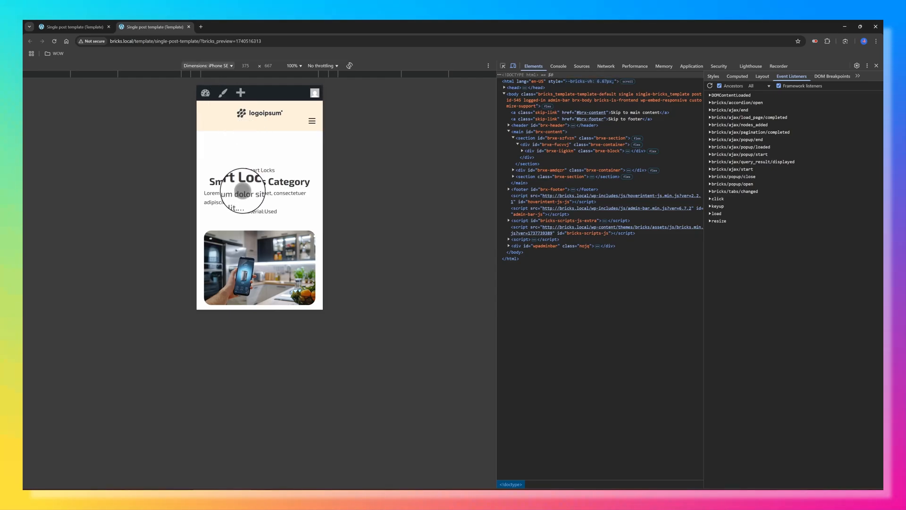
{"action": "scroll", "scroll_direction": "down", "scroll_amount": 3}
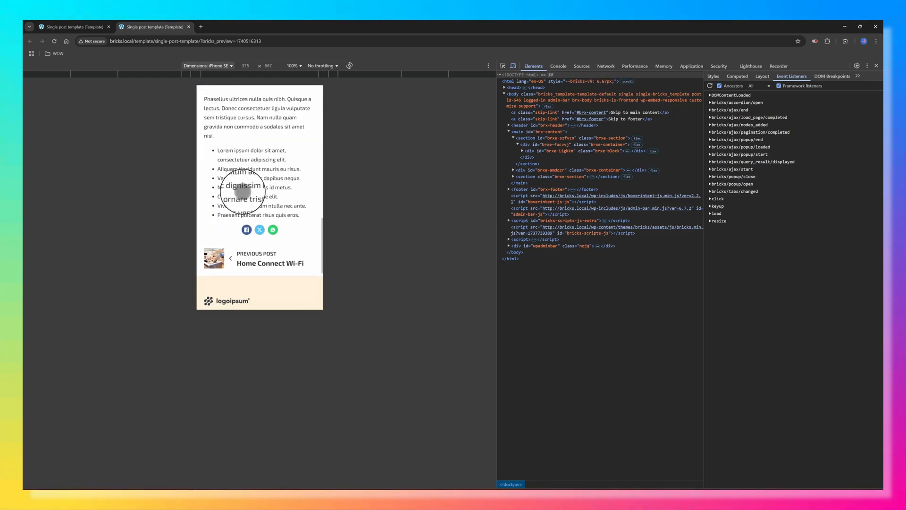
{"action": "scroll", "scroll_direction": "down", "scroll_amount": 3}
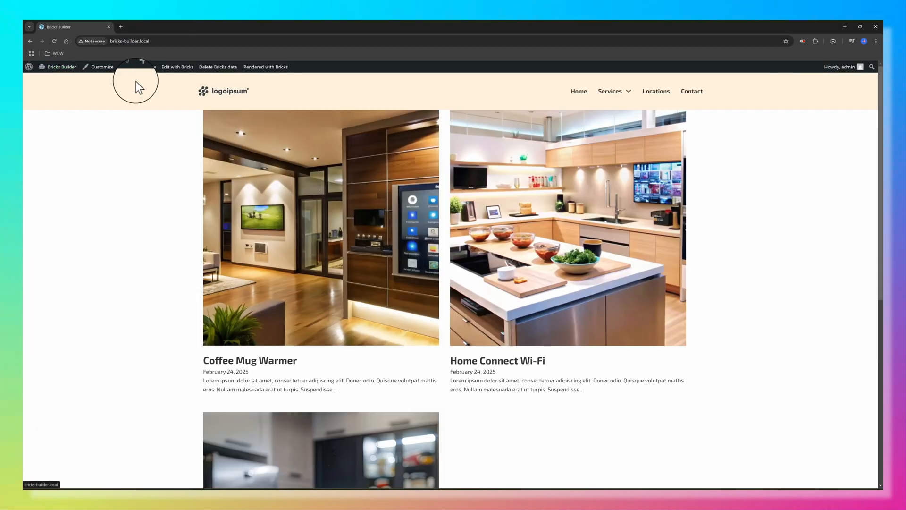
Open the Coffee Mug Warmer post from the Services menu, then go to the dashboard.
{"action": "left_click", "coordinate": [609, 91]}
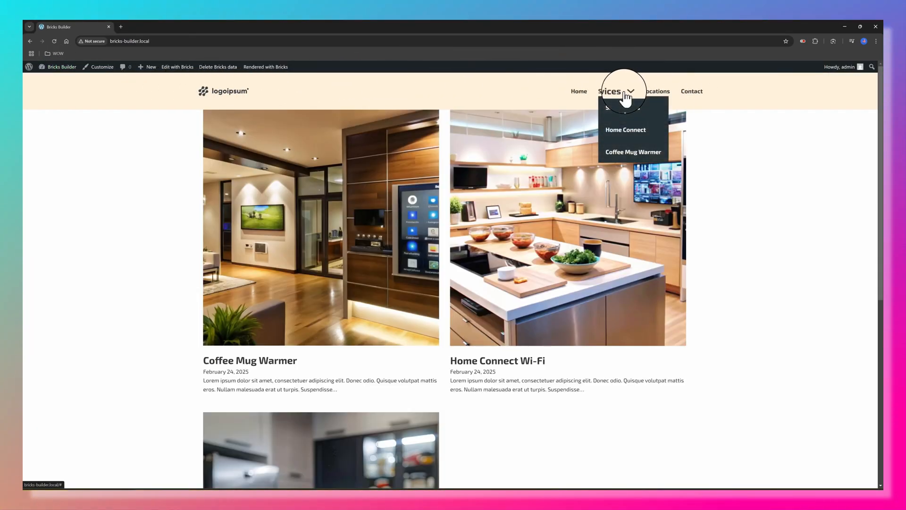
{"action": "left_click", "coordinate": [634, 152]}
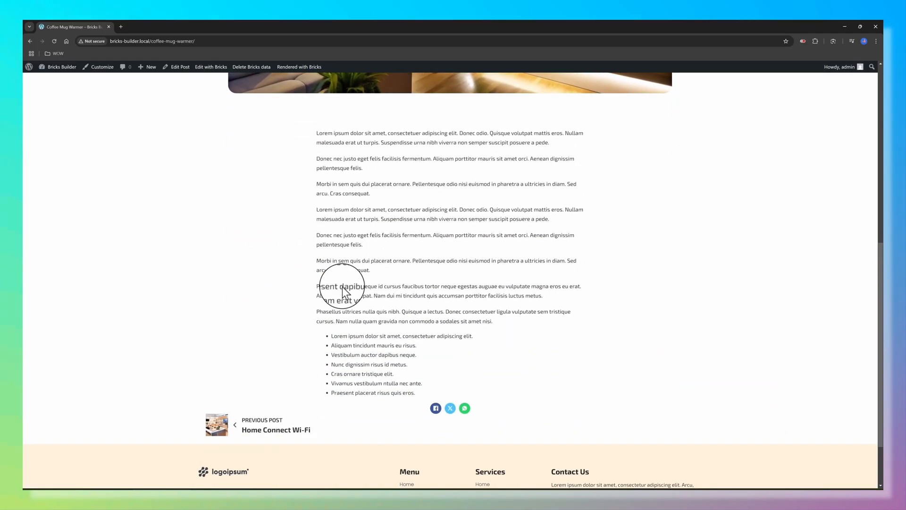
{"action": "scroll", "scroll_direction": "up", "scroll_amount": 3}
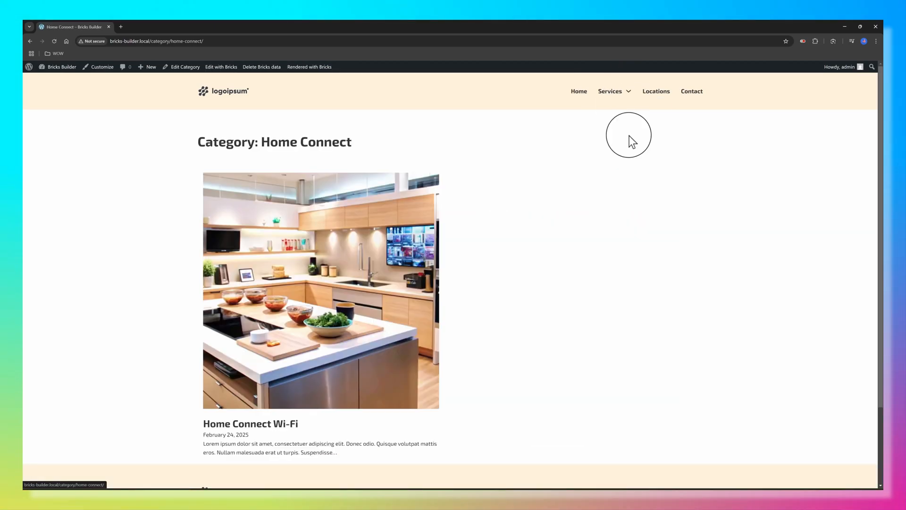
{"action": "left_click", "coordinate": [242, 424]}
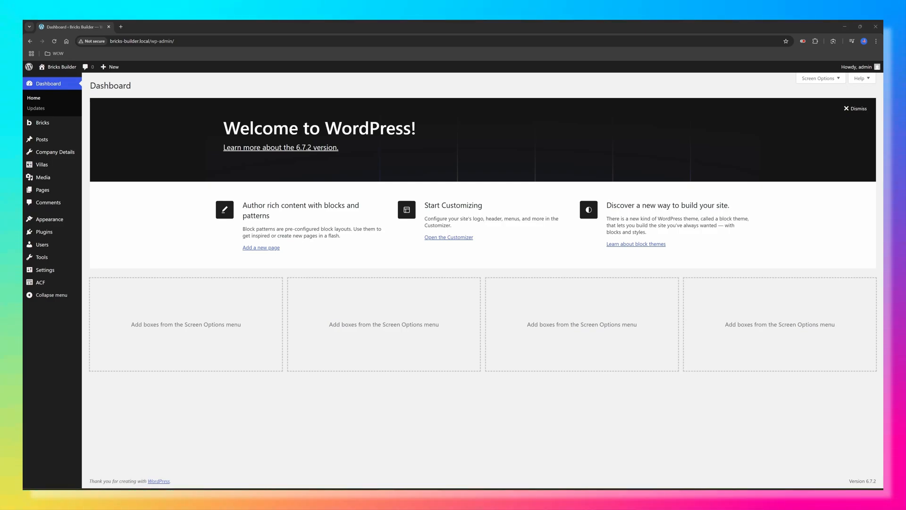
{"action": "mouse_move", "coordinate": [42, 123]}
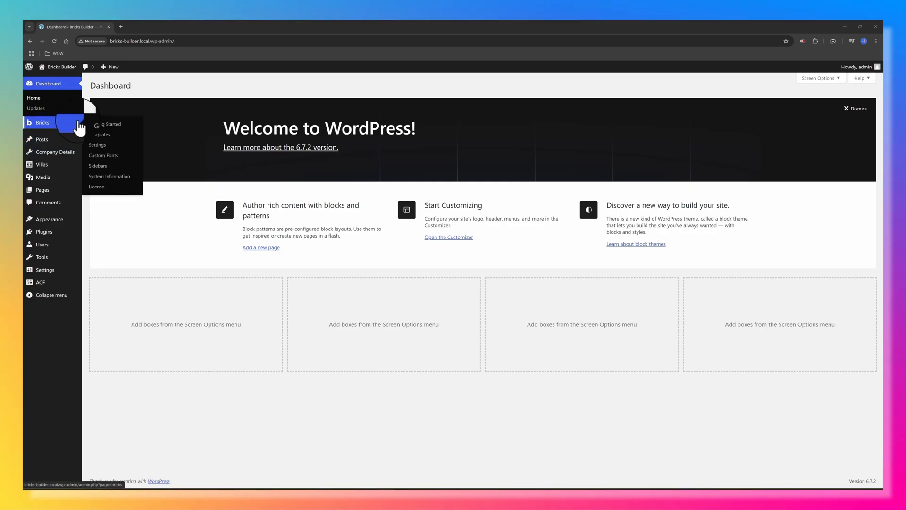
Add a new Bricks template 'Blog Archive' of type Archive and edit it with Bricks.
{"action": "left_click", "coordinate": [102, 134]}
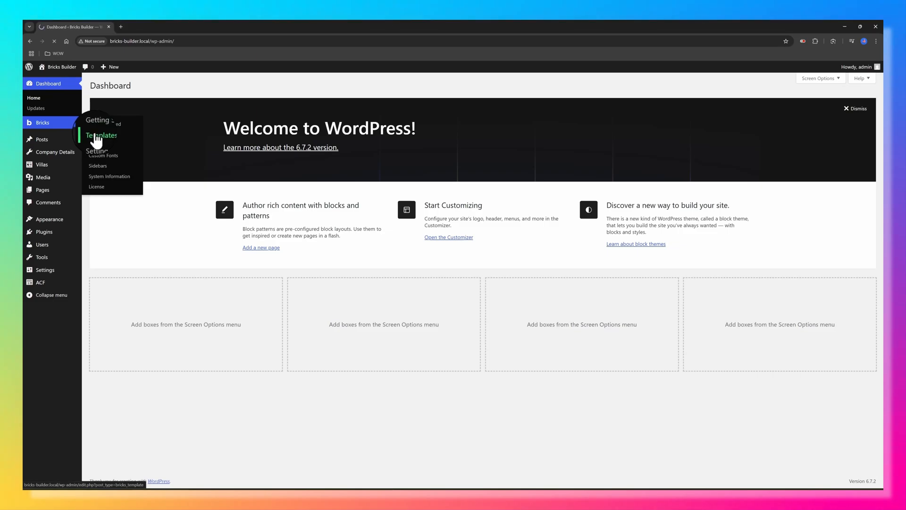
{"action": "left_click", "coordinate": [101, 136]}
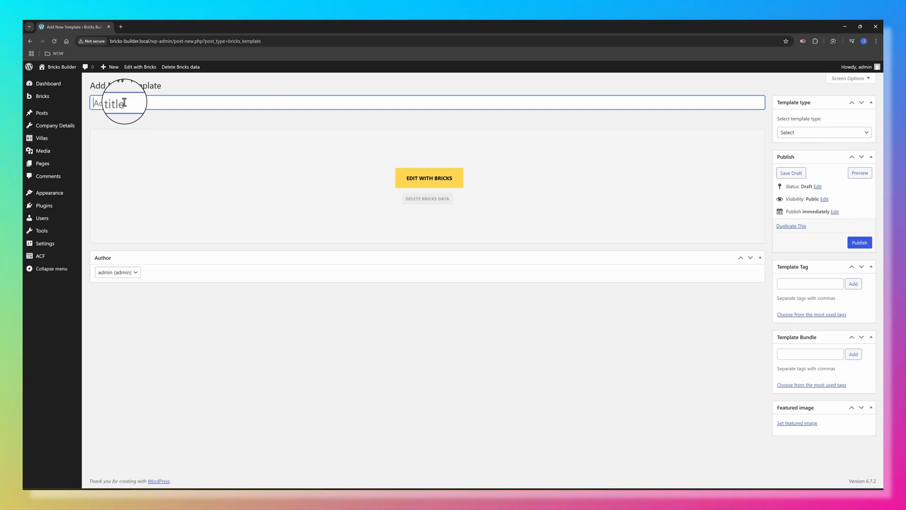
{"action": "type", "text": "Blog Archive"}
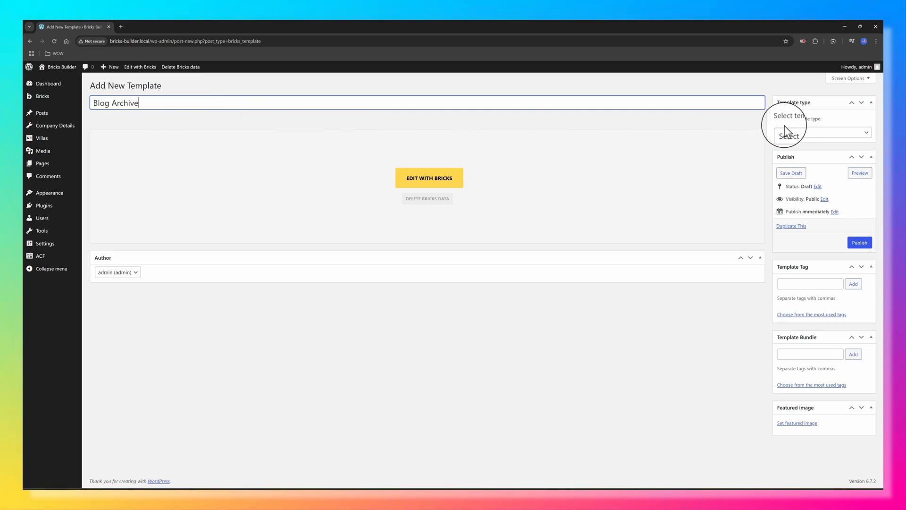
{"action": "left_click", "coordinate": [820, 132]}
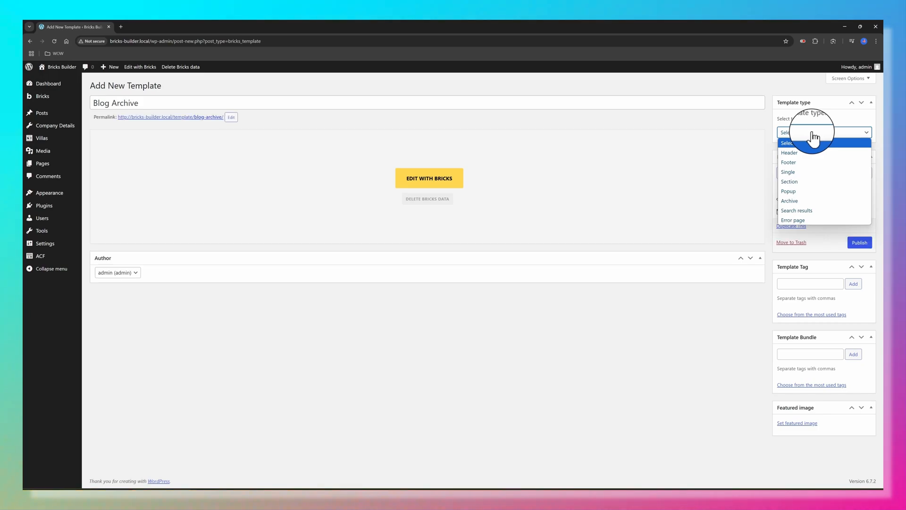
{"action": "left_click", "coordinate": [790, 201]}
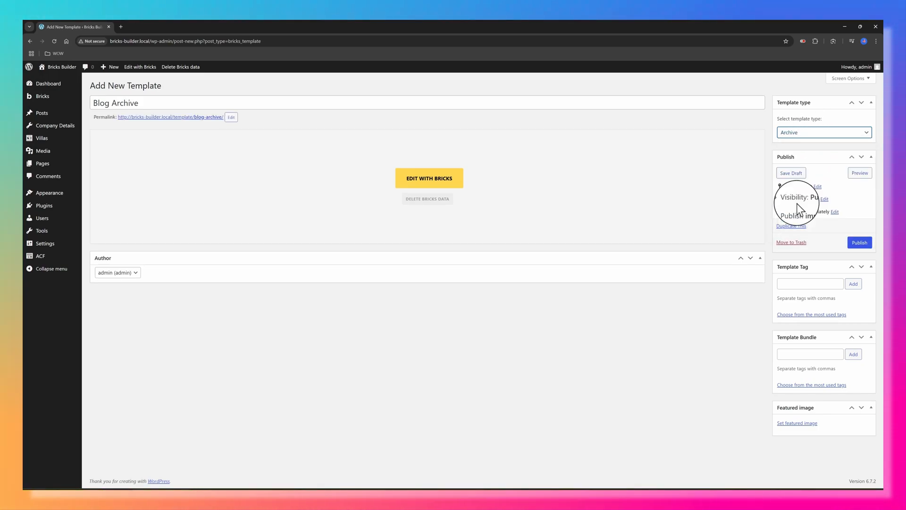
{"action": "left_click", "coordinate": [859, 242]}
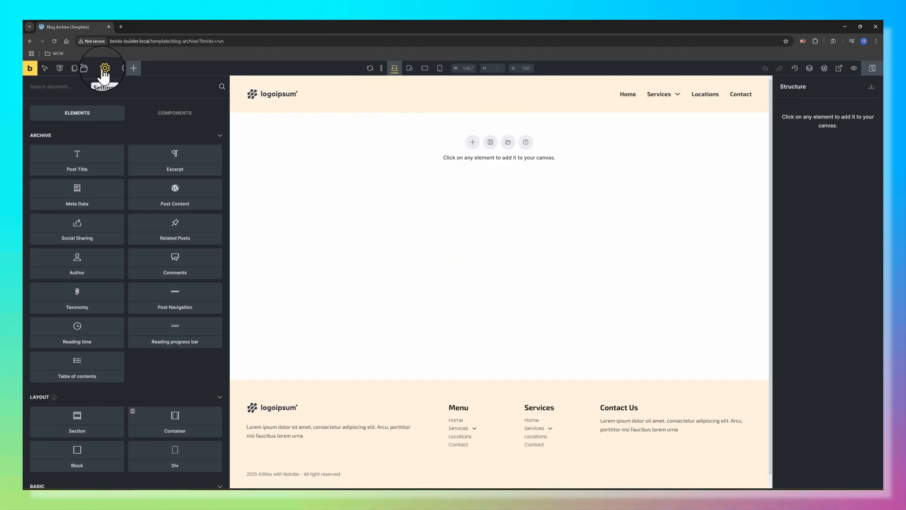
Add a 'Post type: Posts' template condition and insert a Section on the canvas.
{"action": "left_click", "coordinate": [104, 68]}
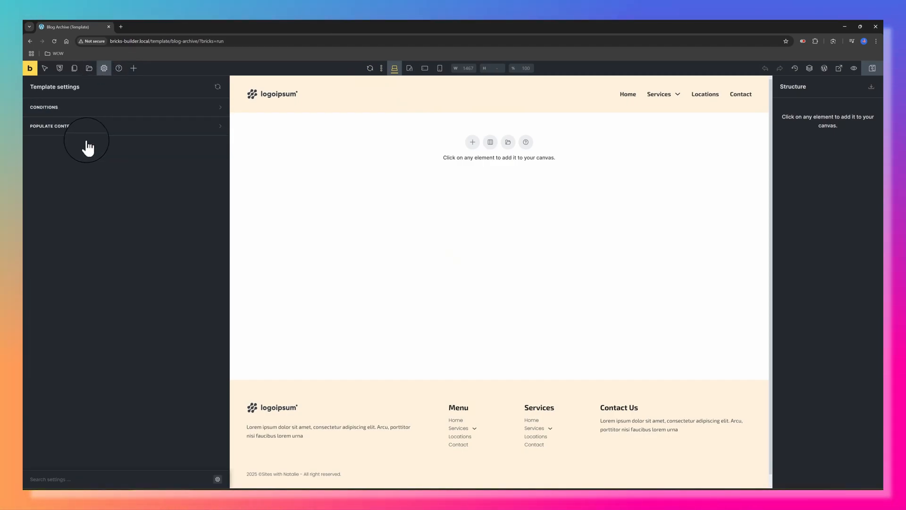
{"action": "left_click", "coordinate": [44, 107]}
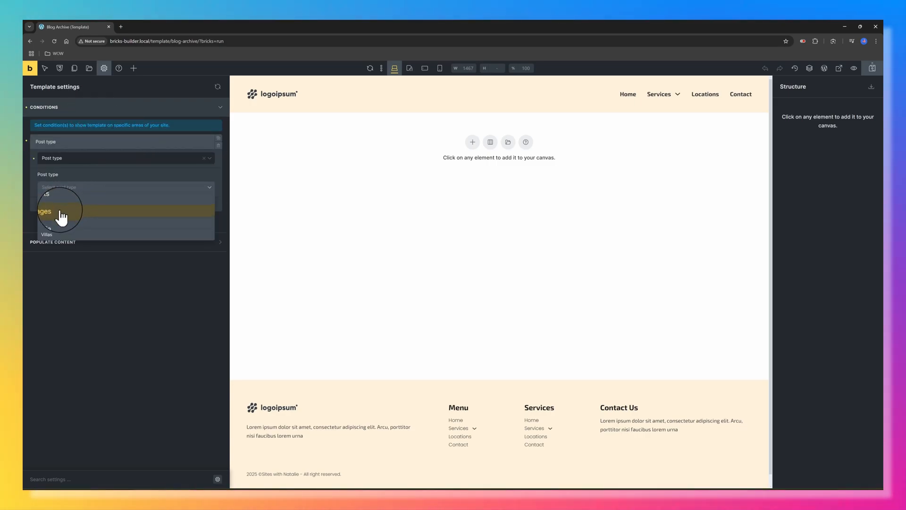
{"action": "left_click", "coordinate": [44, 211]}
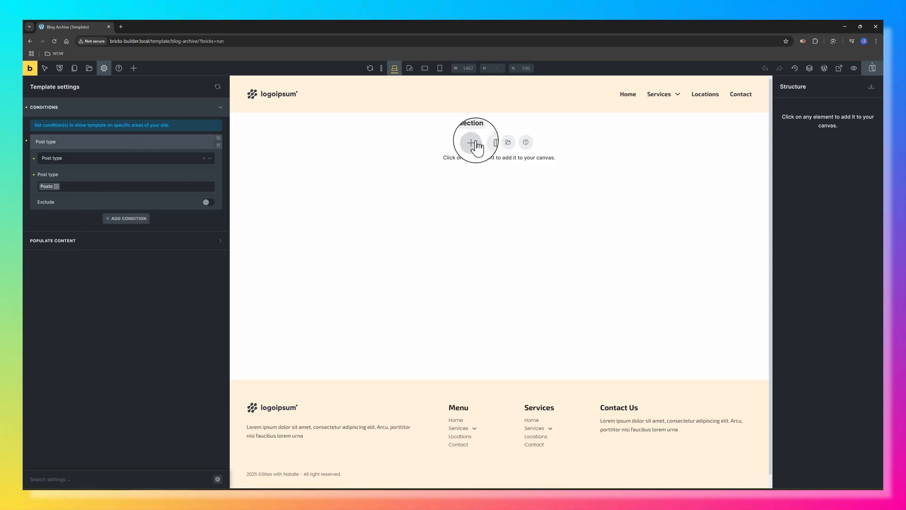
{"action": "mouse_move", "coordinate": [709, 124]}
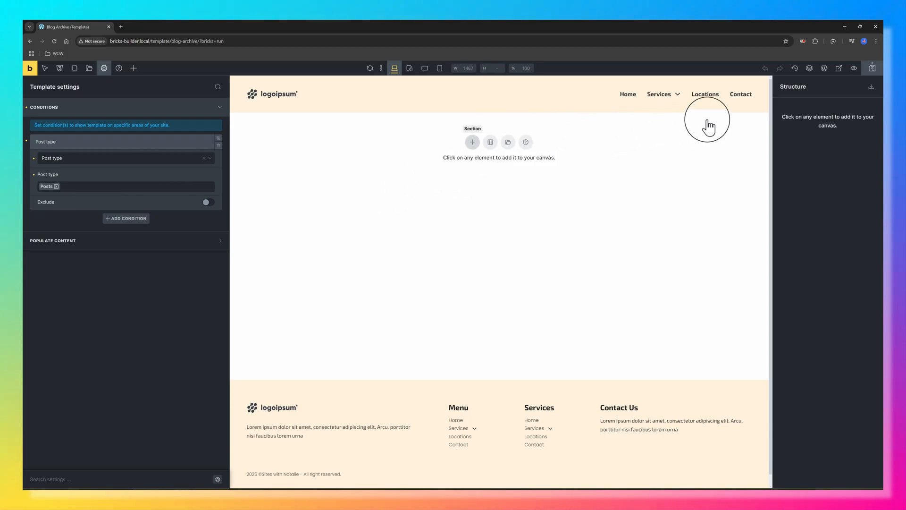
{"action": "left_click", "coordinate": [472, 142]}
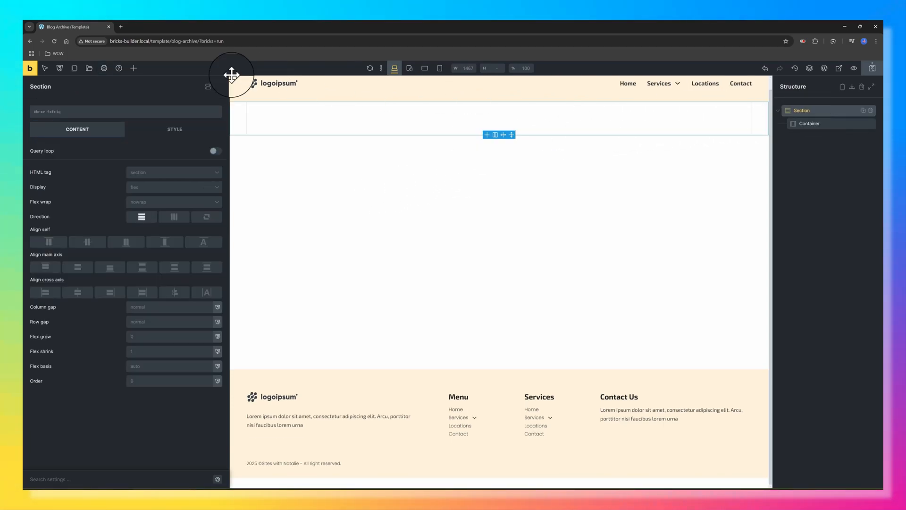
Add a Posts element in a 3-column, 2em grid, trying then undoing a full-width first post.
{"action": "left_click", "coordinate": [134, 68]}
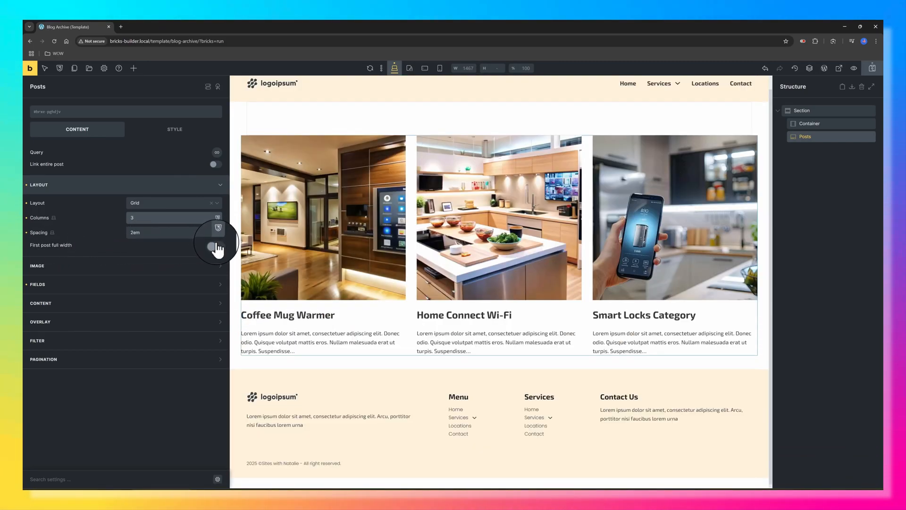
{"action": "left_click", "coordinate": [215, 245]}
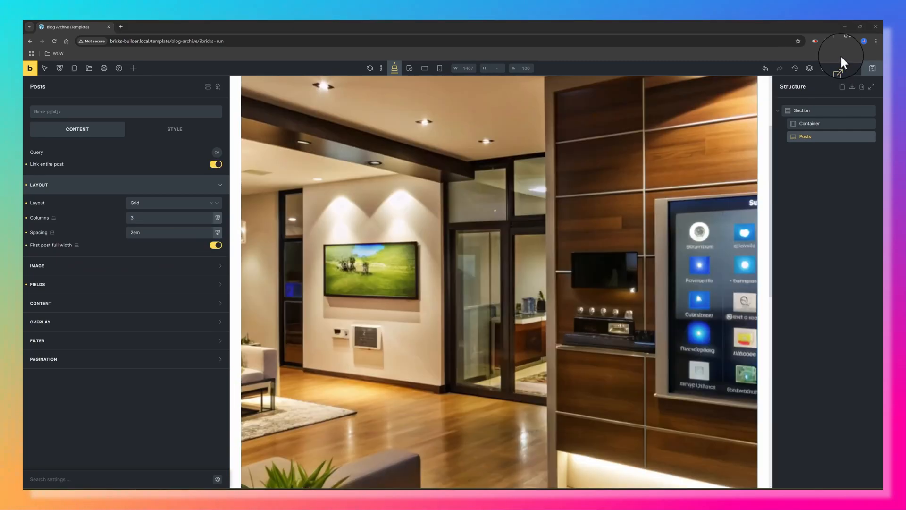
{"action": "left_click", "coordinate": [839, 73]}
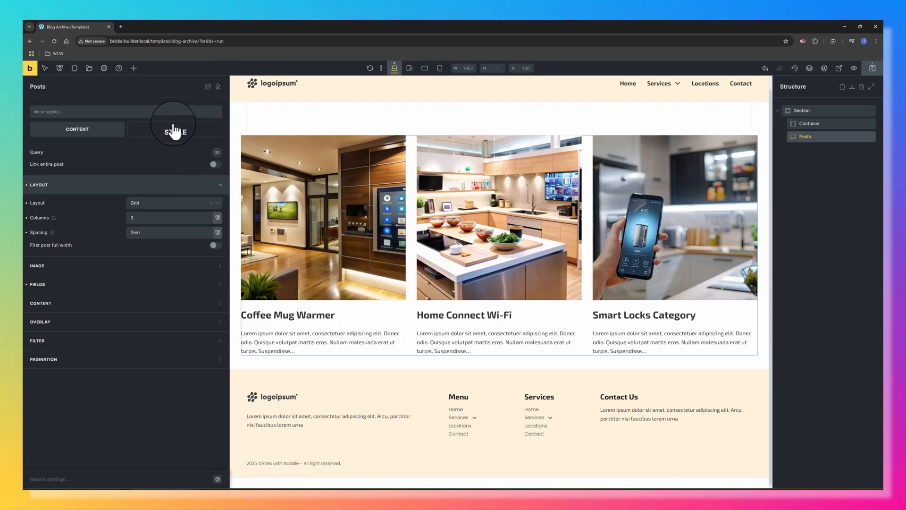
{"action": "left_click", "coordinate": [174, 129]}
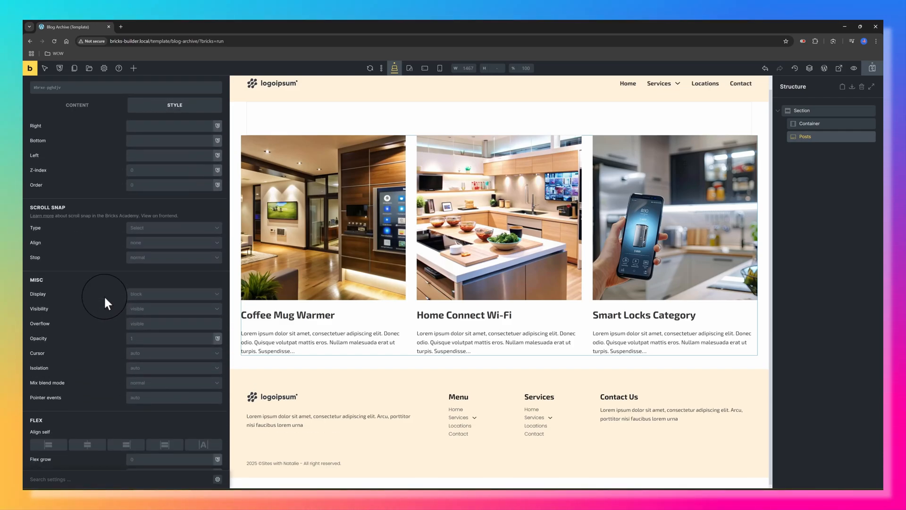
{"action": "scroll", "scroll_direction": "down", "scroll_amount": 3}
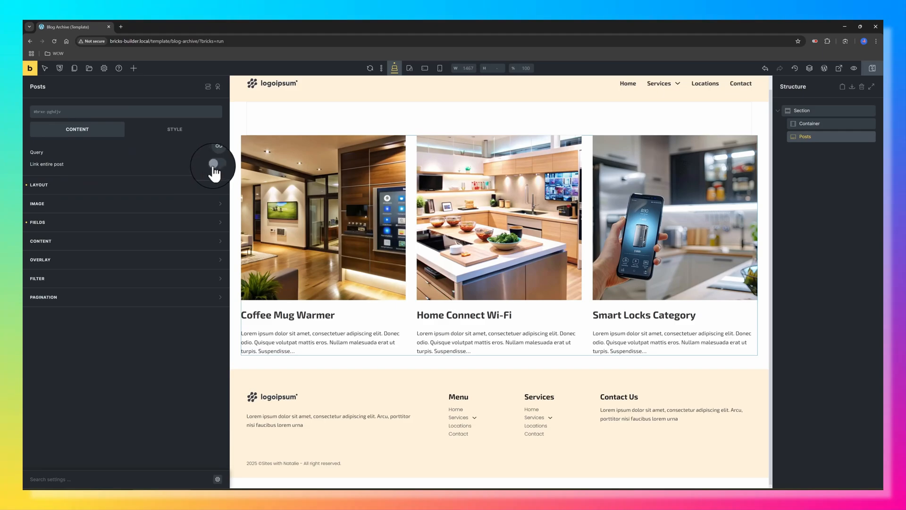
Enable Link entire post and test the Coffee Mug Warmer card in the front-end preview.
{"action": "left_click", "coordinate": [216, 164]}
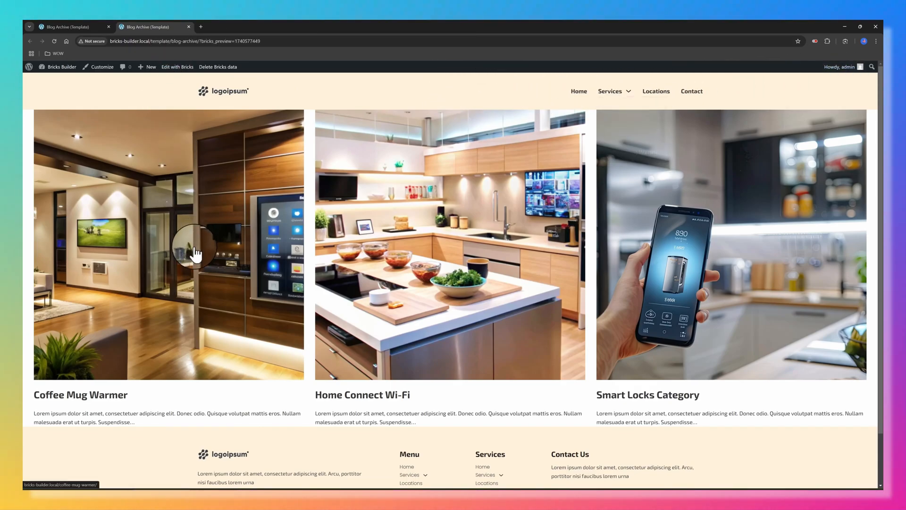
{"action": "scroll", "scroll_direction": "down", "scroll_amount": 3}
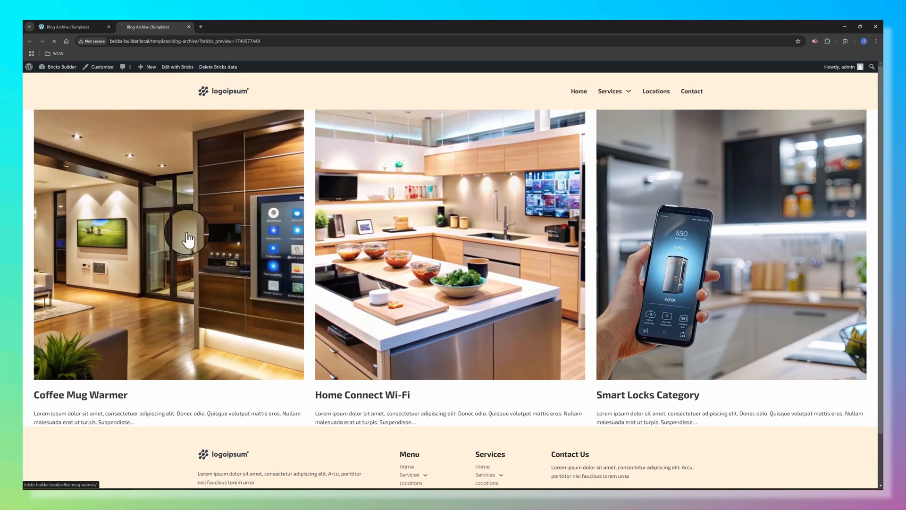
{"action": "left_click", "coordinate": [189, 239]}
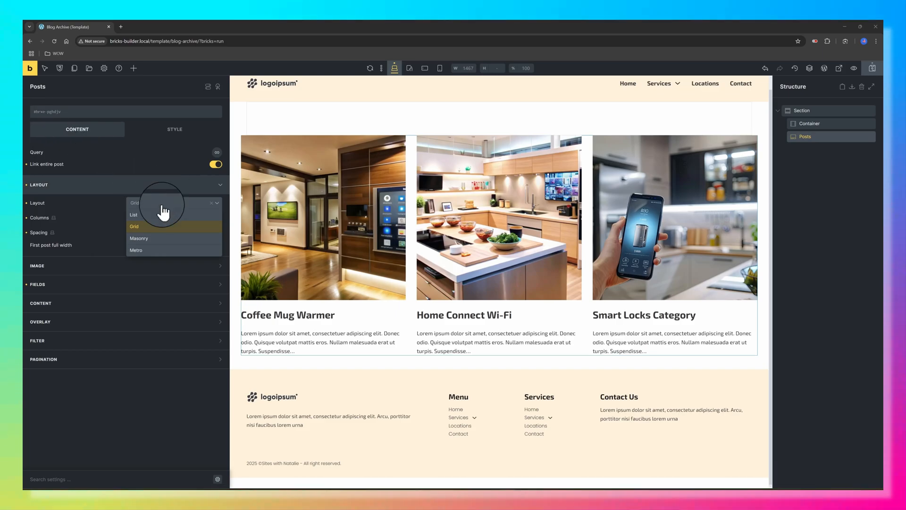
Try the List and Masonry post layouts and a two-column grid on the Posts element.
{"action": "left_click", "coordinate": [134, 214]}
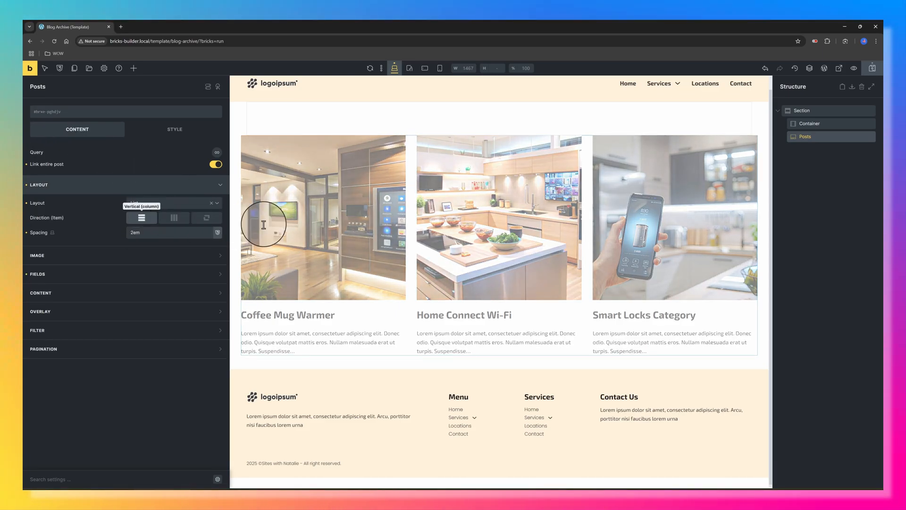
{"action": "left_click", "coordinate": [171, 203]}
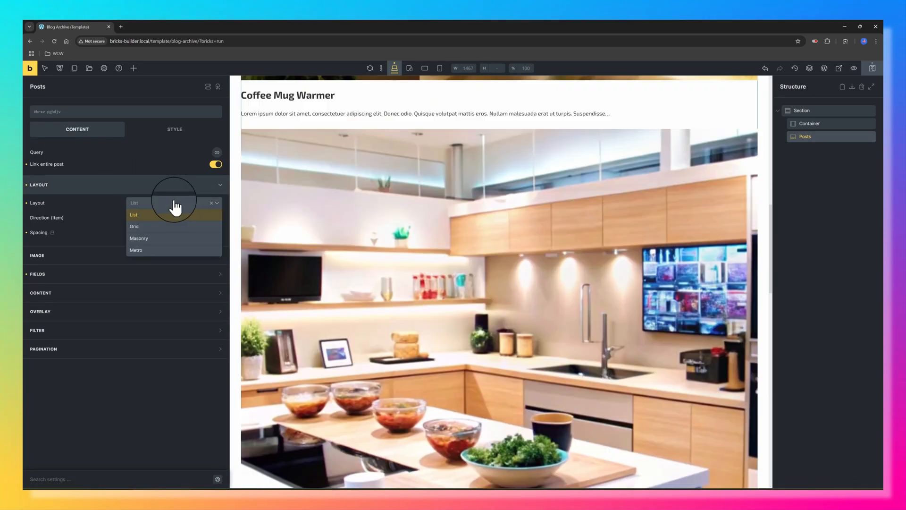
{"action": "left_click", "coordinate": [139, 238]}
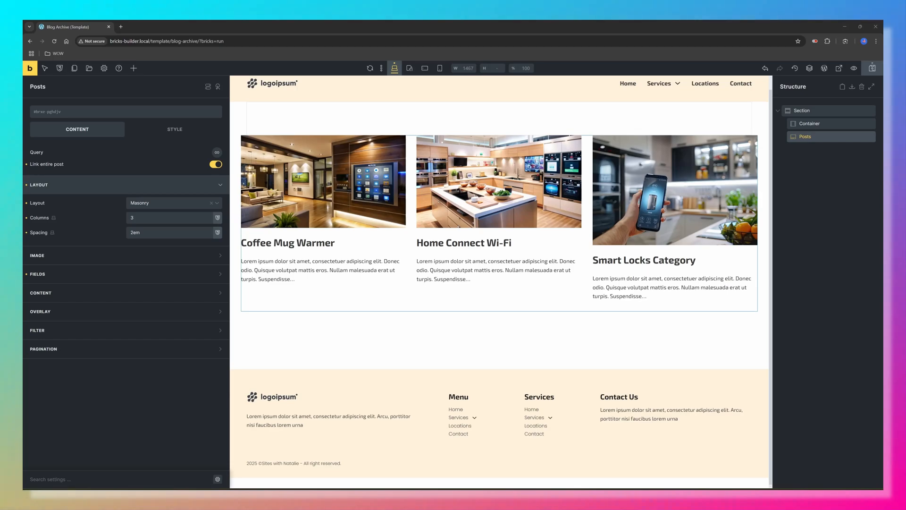
{"action": "left_click", "coordinate": [168, 218]}
{"action": "type", "text": "2"}
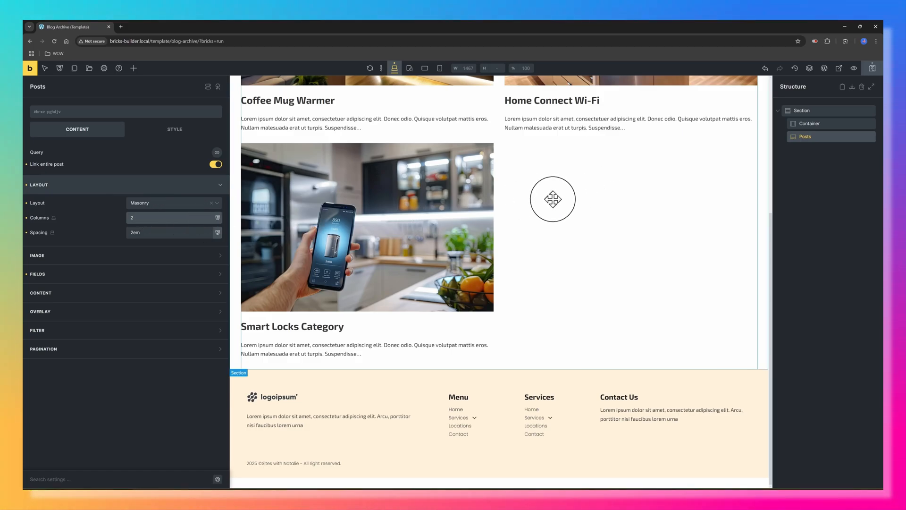
Try the Metro layout, return to a 3-column grid, and wrap Posts in a Block.
{"action": "scroll", "scroll_direction": "up", "scroll_amount": 3}
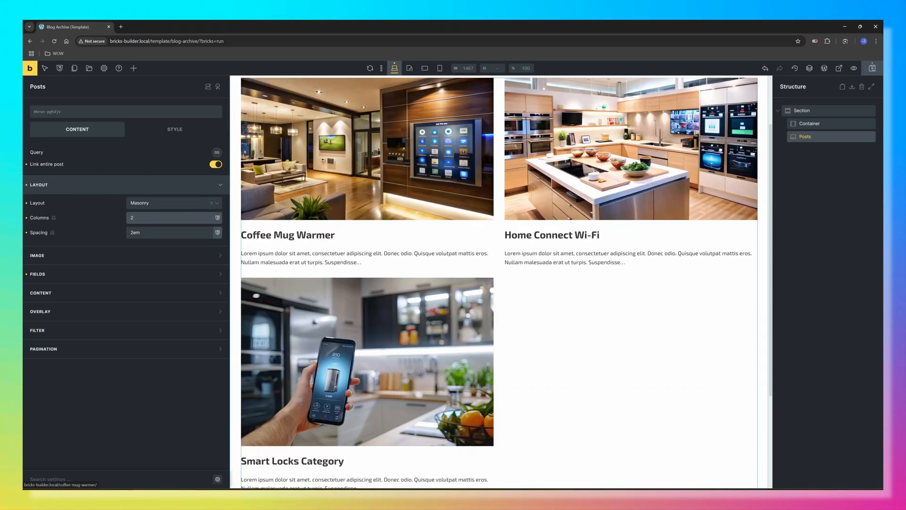
{"action": "left_click", "coordinate": [173, 202]}
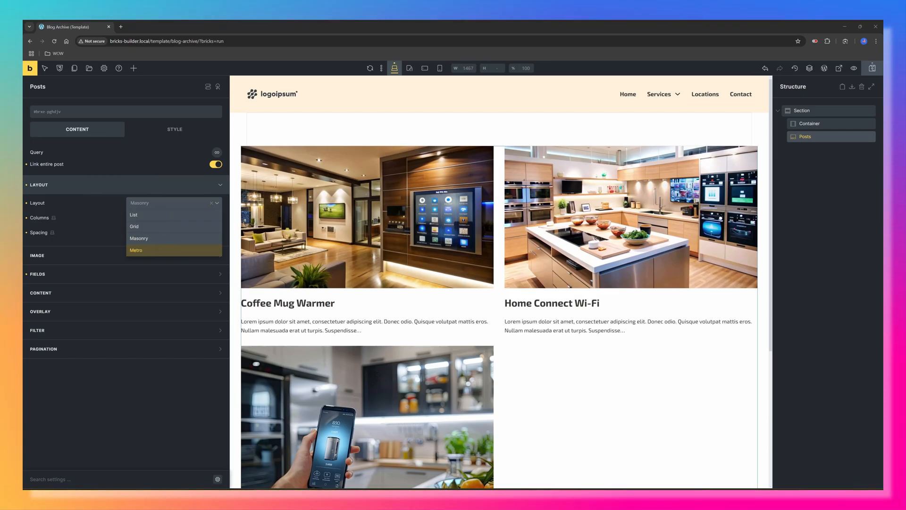
{"action": "left_click", "coordinate": [136, 250]}
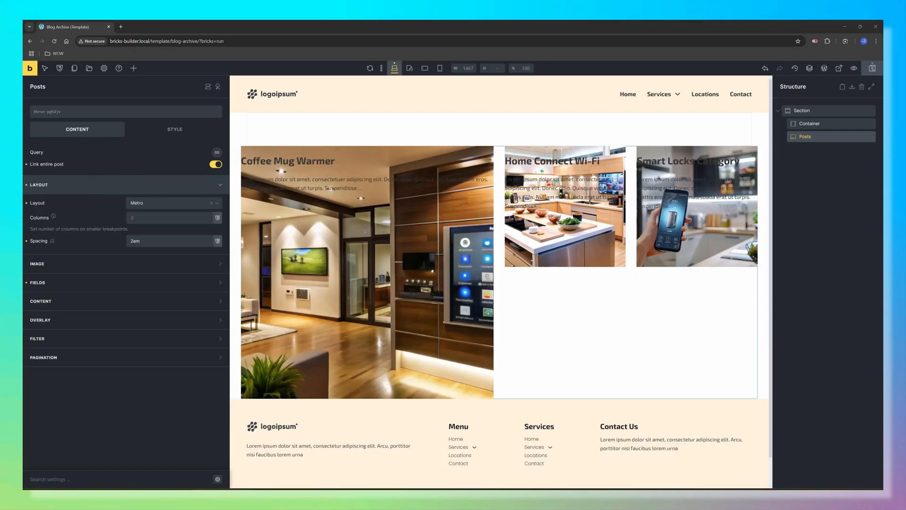
{"action": "mouse_move", "coordinate": [293, 429]}
{"action": "type", "text": "4"}
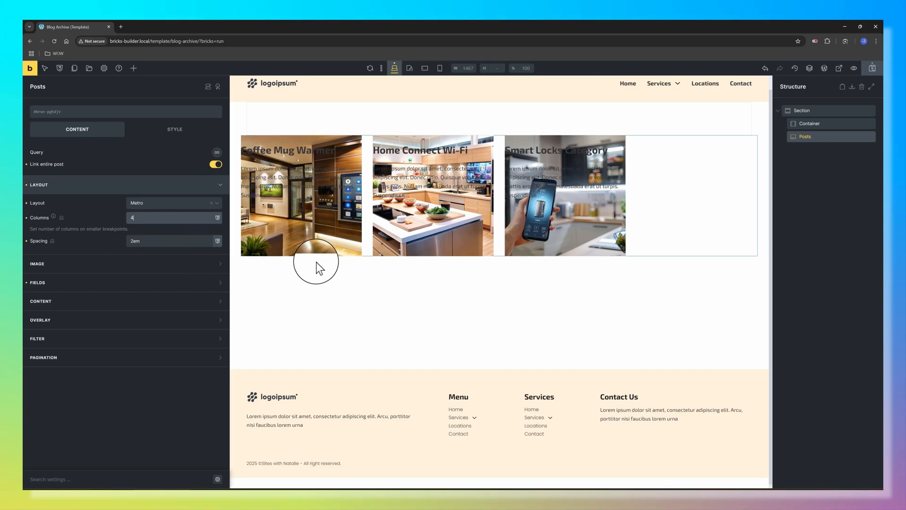
{"action": "mouse_move", "coordinate": [244, 251]}
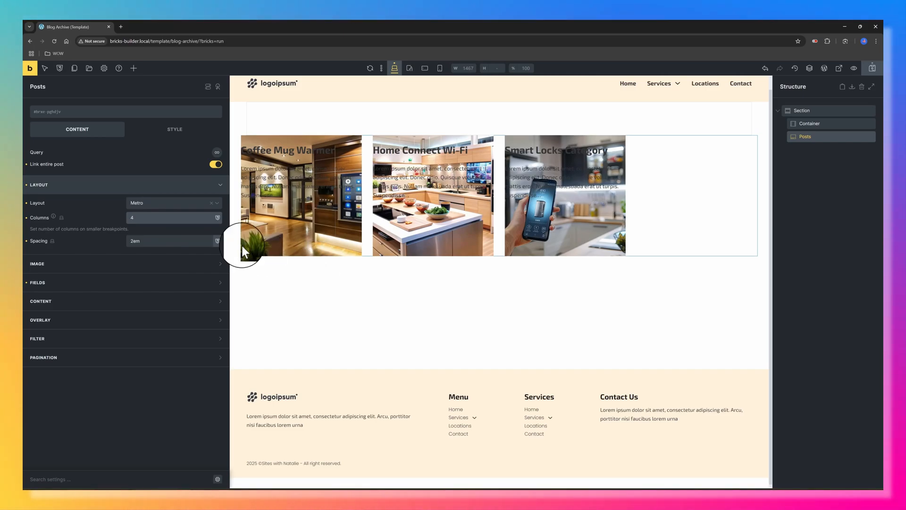
{"action": "left_click", "coordinate": [133, 68]}
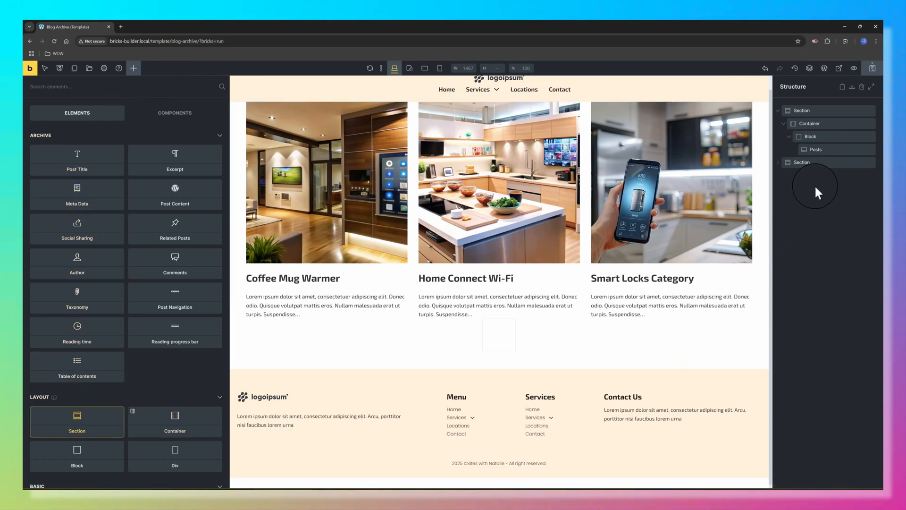
Add a Block inside the new section's Container and enable its Query loop settings.
{"action": "left_click", "coordinate": [801, 162]}
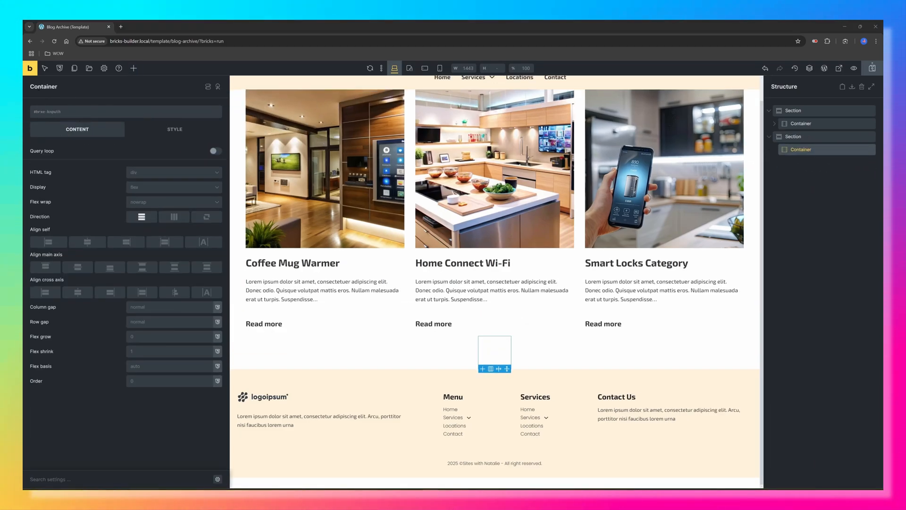
{"action": "left_click", "coordinate": [133, 68]}
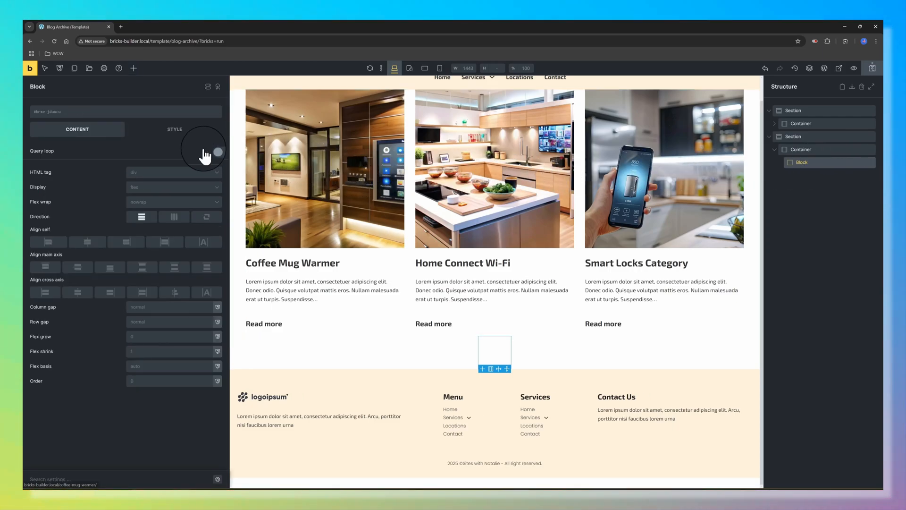
{"action": "left_click", "coordinate": [215, 150]}
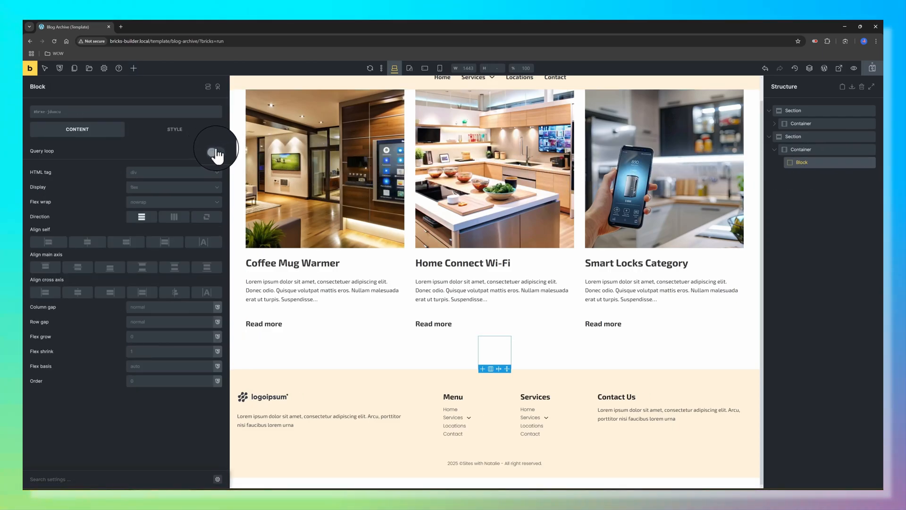
{"action": "left_click", "coordinate": [212, 151]}
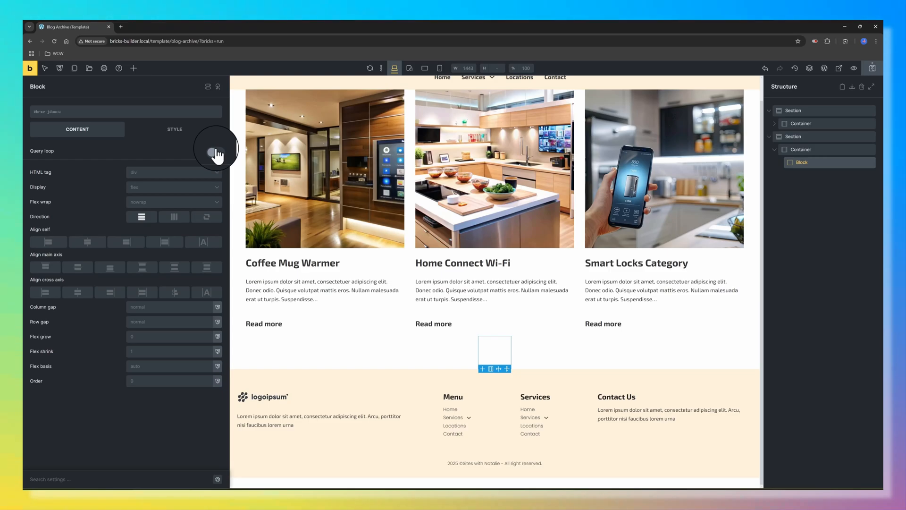
{"action": "left_click", "coordinate": [212, 151]}
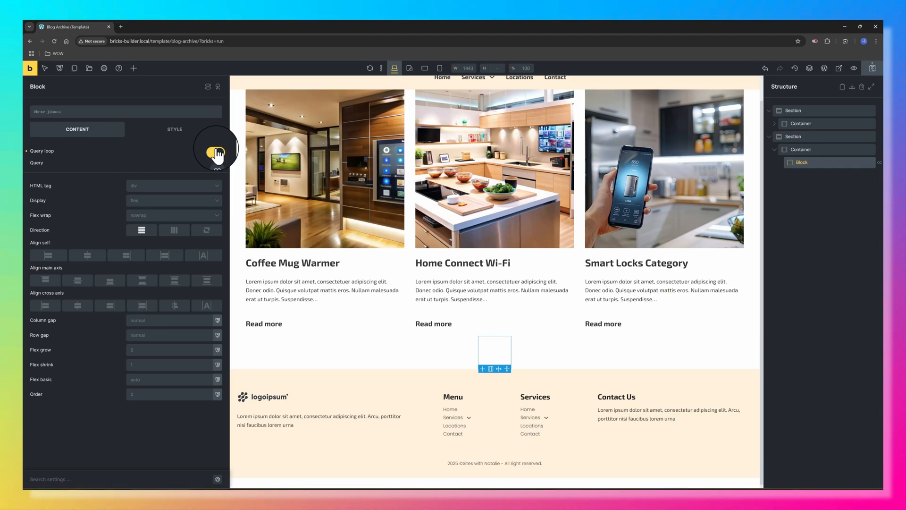
{"action": "left_click", "coordinate": [216, 151]}
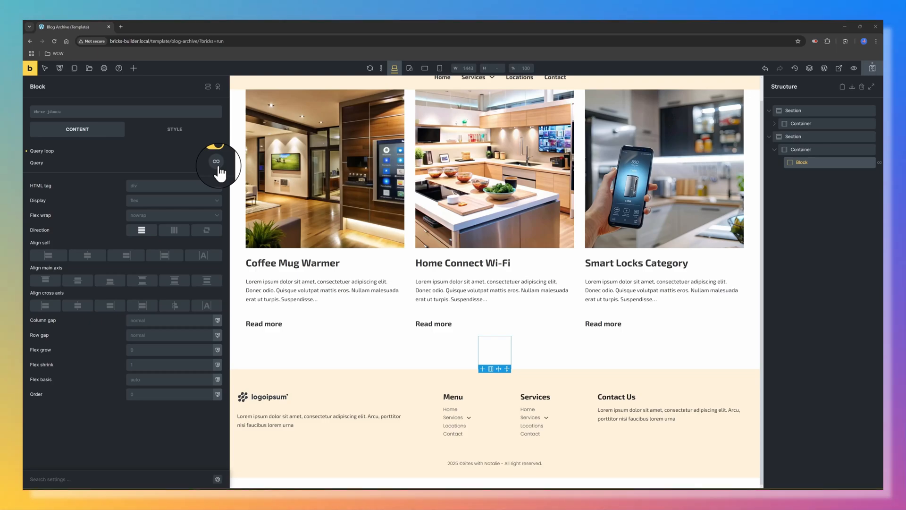
{"action": "left_click", "coordinate": [215, 150]}
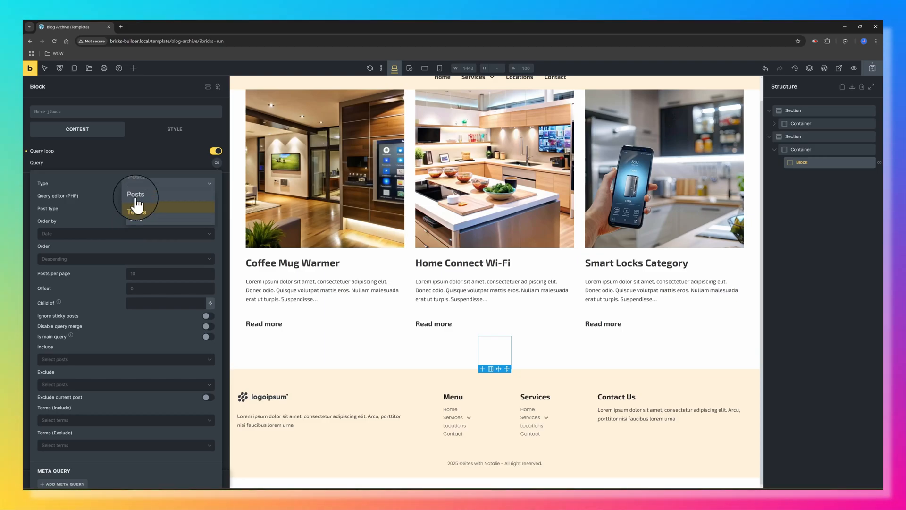
Set the loop query Type to Posts and add image, heading, text, reading time and link elements.
{"action": "left_click", "coordinate": [136, 194]}
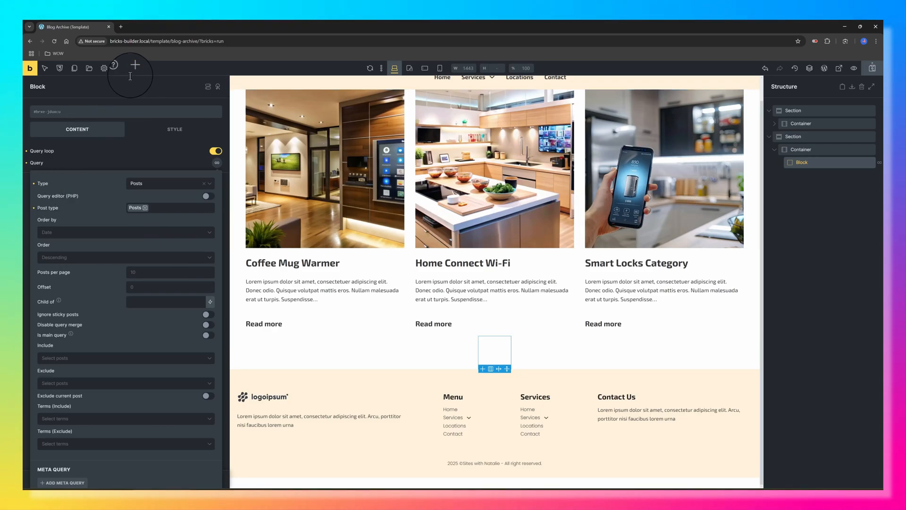
{"action": "left_click", "coordinate": [135, 68]}
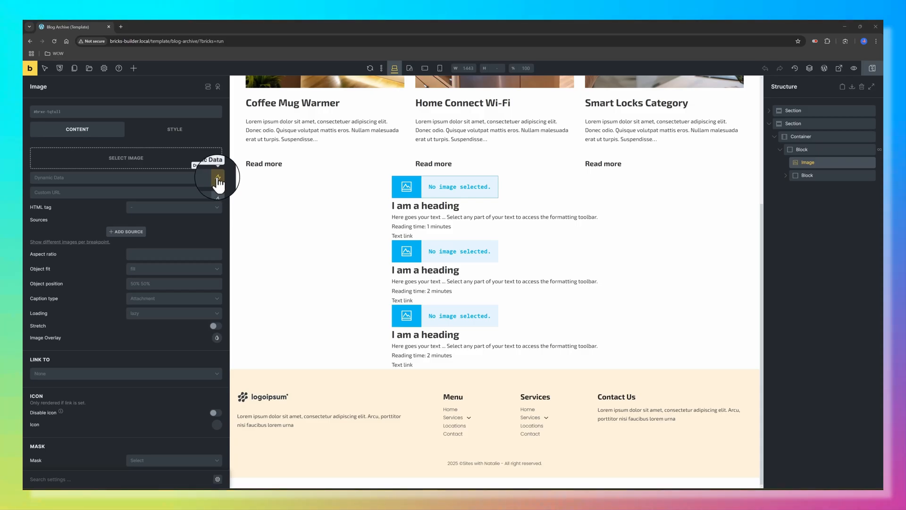
Bind the image to {featured_image}, heading to {post_title} and text to {post_excerpt}.
{"action": "left_click", "coordinate": [218, 178]}
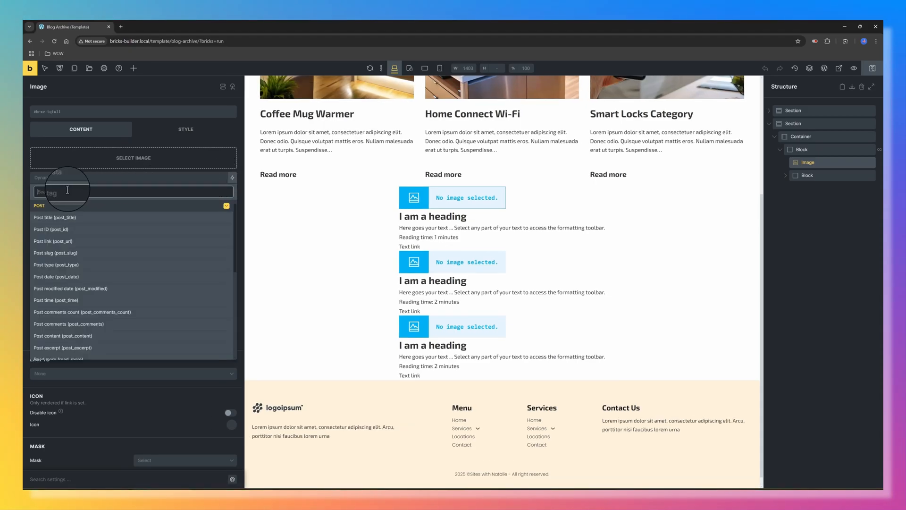
{"action": "left_click", "coordinate": [57, 217]}
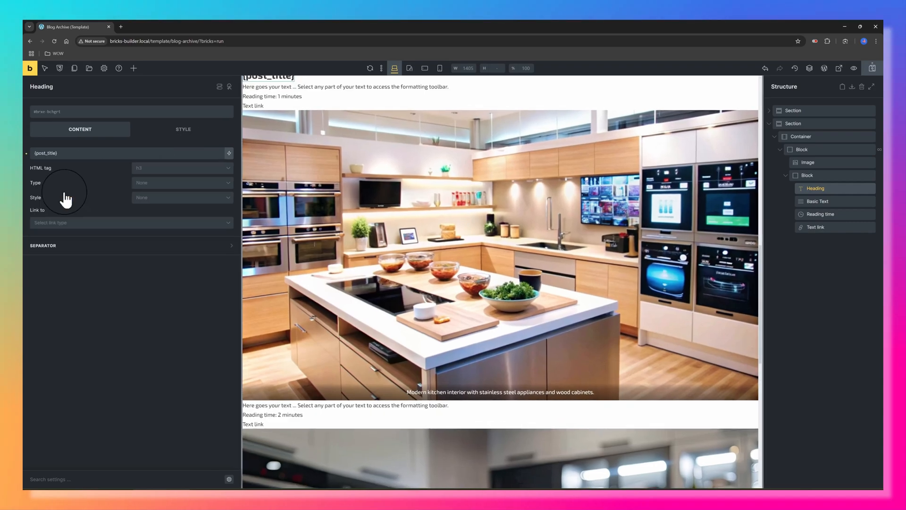
{"action": "left_click", "coordinate": [818, 201]}
{"action": "type", "text": "{post_excerpt}"}
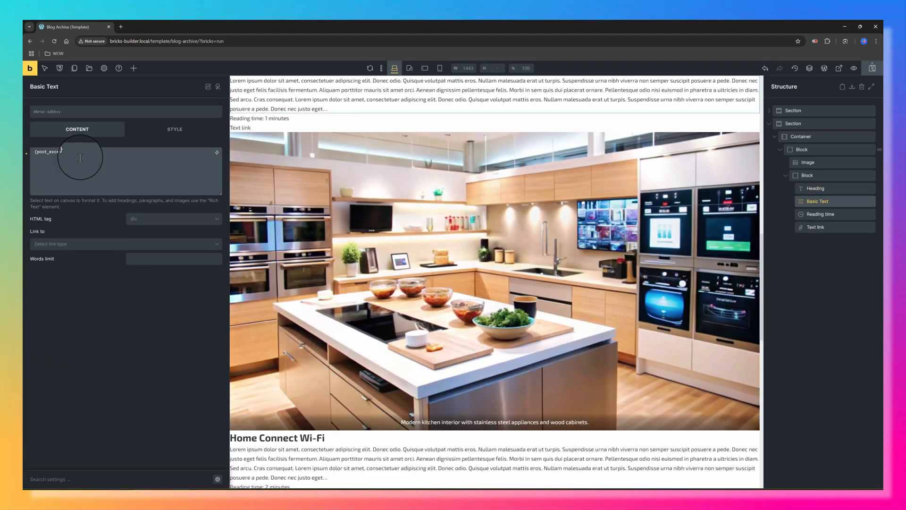
{"action": "left_click", "coordinate": [820, 214]}
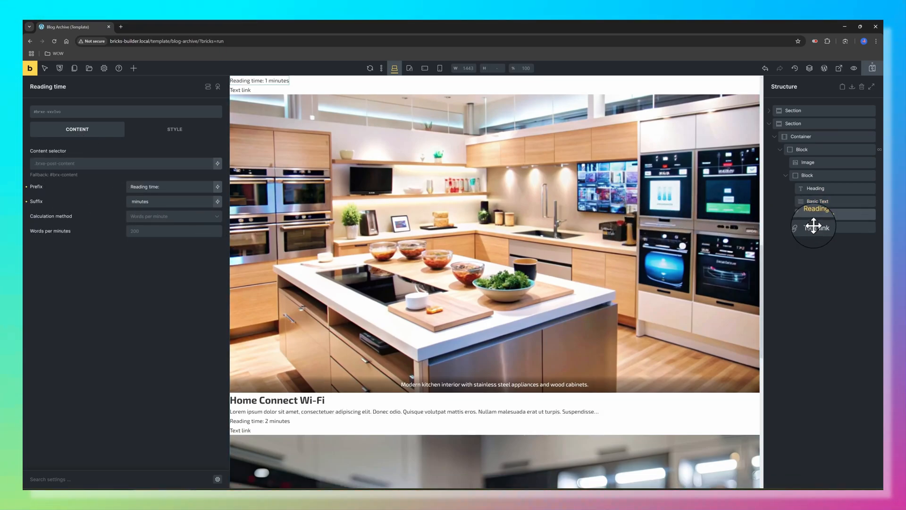
Point the Read More link to the post and set the Container direction horizontal.
{"action": "left_click", "coordinate": [814, 227]}
{"action": "type", "text": "Home"}
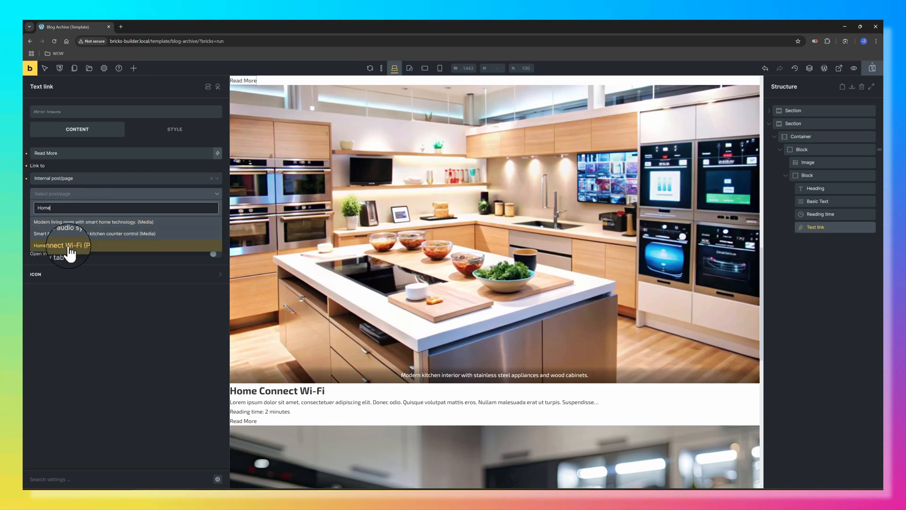
{"action": "left_click", "coordinate": [62, 245]}
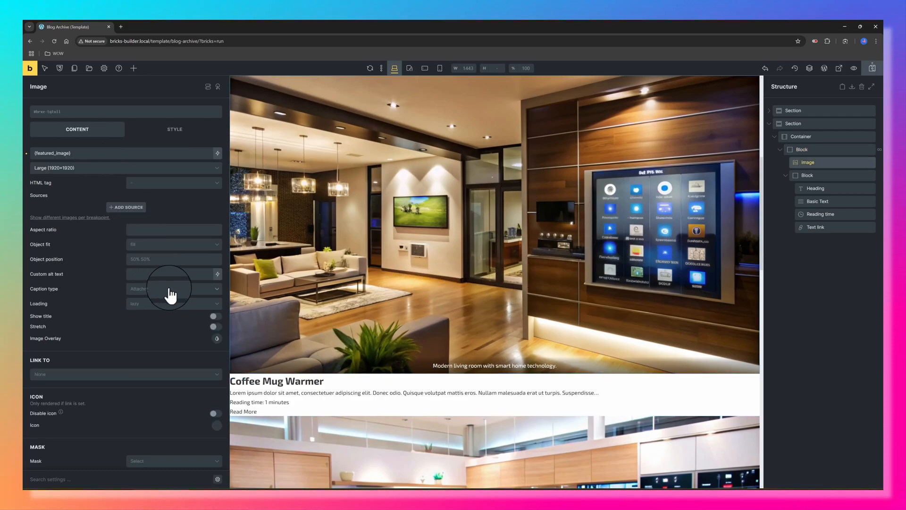
{"action": "left_click", "coordinate": [173, 289]}
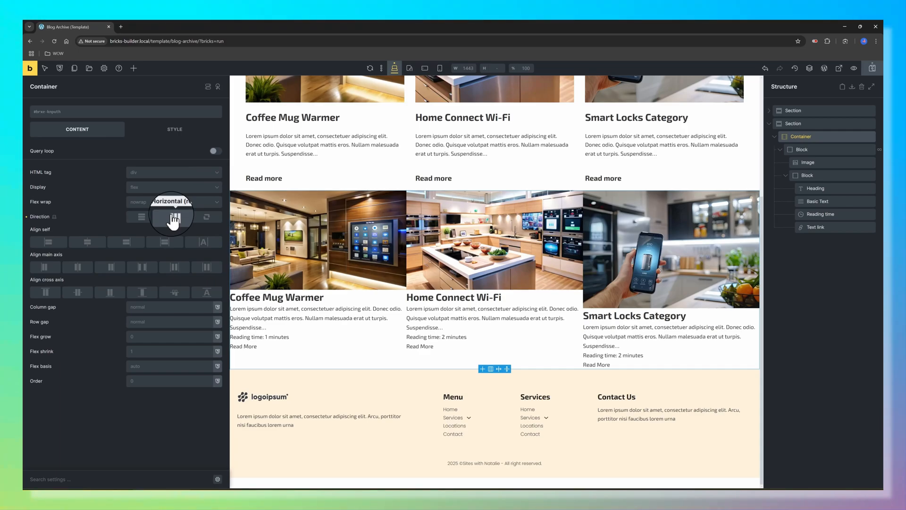
Pad the loop Container with var(--space-xl), use H6 headings, and make the Block horizontal.
{"action": "left_click", "coordinate": [175, 129]}
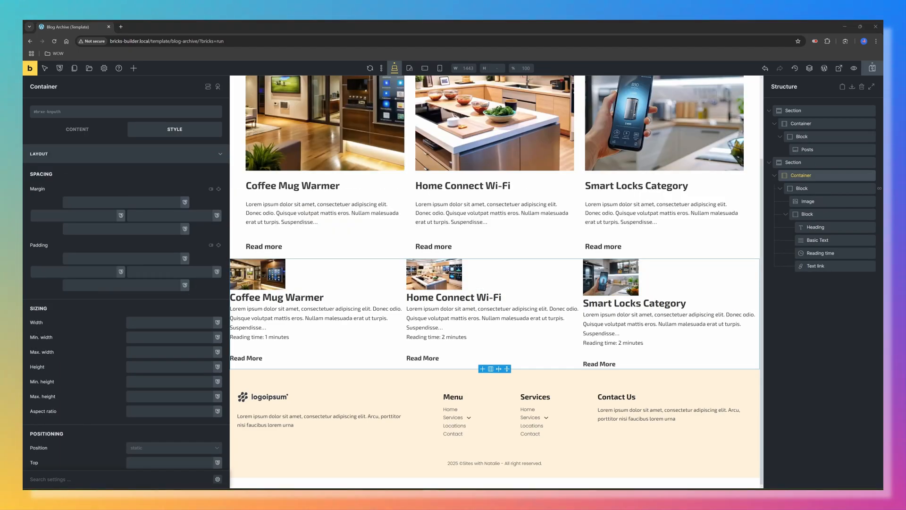
{"action": "left_click", "coordinate": [76, 271]}
{"action": "type", "text": "var(--space-xl)"}
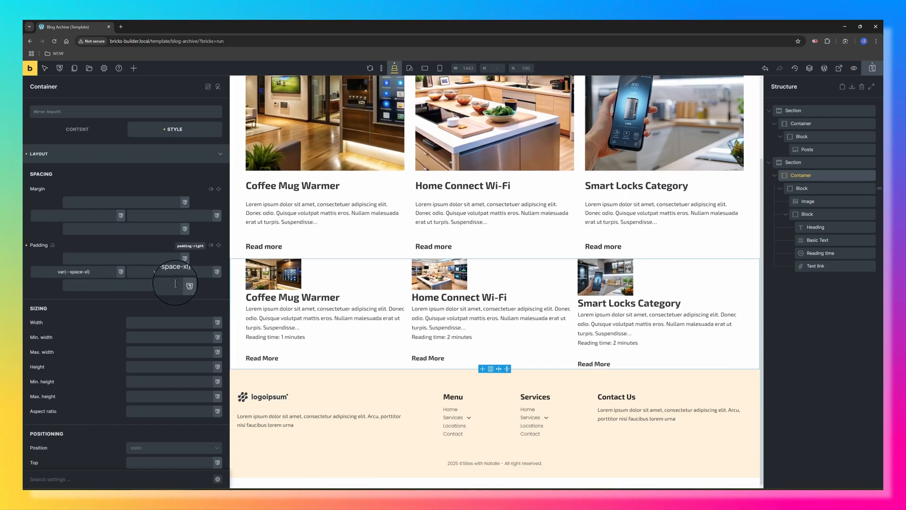
{"action": "left_click", "coordinate": [816, 227]}
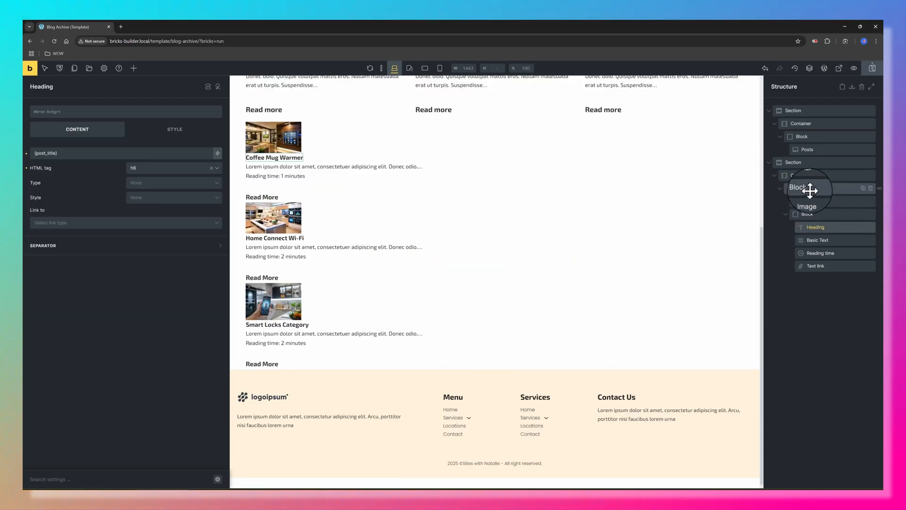
{"action": "left_click", "coordinate": [801, 188]}
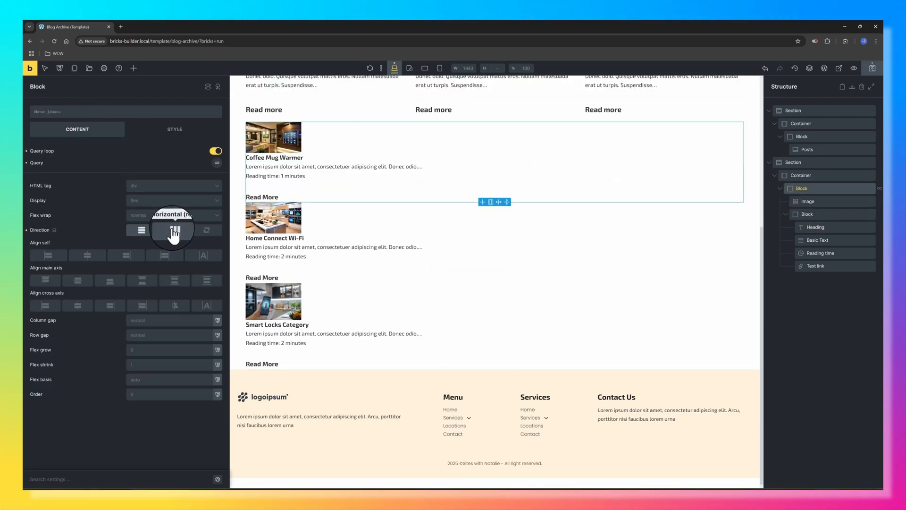
{"action": "left_click", "coordinate": [173, 230]}
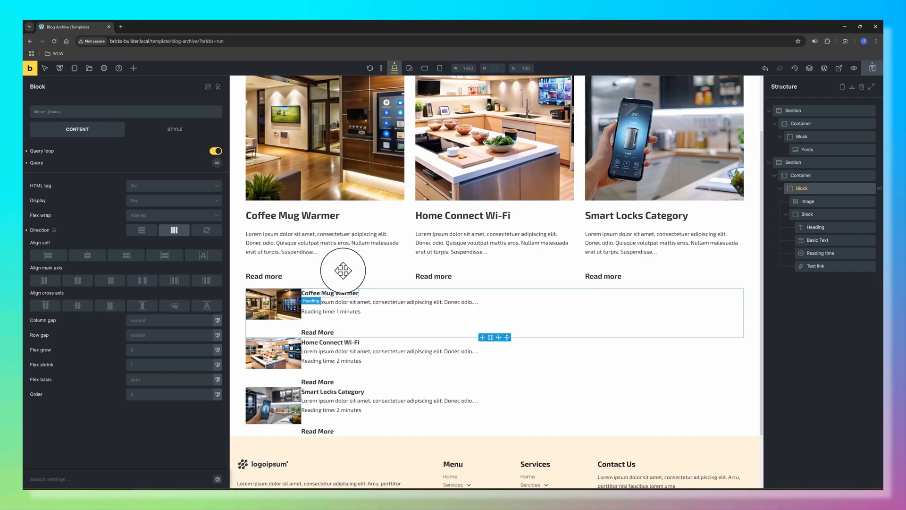
Preview the wrapping post items with their 2em column gap at the mobile breakpoint.
{"action": "left_click", "coordinate": [440, 68]}
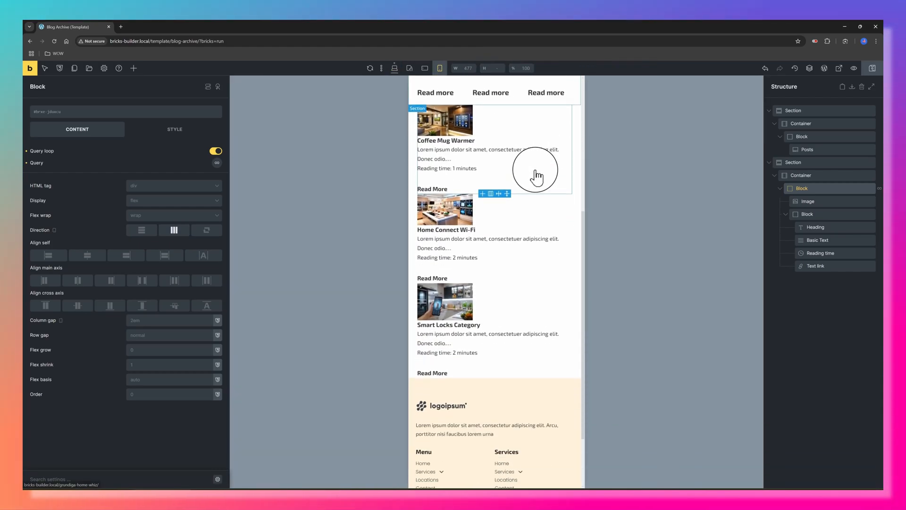
{"action": "scroll", "scroll_direction": "down", "scroll_amount": 3}
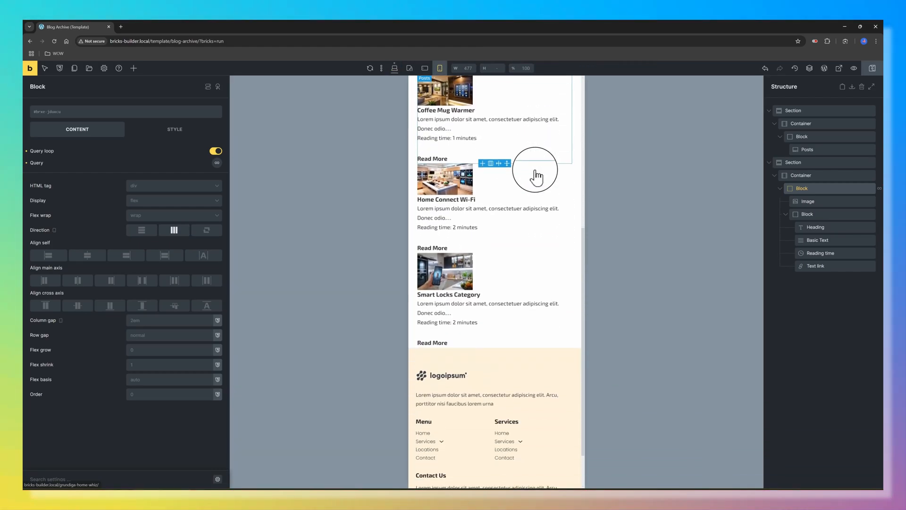
{"action": "scroll", "scroll_direction": "down", "scroll_amount": 3}
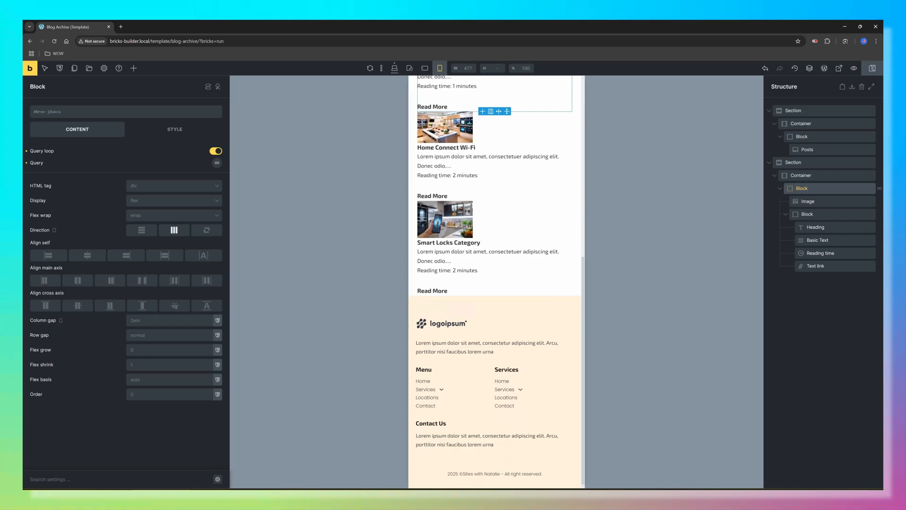